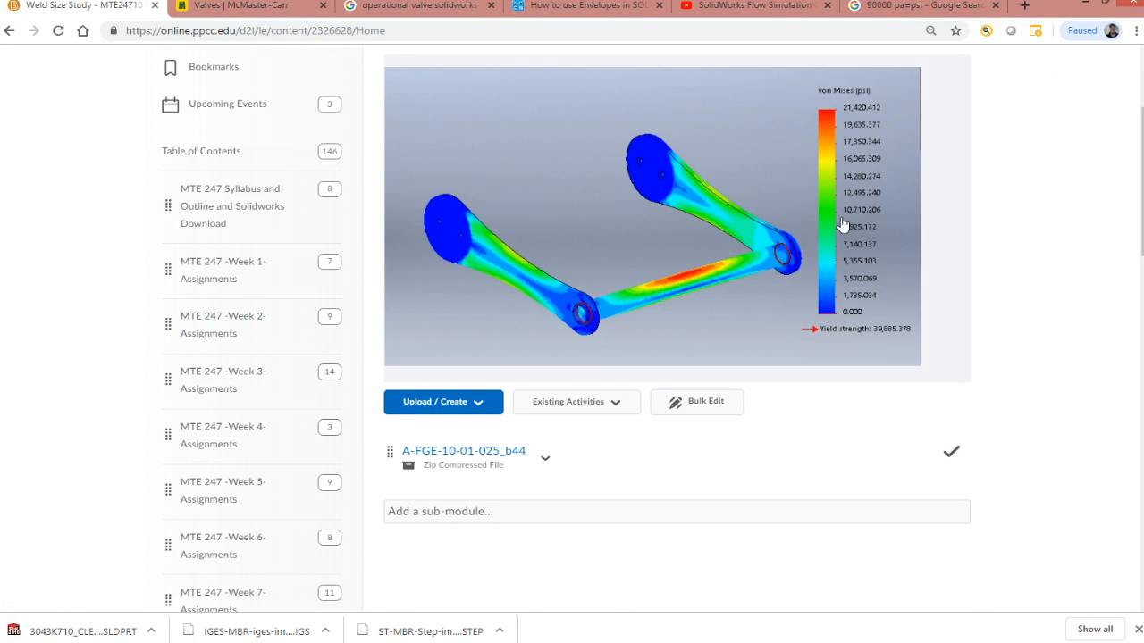
{"action": "mouse_move", "coordinate": [612, 324]}
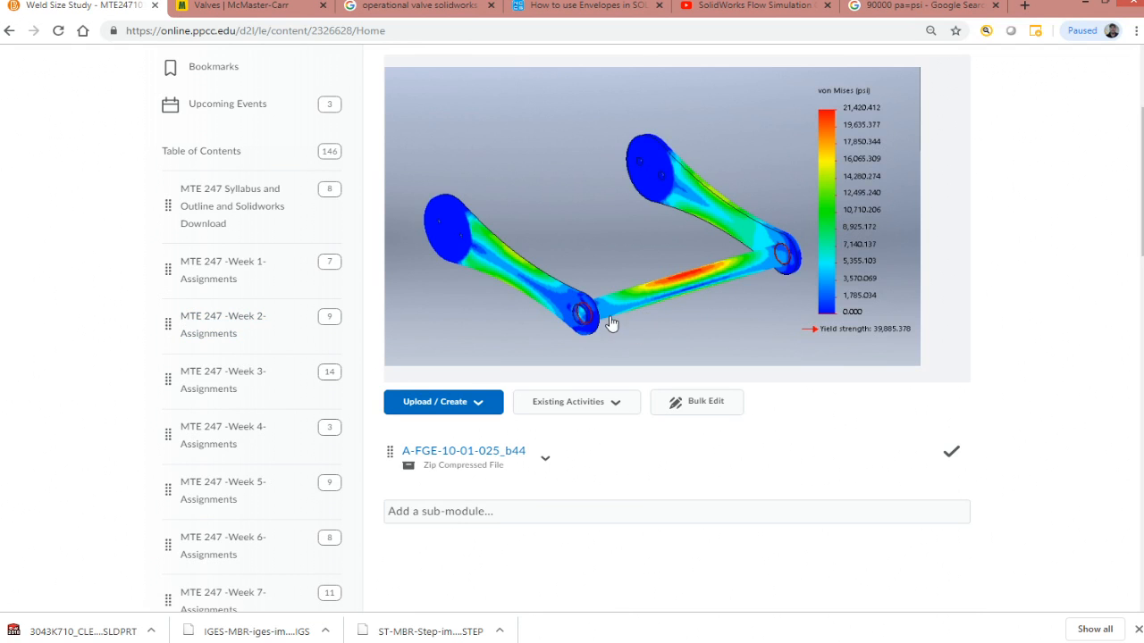
{"action": "mouse_move", "coordinate": [588, 324]}
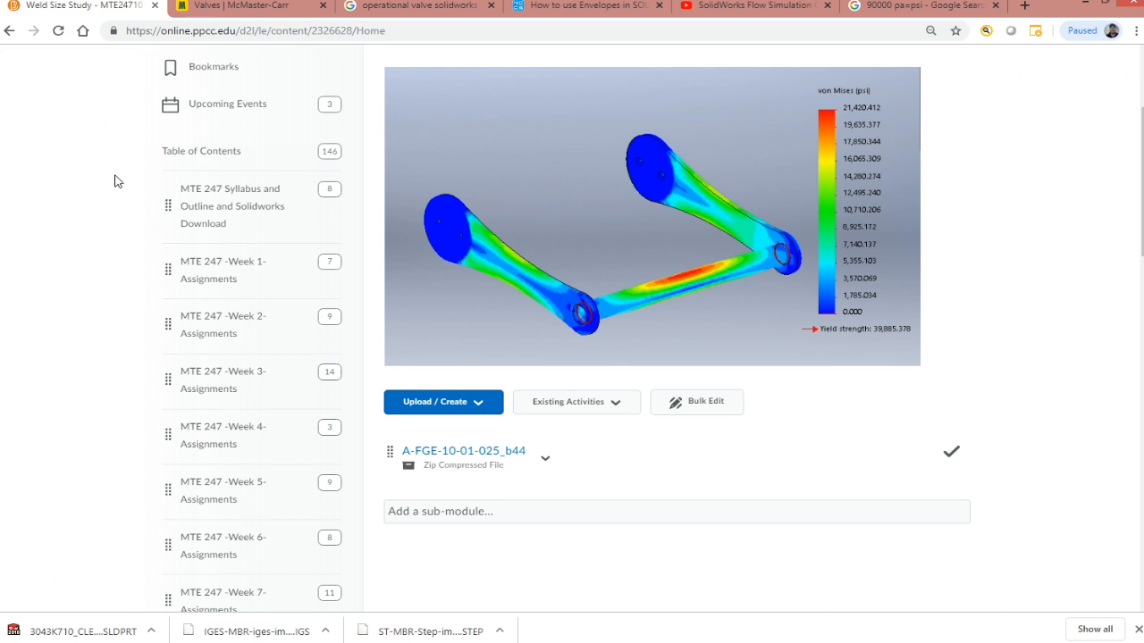
{"action": "mouse_move", "coordinate": [128, 134]}
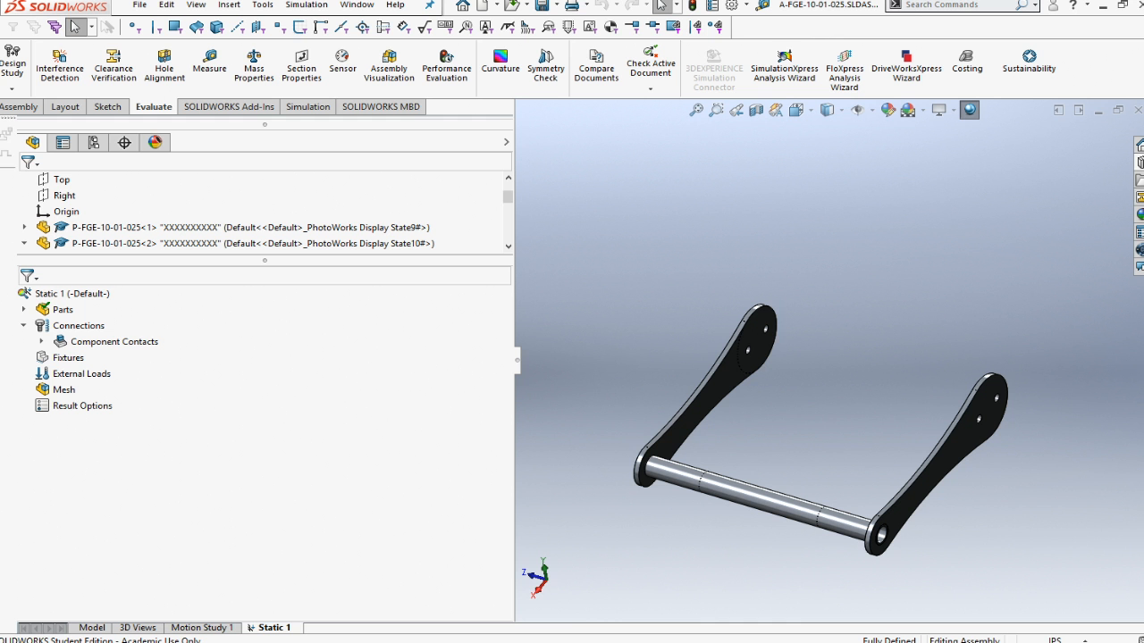
{"action": "mouse_move", "coordinate": [597, 371]}
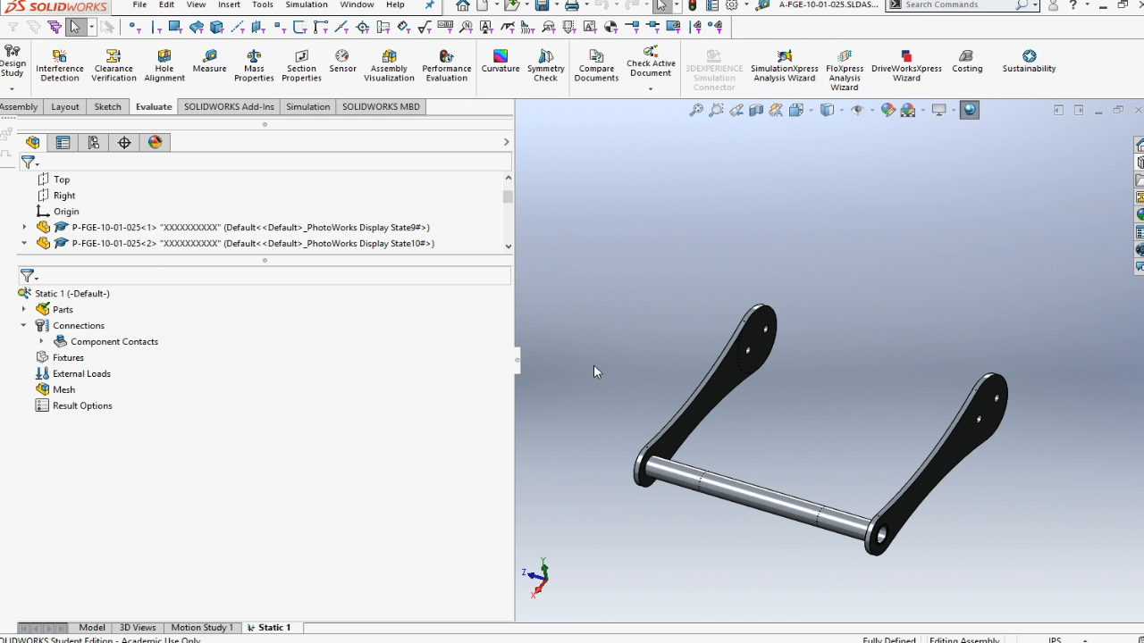
Step: Expand the study's parts and the first side plate to show its bonded global contact
{"action": "left_click", "coordinate": [24, 310]}
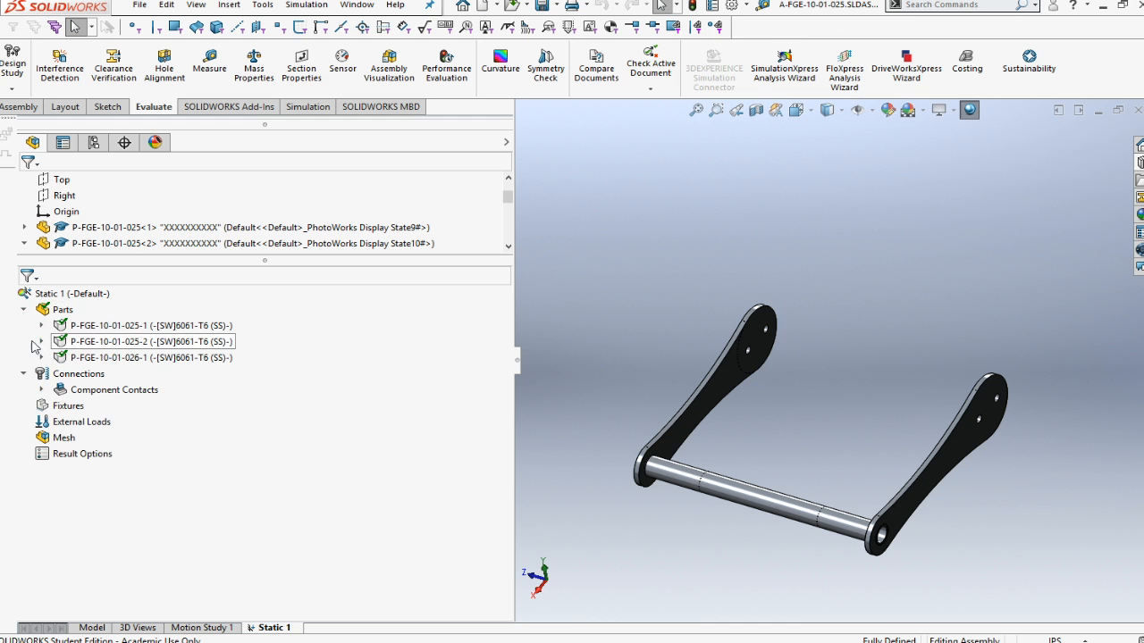
{"action": "left_click", "coordinate": [143, 325]}
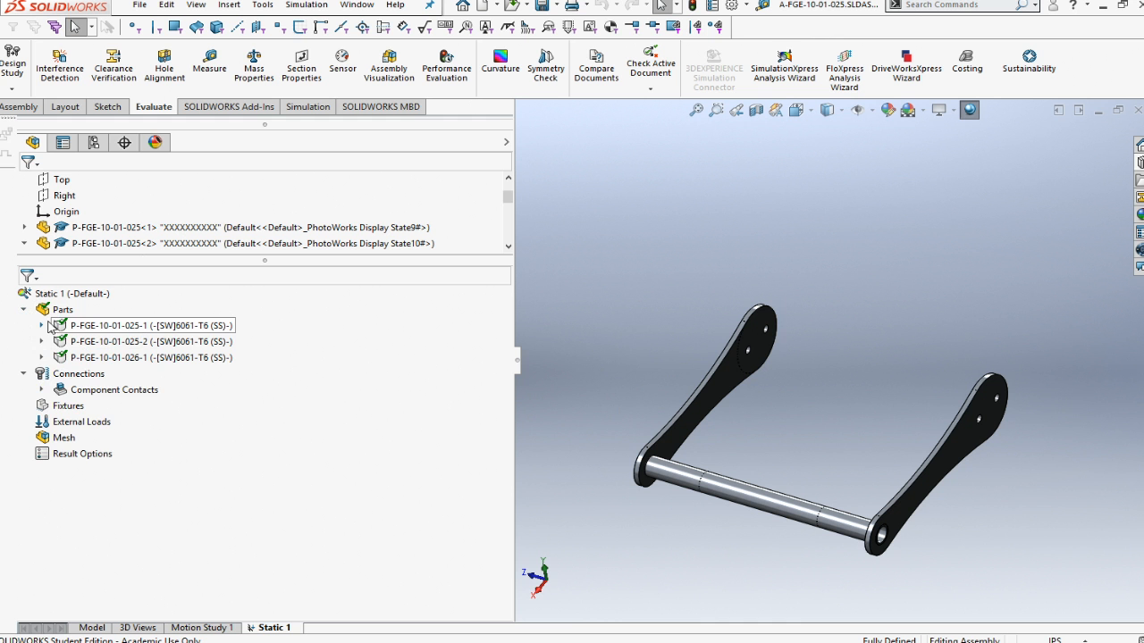
{"action": "left_click", "coordinate": [117, 325]}
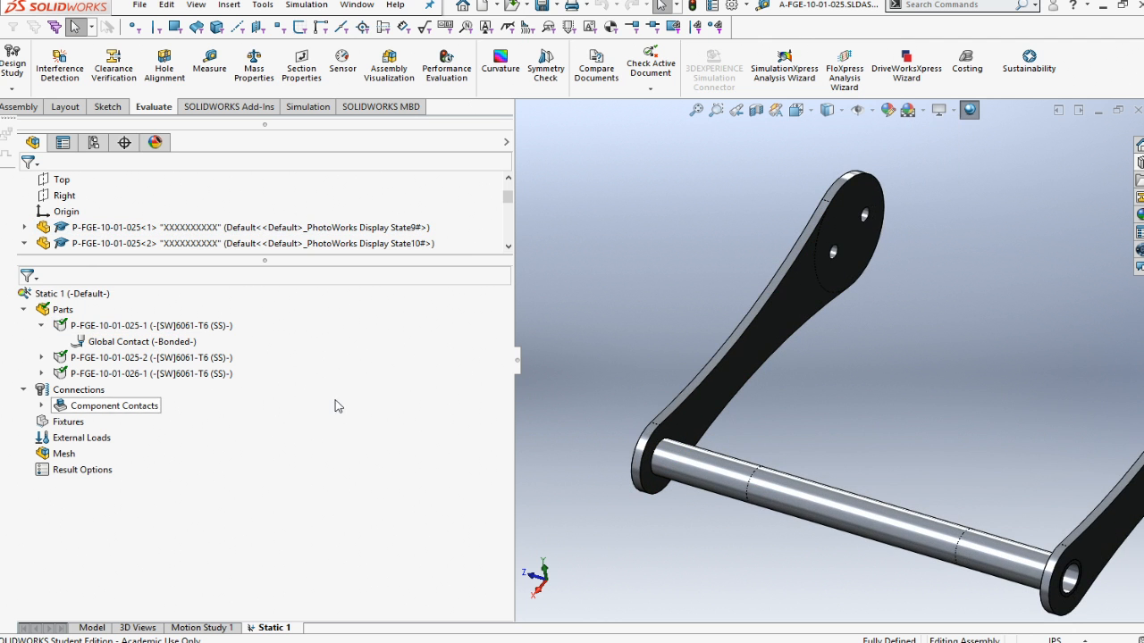
{"action": "left_click", "coordinate": [143, 325]}
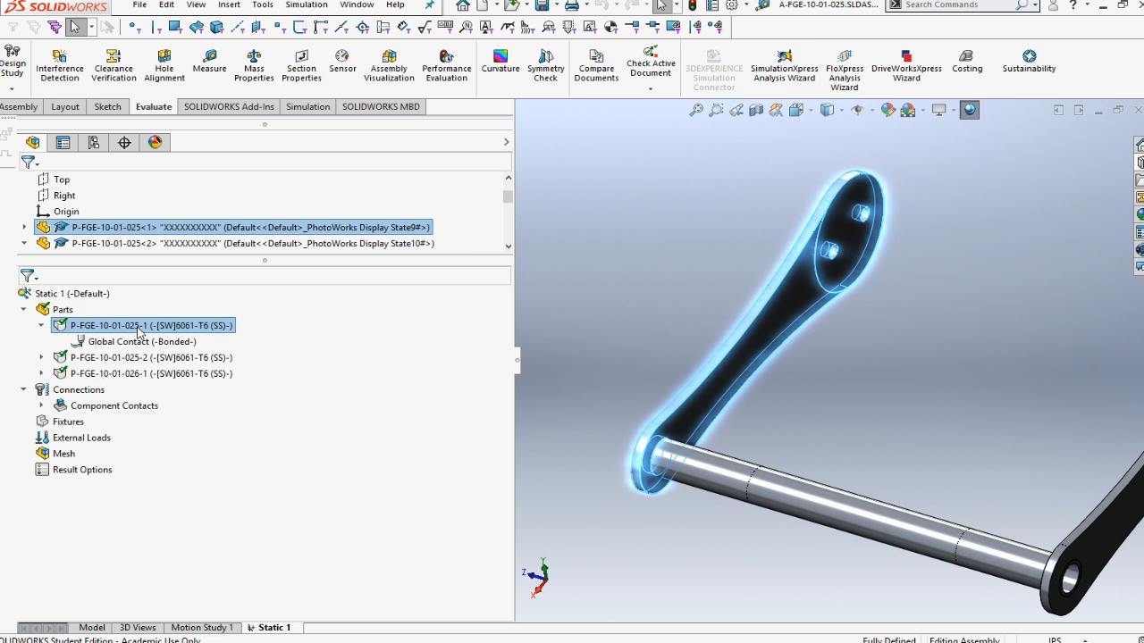
{"action": "right_click", "coordinate": [148, 326]}
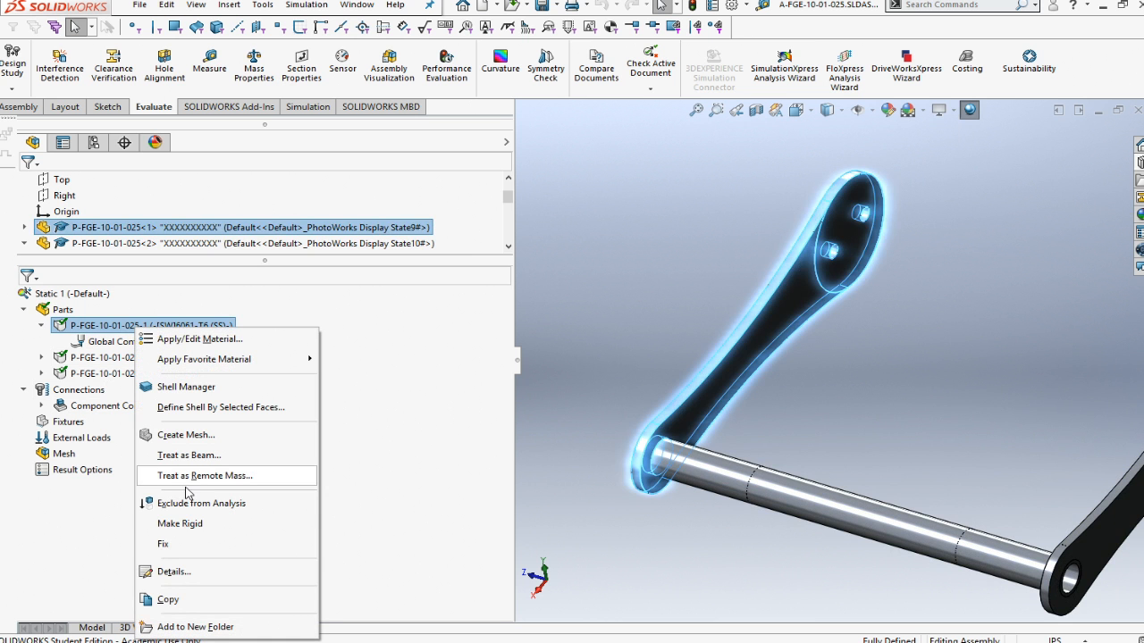
{"action": "mouse_move", "coordinate": [185, 434]}
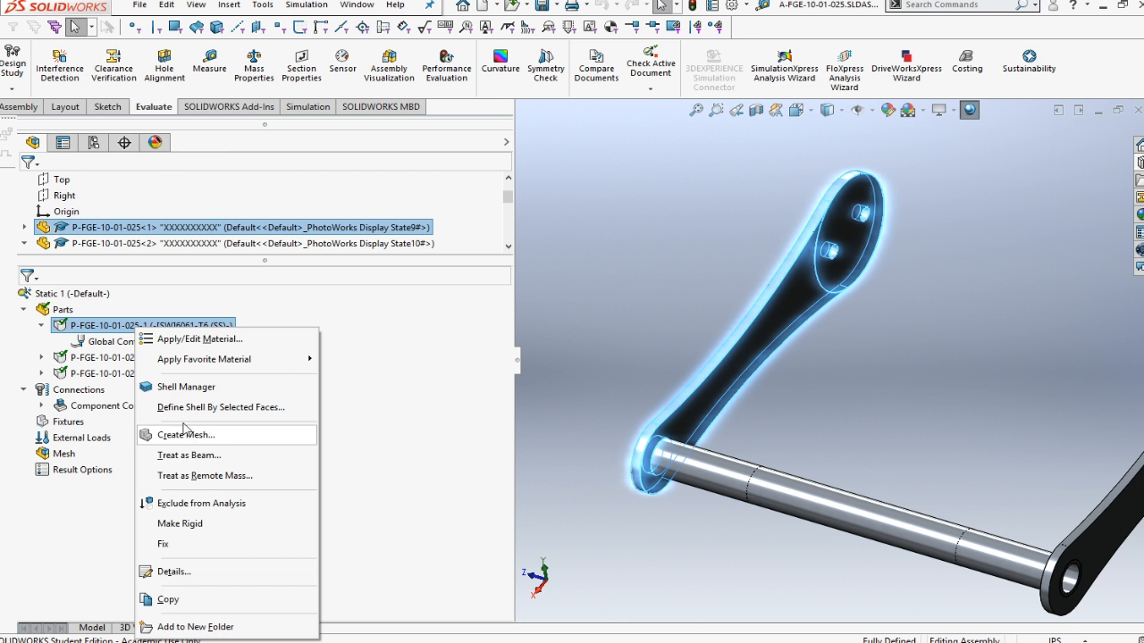
{"action": "mouse_move", "coordinate": [186, 387]}
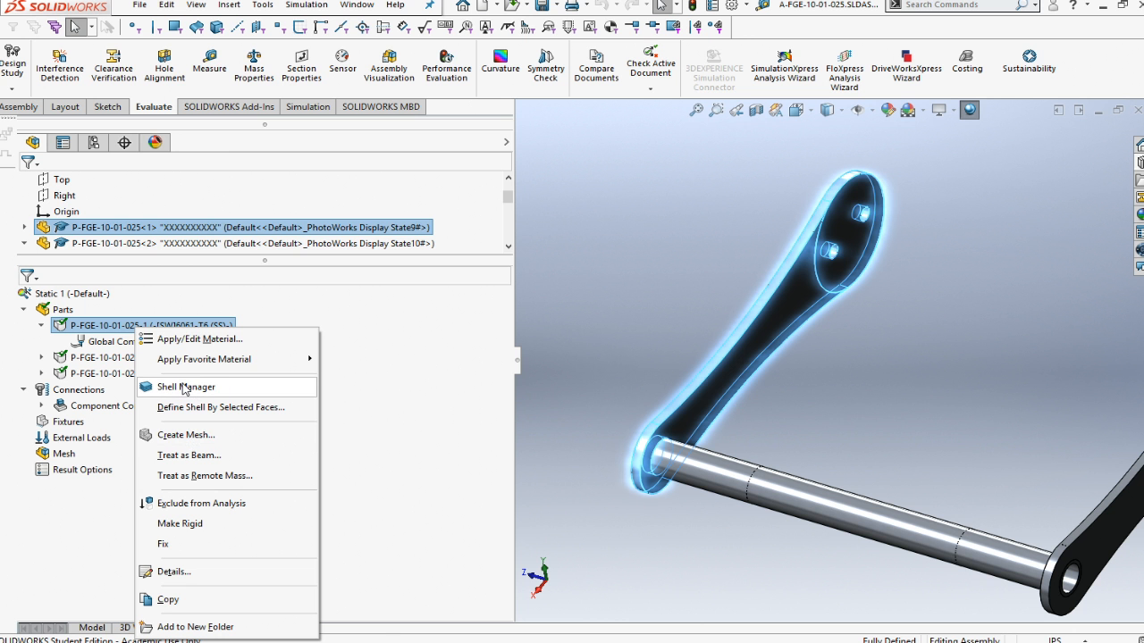
Step: Look at the Shell Manager without changes and return to the first side plate's actions
{"action": "left_click", "coordinate": [186, 387]}
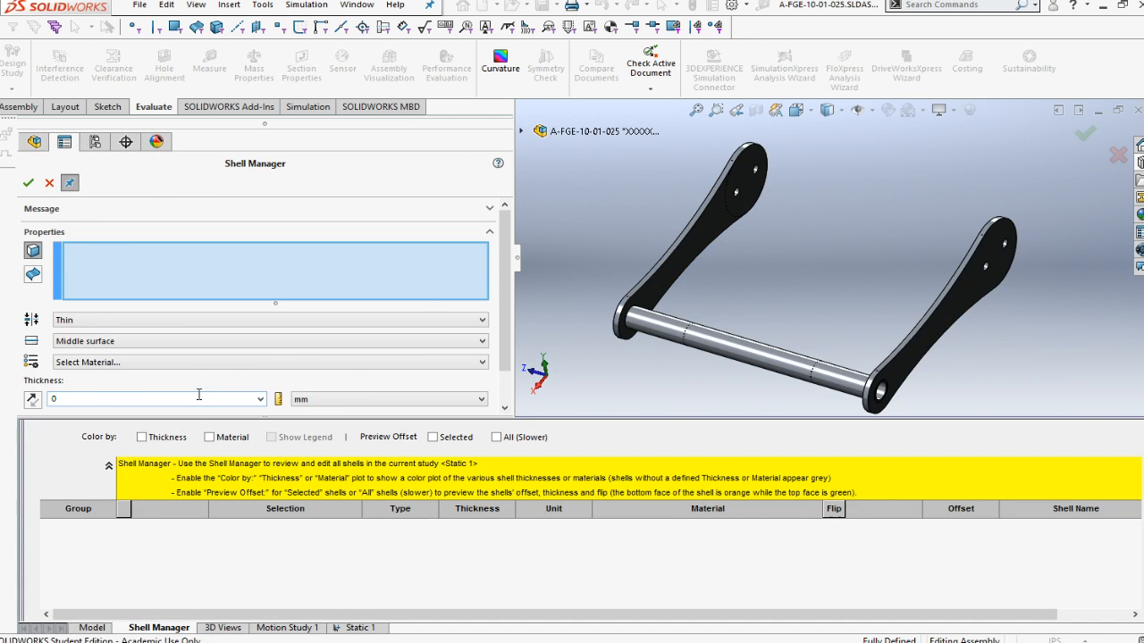
{"action": "left_click", "coordinate": [49, 182]}
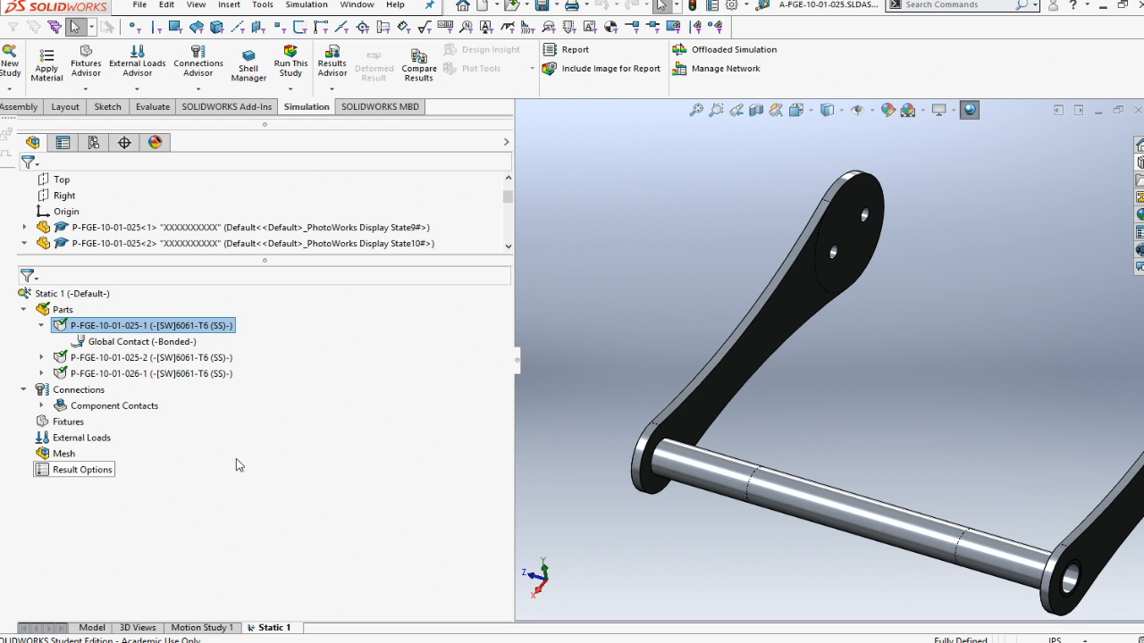
{"action": "right_click", "coordinate": [150, 325]}
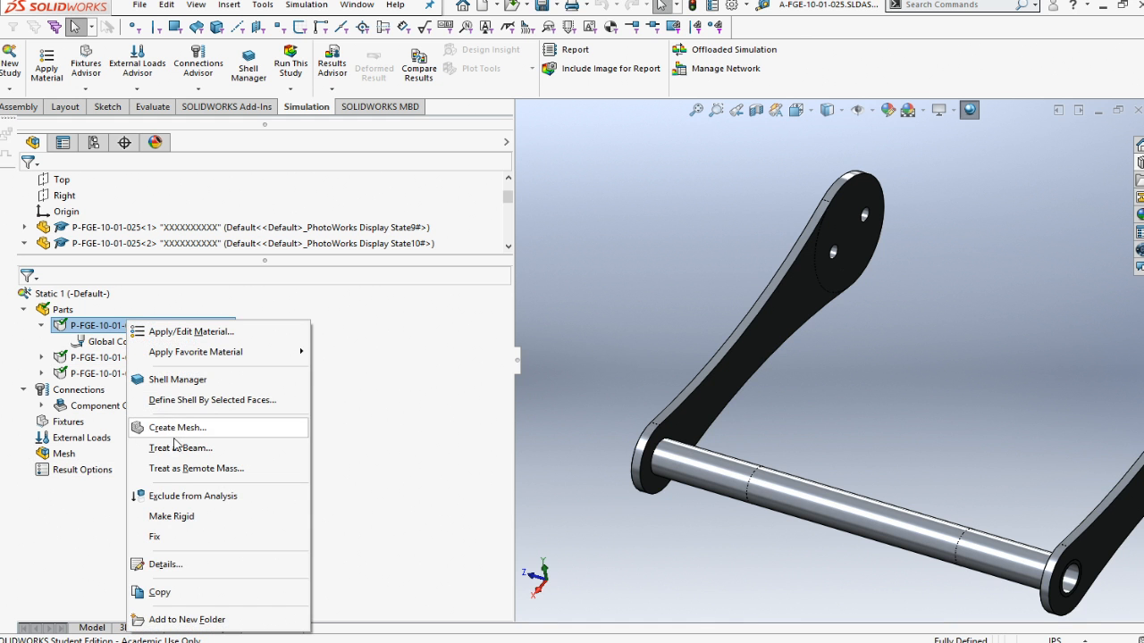
{"action": "mouse_move", "coordinate": [191, 409]}
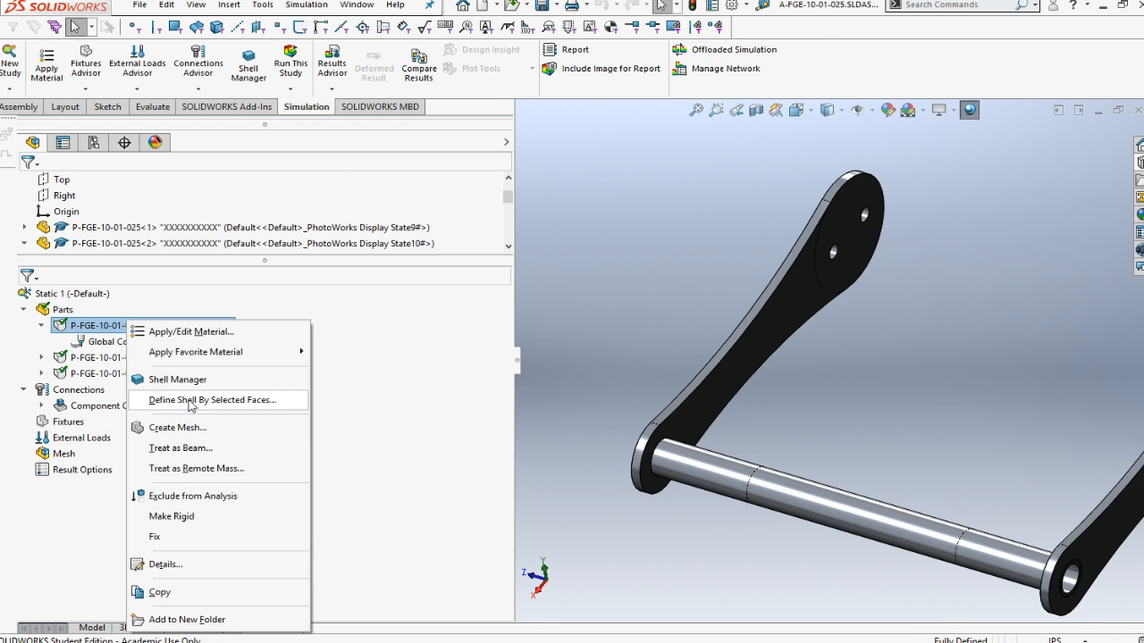
Step: Define the first side plate as a thick 0.250 in shell offset to its bottom surface
{"action": "left_click", "coordinate": [211, 400]}
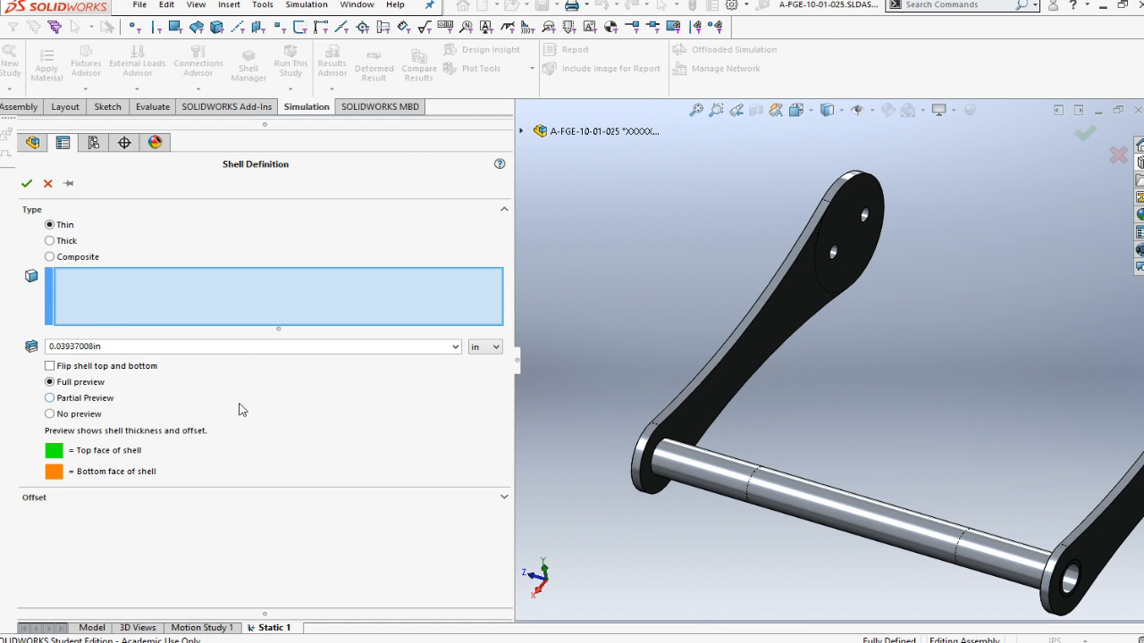
{"action": "left_click", "coordinate": [49, 240]}
{"action": "type", "text": "0.250"}
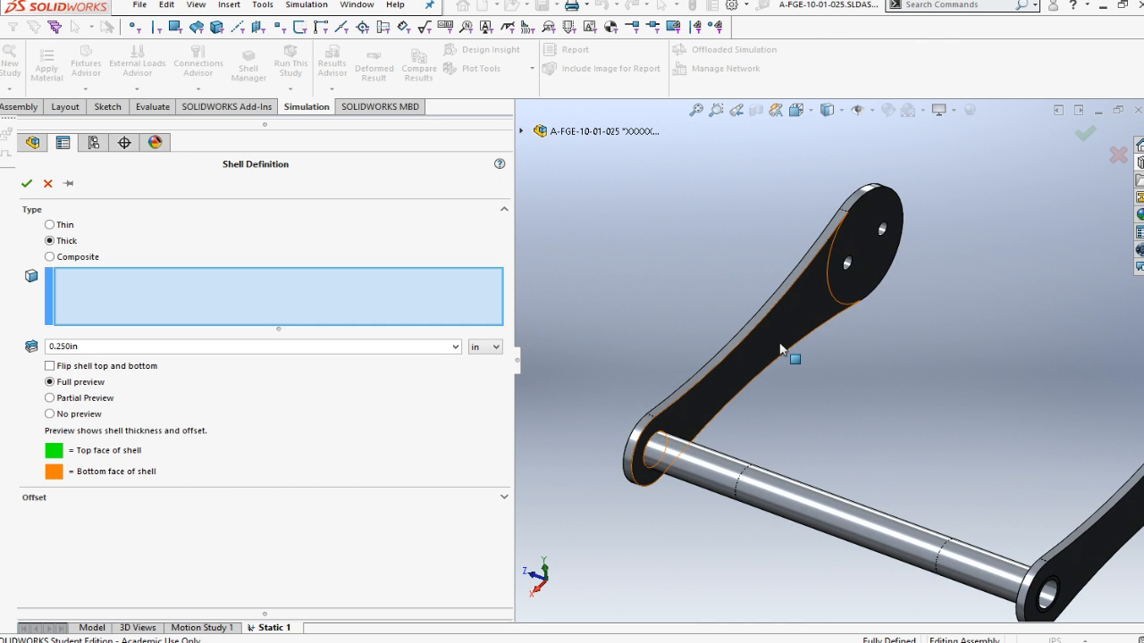
{"action": "left_click", "coordinate": [853, 284]}
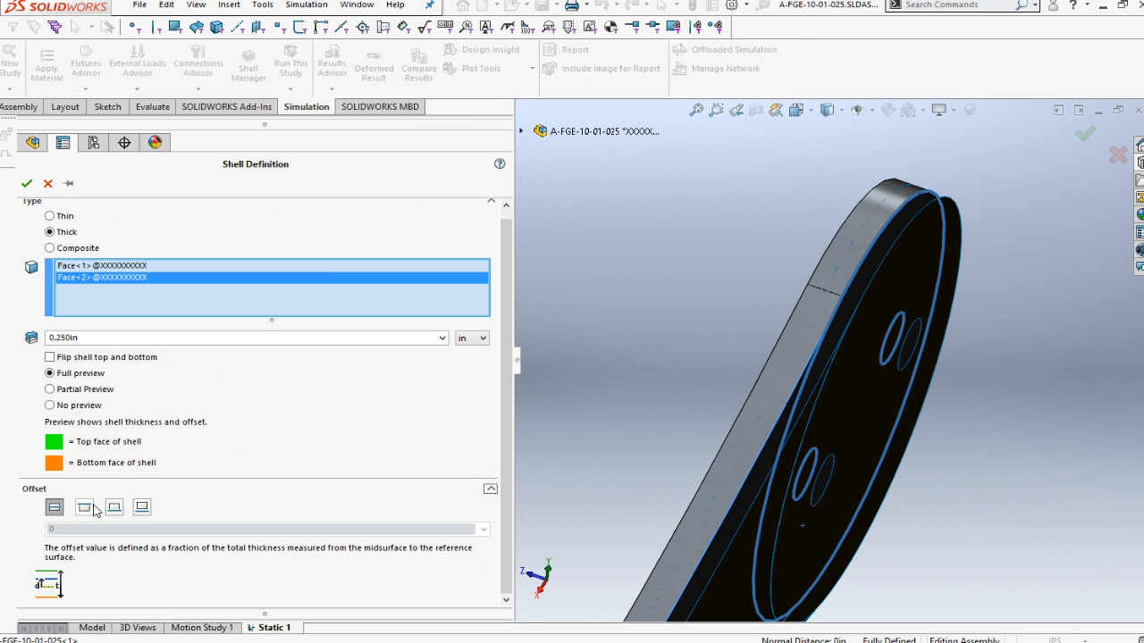
{"action": "mouse_move", "coordinate": [114, 507]}
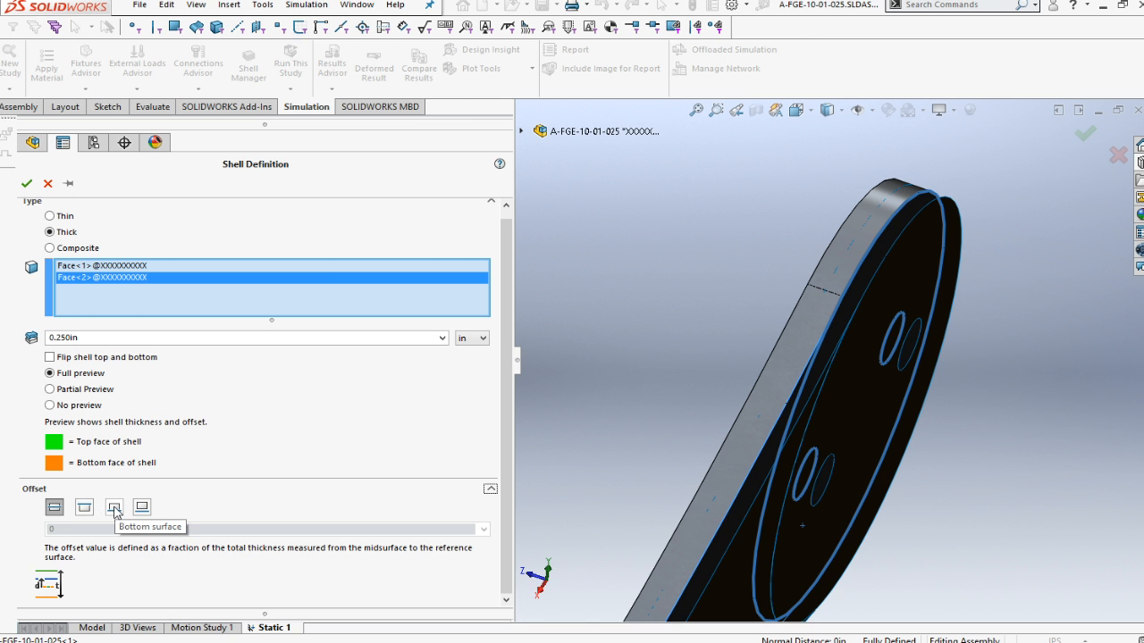
{"action": "left_click", "coordinate": [114, 507]}
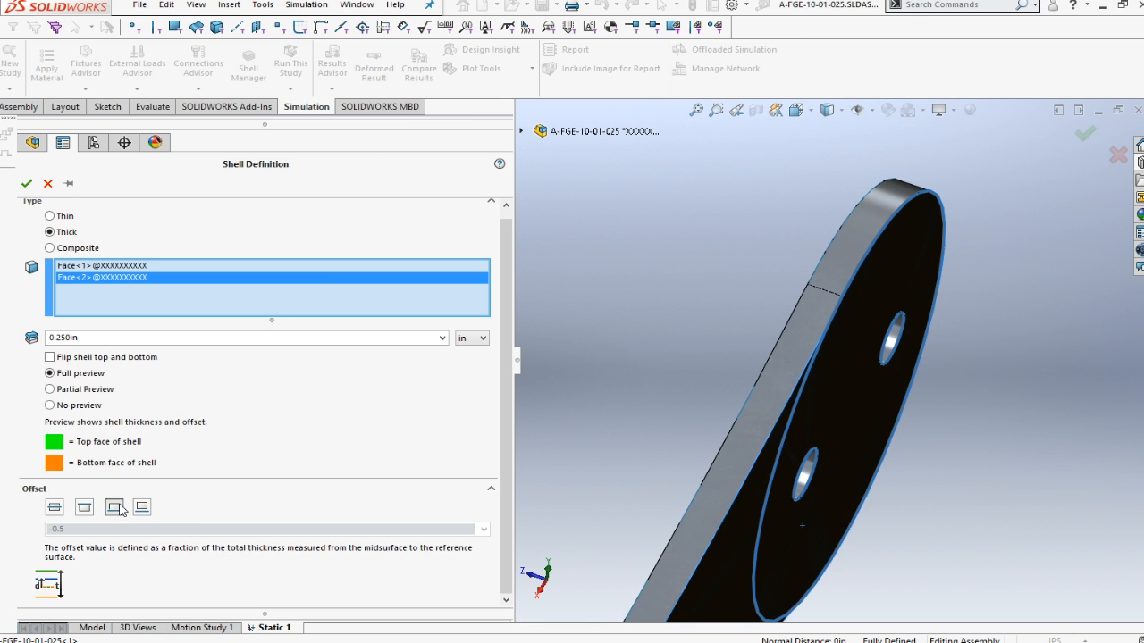
{"action": "mouse_move", "coordinate": [115, 507]}
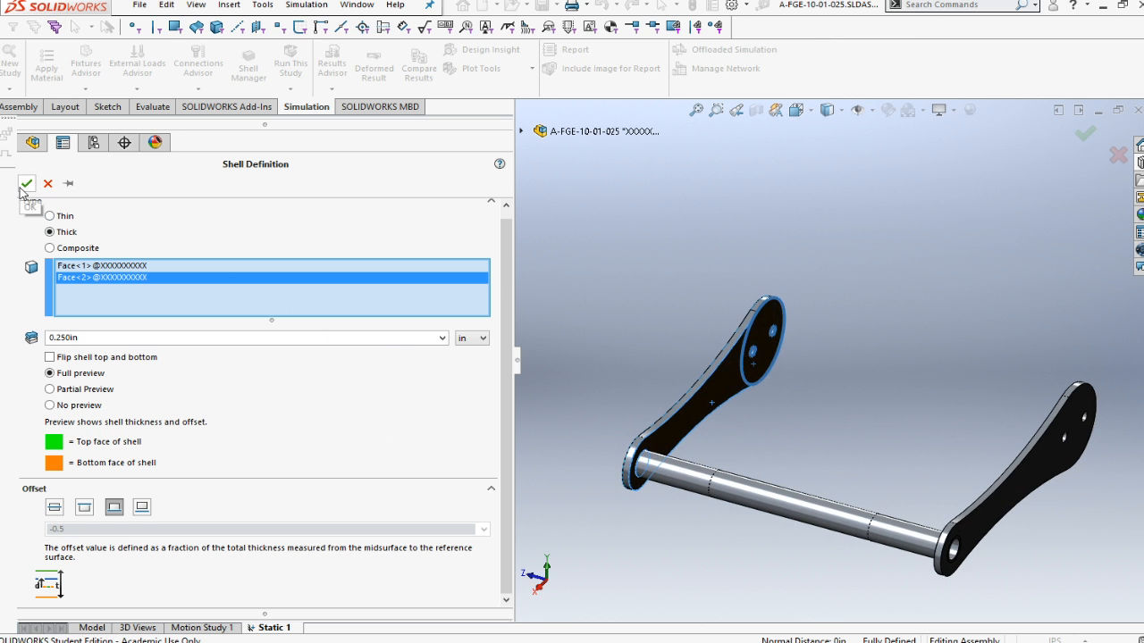
{"action": "left_click", "coordinate": [25, 183]}
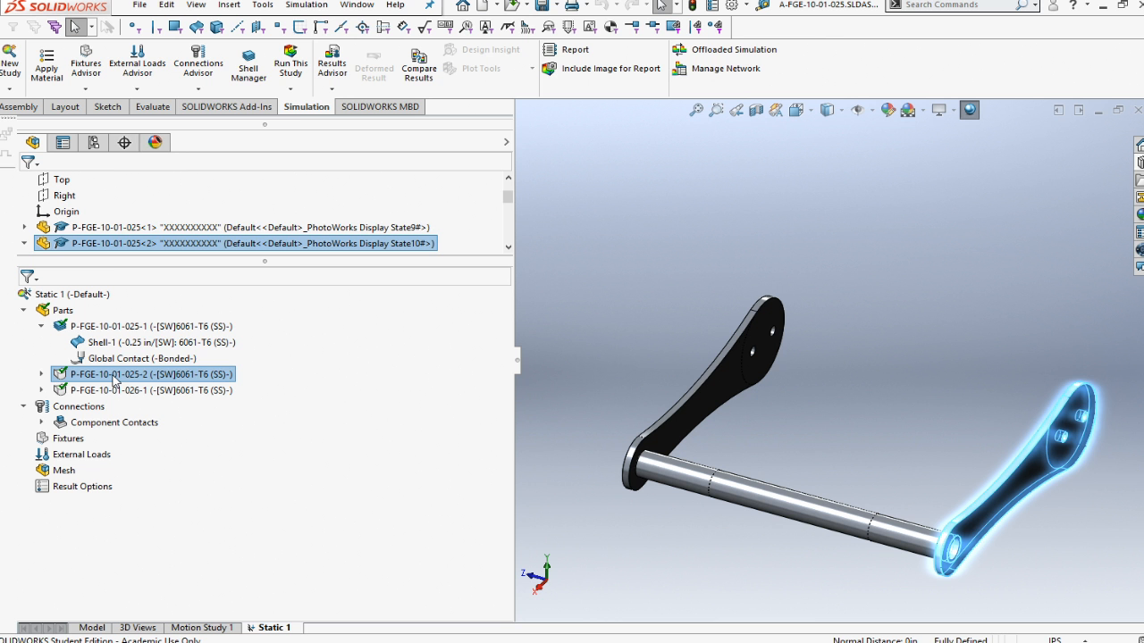
Step: Begin a shell on the second side plate from its long main face and round end face
{"action": "right_click", "coordinate": [147, 374]}
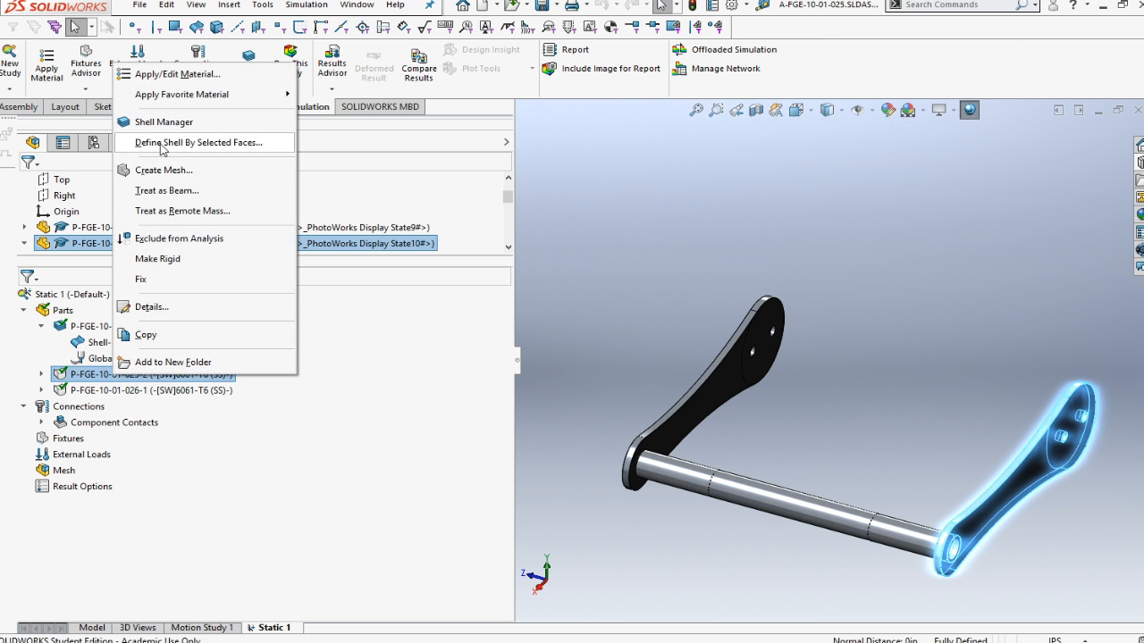
{"action": "left_click", "coordinate": [198, 142]}
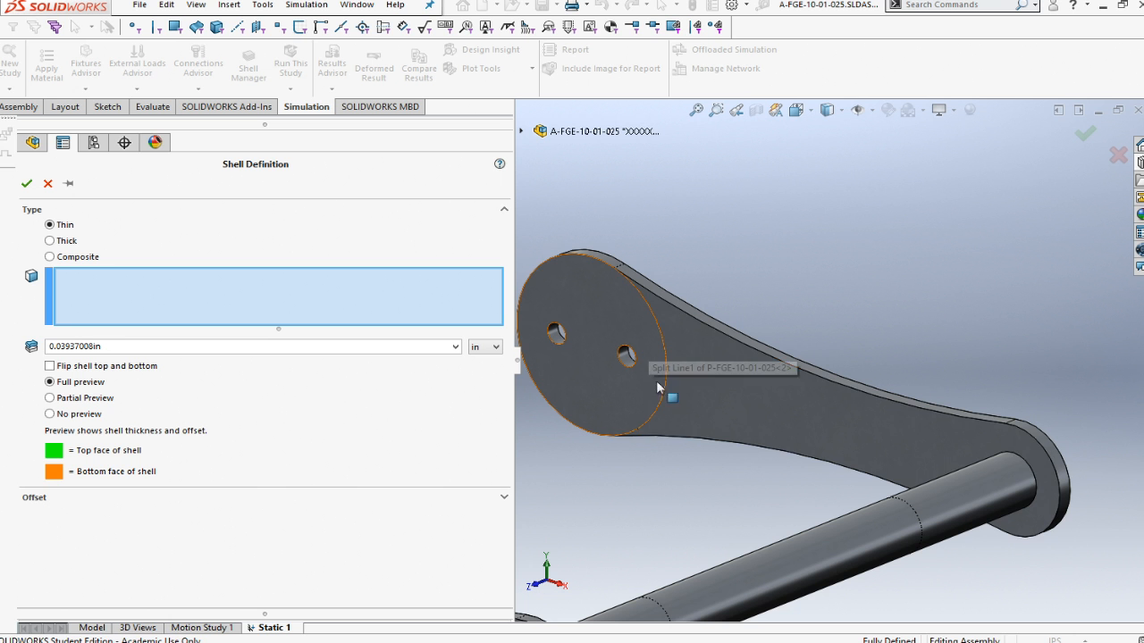
{"action": "left_click", "coordinate": [750, 420]}
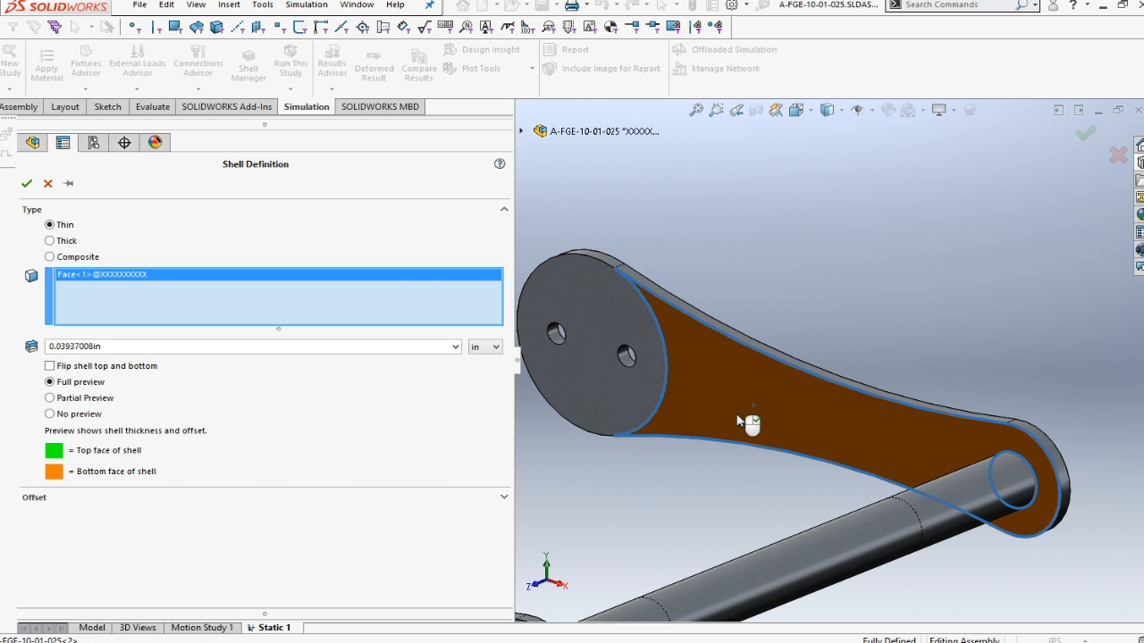
{"action": "left_click", "coordinate": [599, 340]}
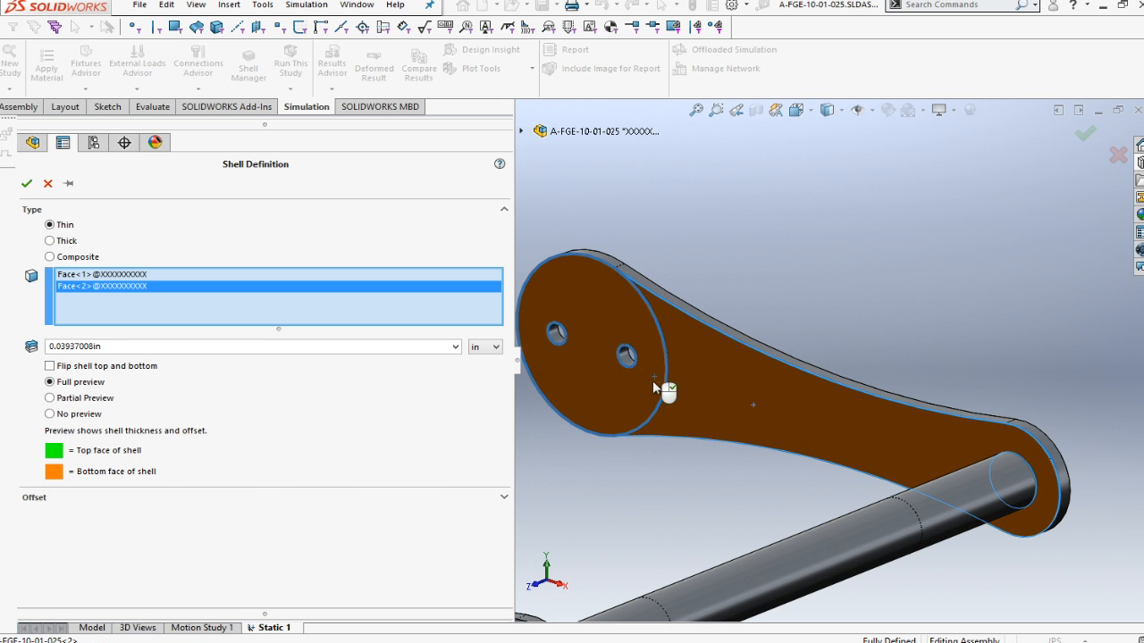
{"action": "mouse_move", "coordinate": [139, 295]}
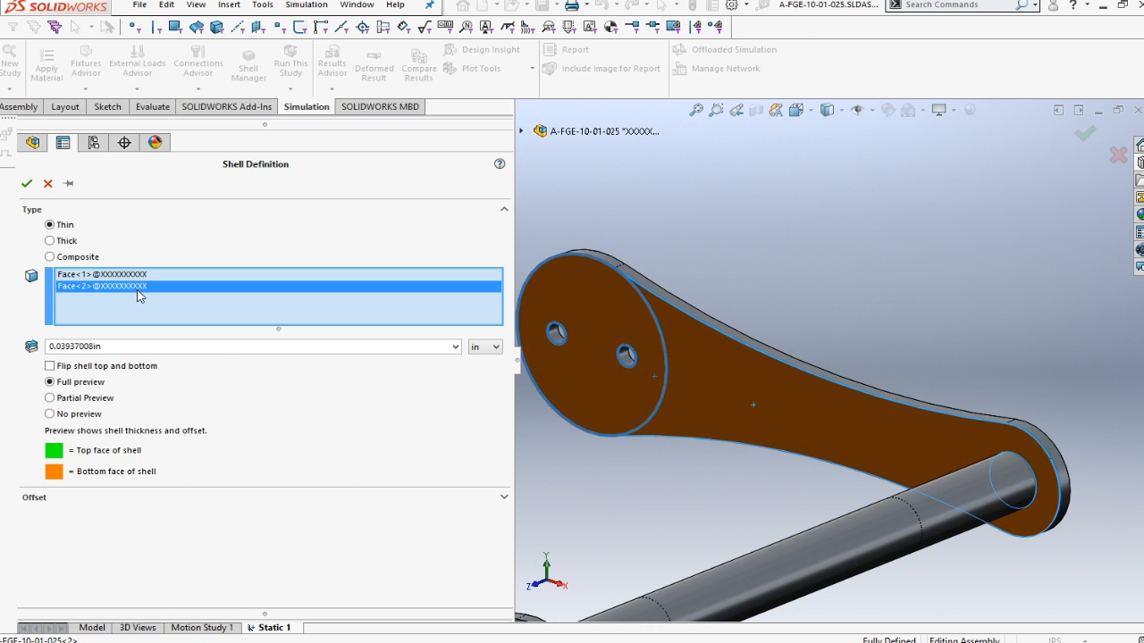
Step: Make that shell thick at 0.250in, offset to the bottom surface, and confirm it
{"action": "left_click", "coordinate": [49, 240]}
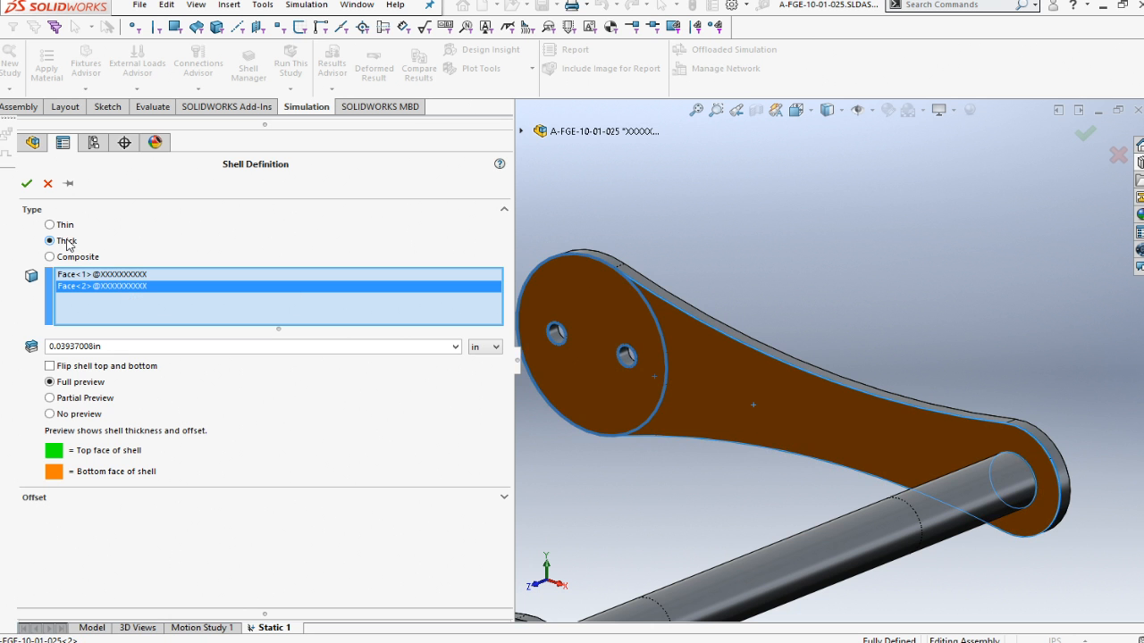
{"action": "left_click", "coordinate": [251, 346]}
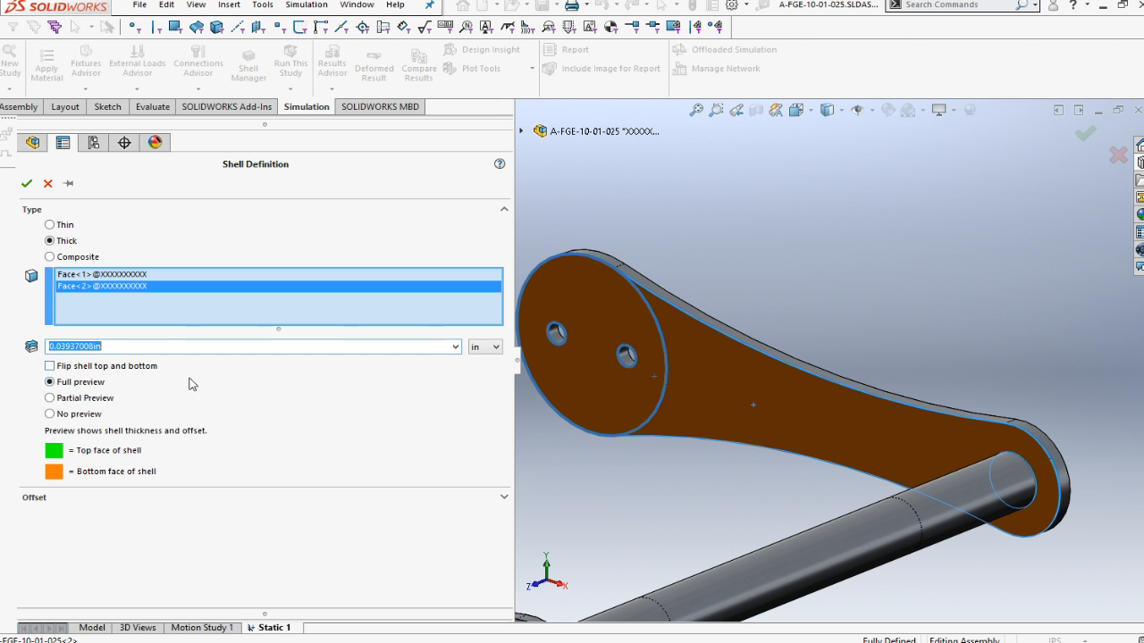
{"action": "type", "text": "0.250in"}
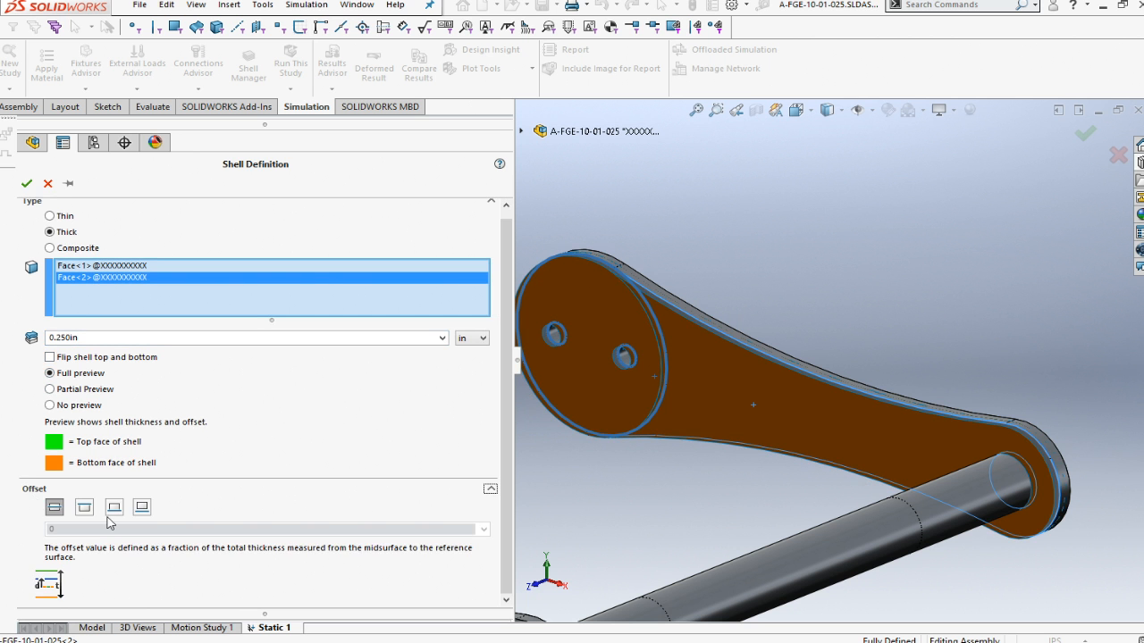
{"action": "left_click", "coordinate": [114, 507]}
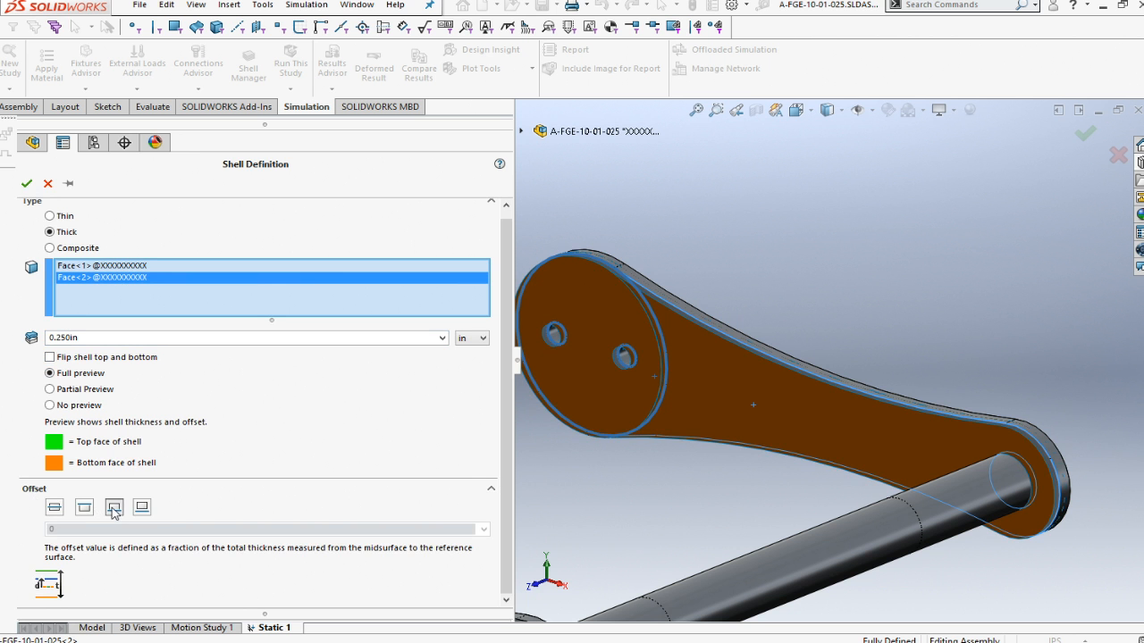
{"action": "left_click", "coordinate": [114, 507]}
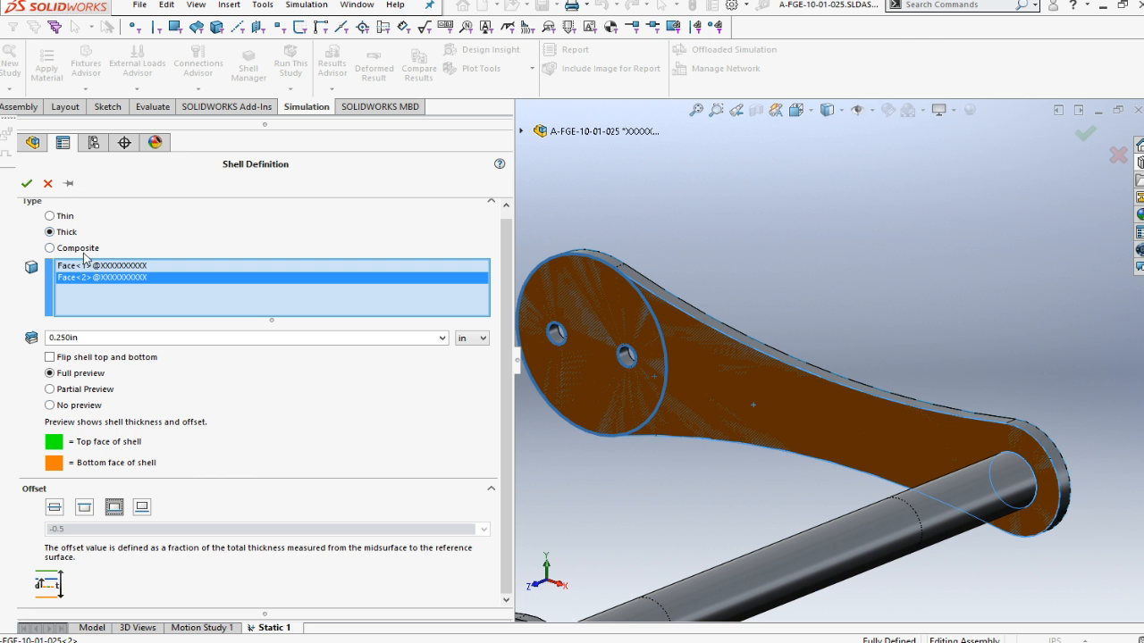
{"action": "left_click", "coordinate": [26, 184]}
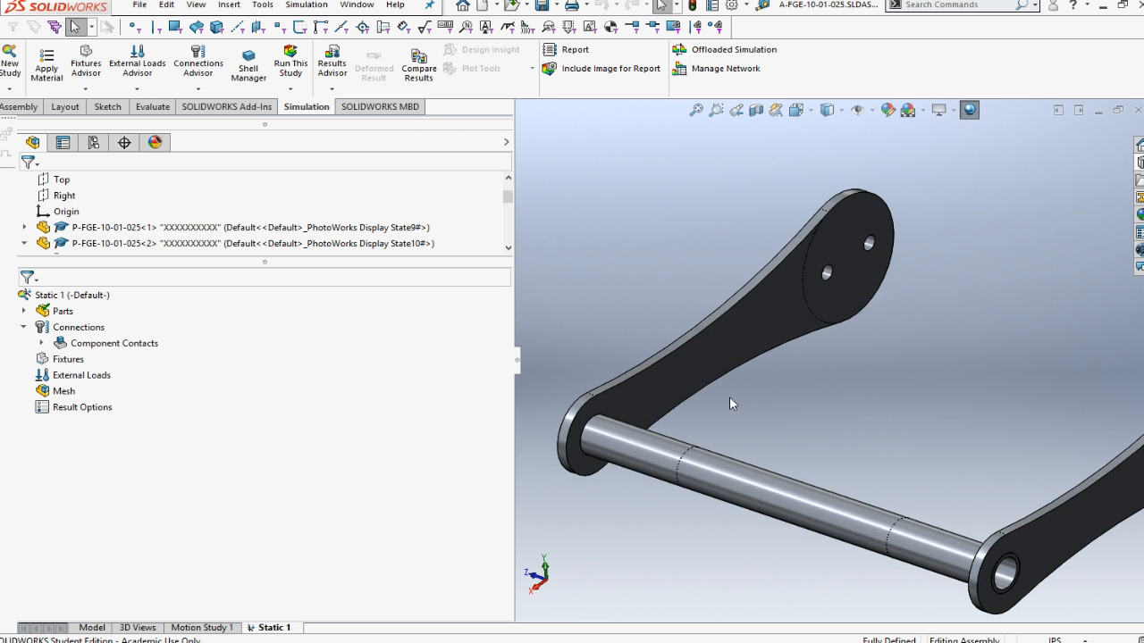
Step: Begin a single-sided fillet edge weld with the plate face and tube surface as face sets
{"action": "left_click", "coordinate": [630, 465]}
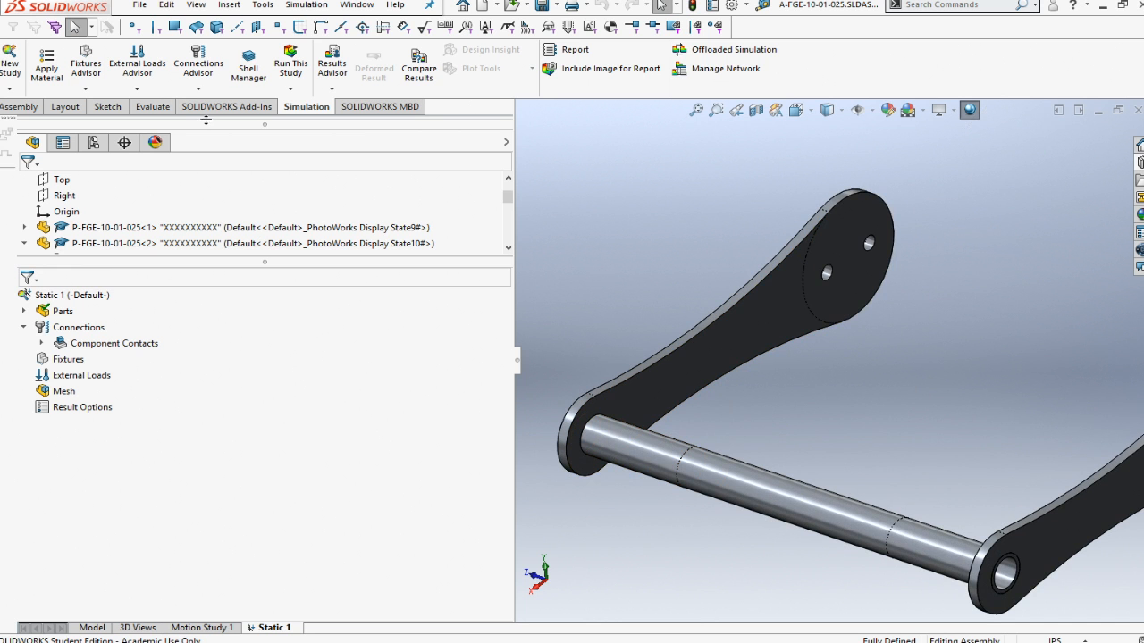
{"action": "mouse_move", "coordinate": [137, 62]}
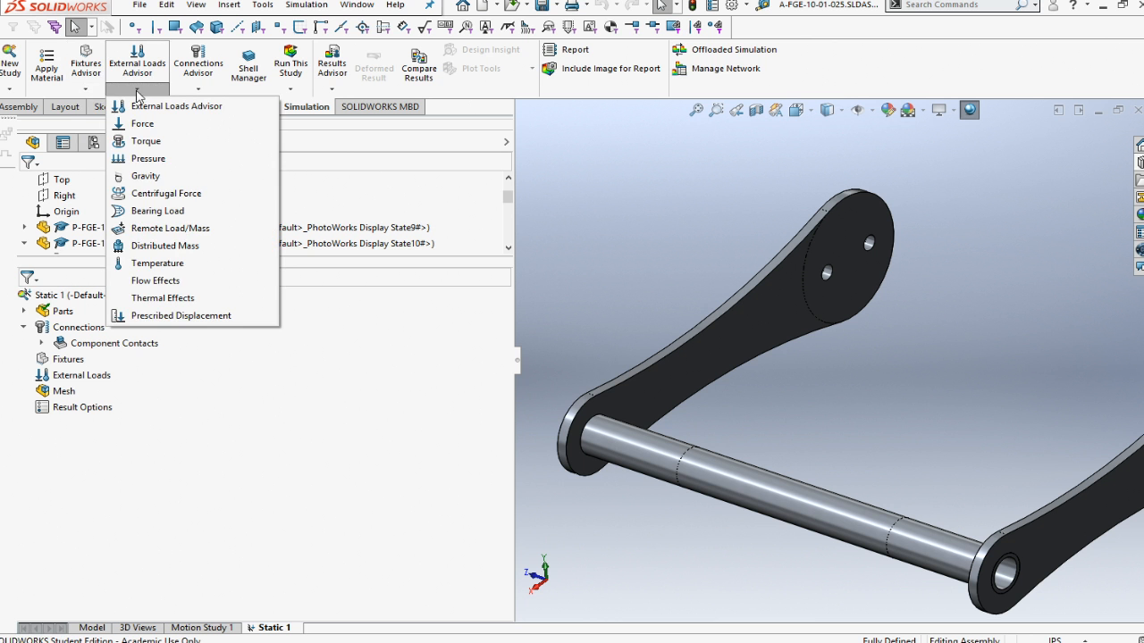
{"action": "left_click", "coordinate": [197, 62]}
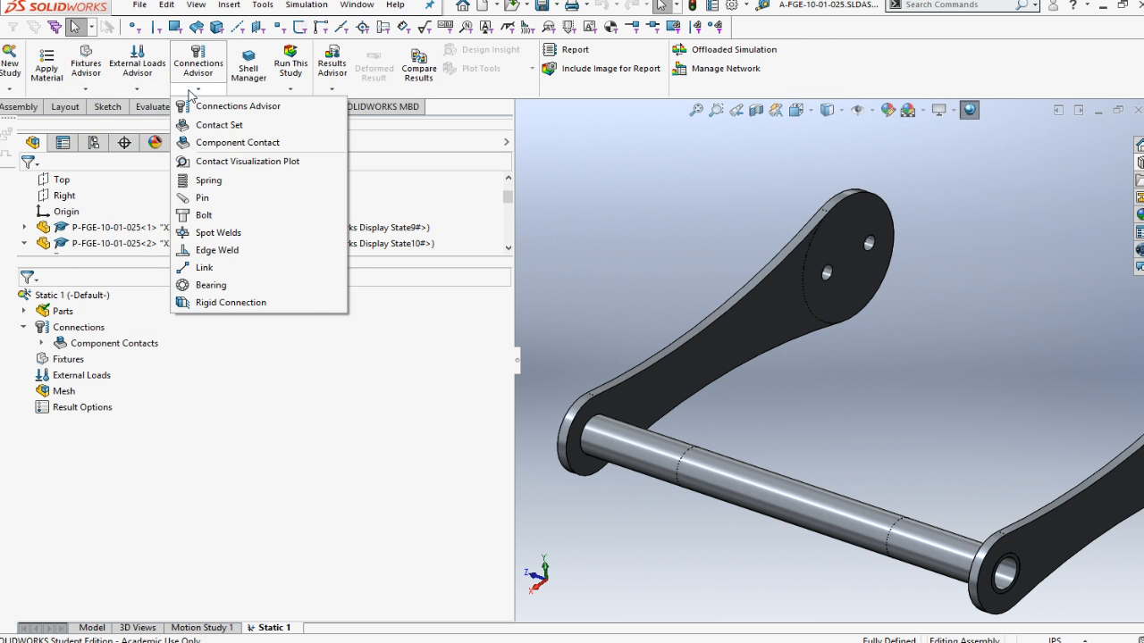
{"action": "left_click", "coordinate": [218, 249]}
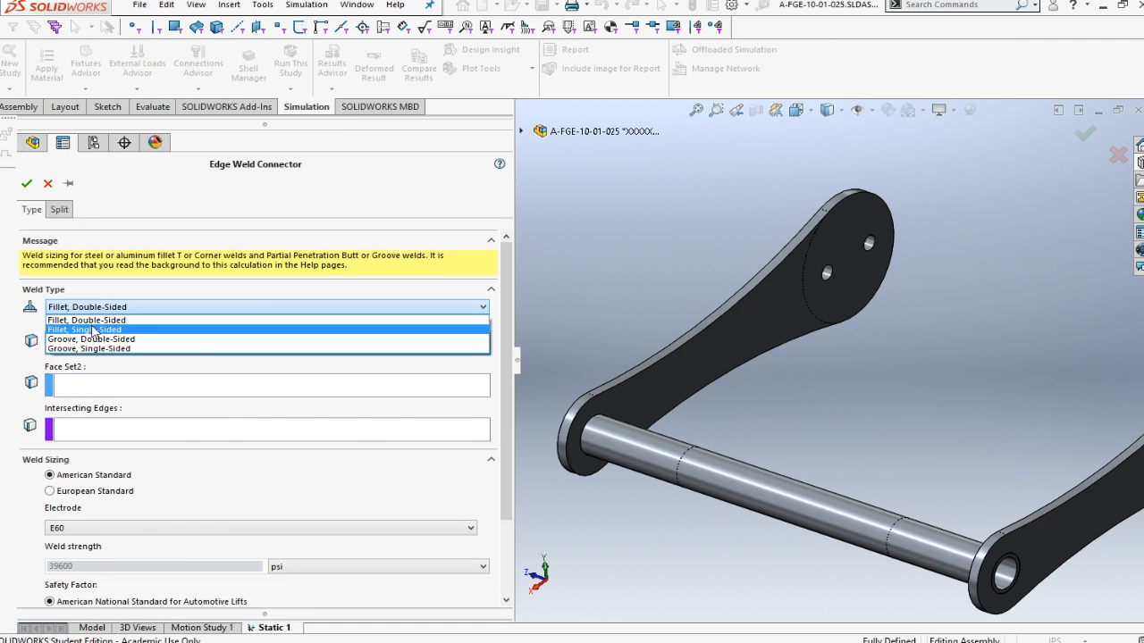
{"action": "left_click", "coordinate": [83, 329]}
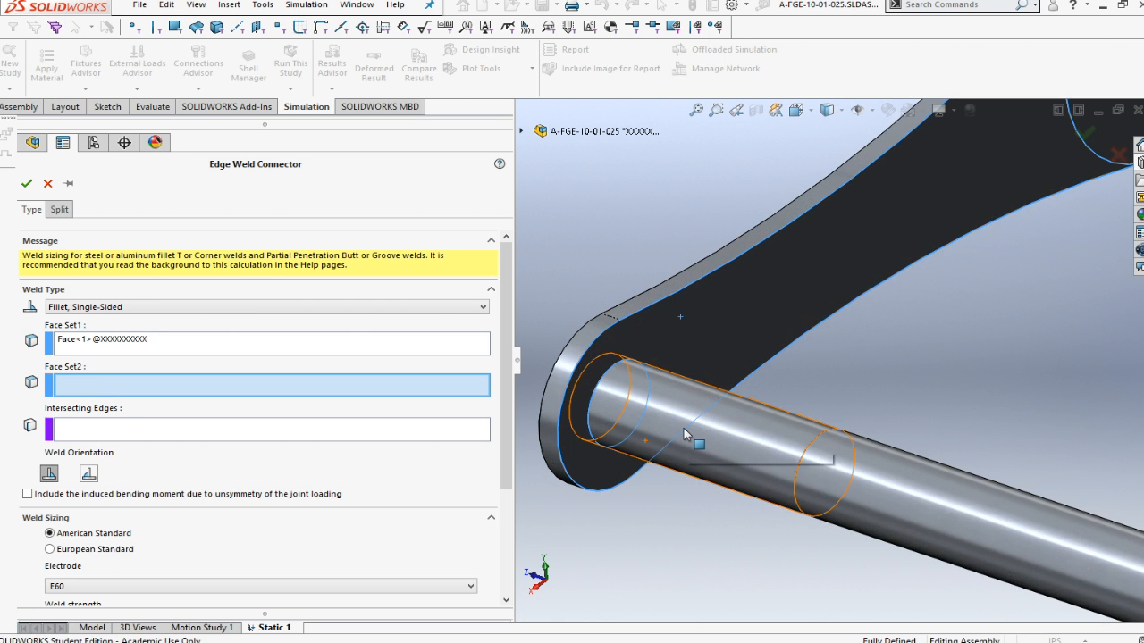
{"action": "left_click", "coordinate": [697, 434]}
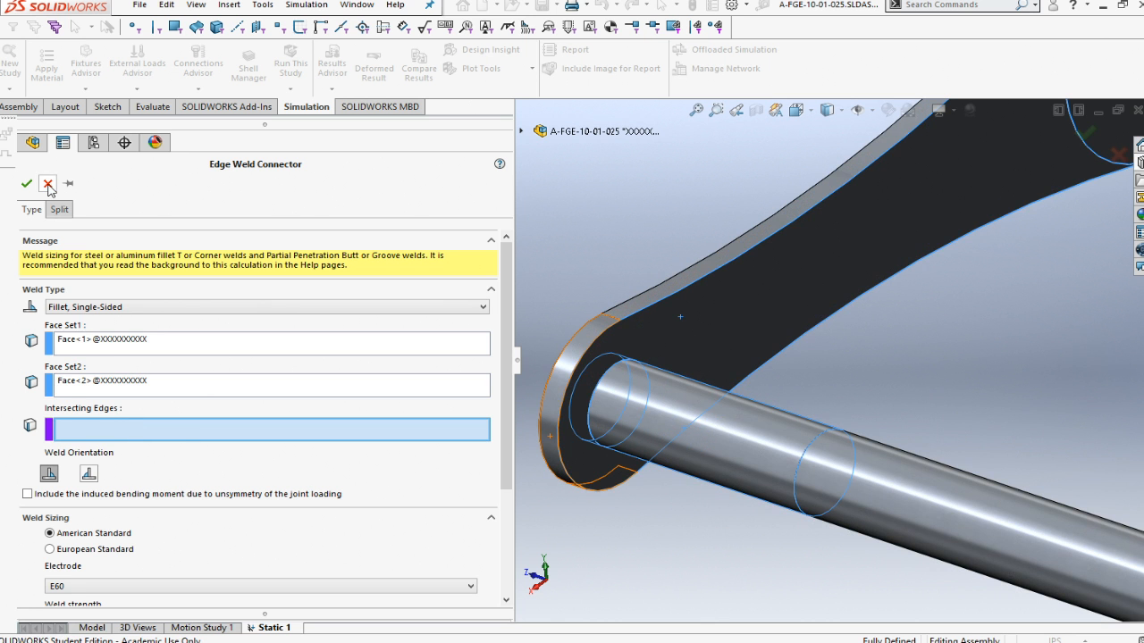
Step: Discard the unfinished edge weld and edit the tube part's definition
{"action": "left_click", "coordinate": [27, 184]}
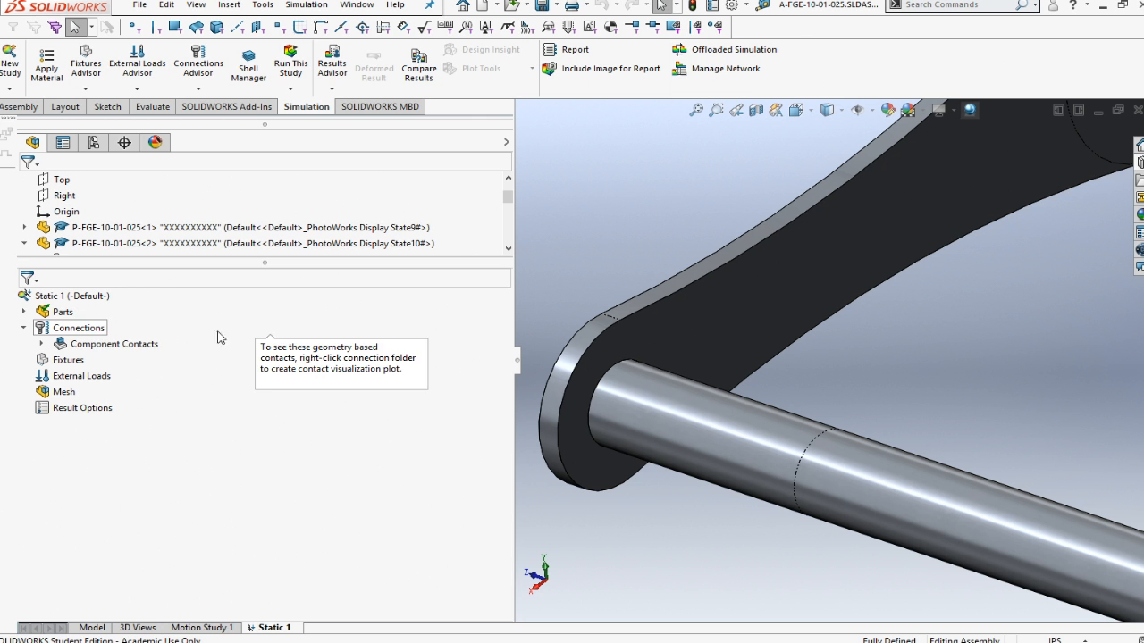
{"action": "left_click", "coordinate": [24, 312]}
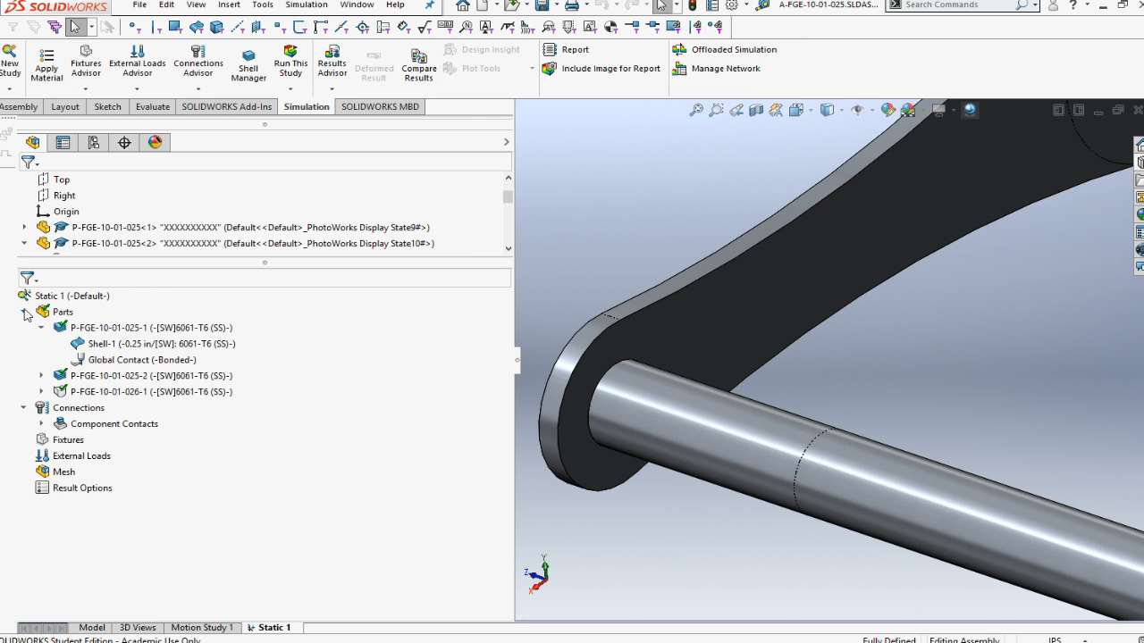
{"action": "left_click", "coordinate": [150, 391]}
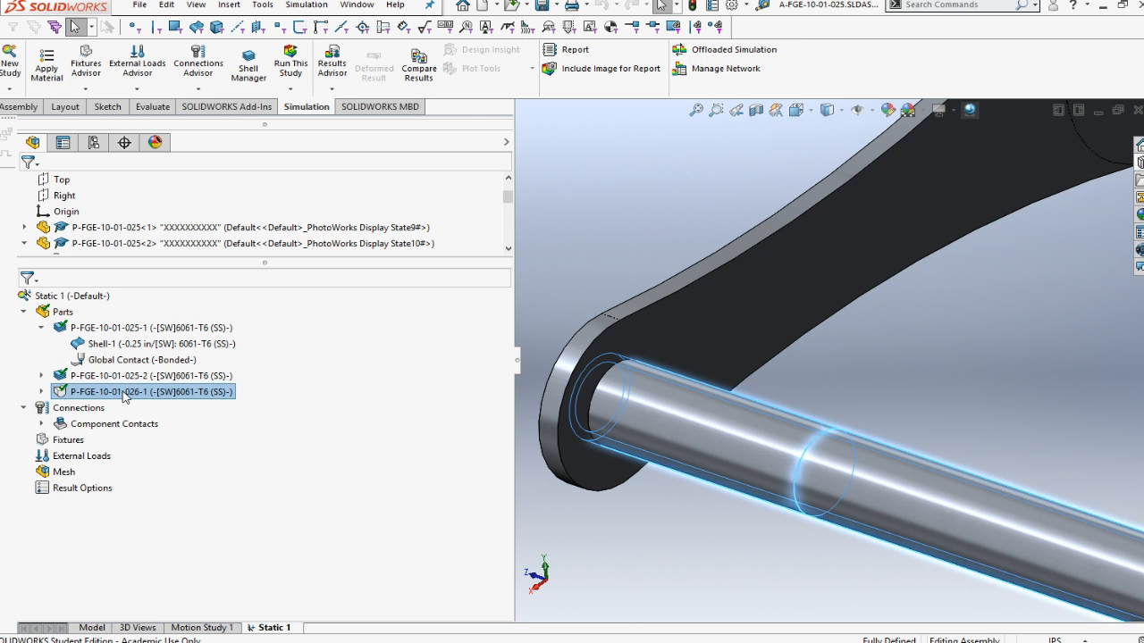
{"action": "right_click", "coordinate": [151, 392]}
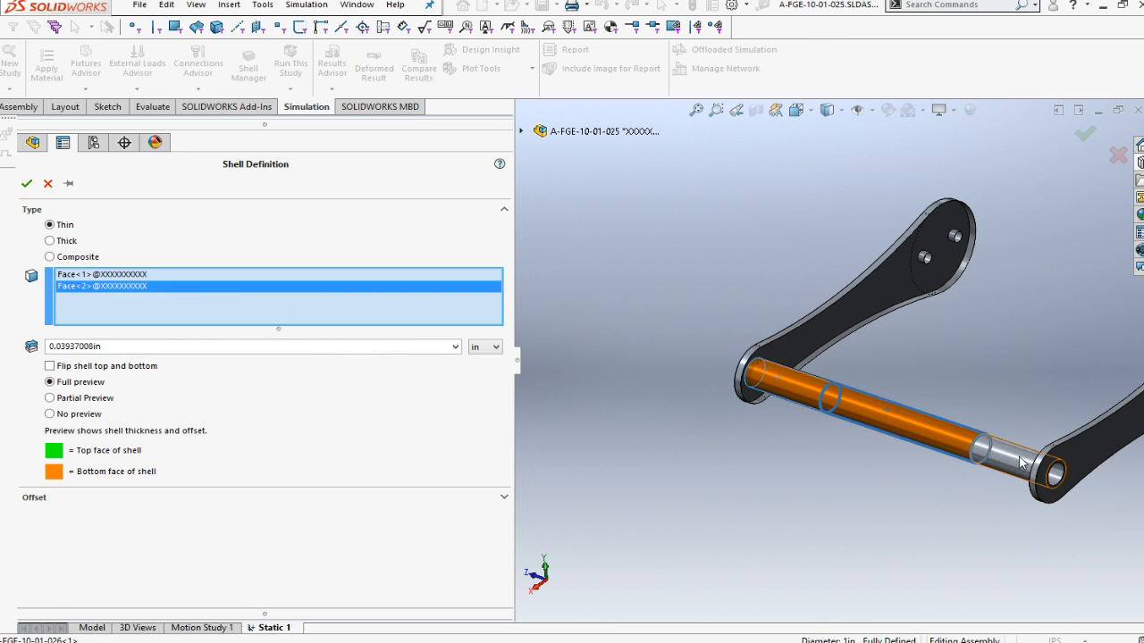
Step: Make the tube a thick 0.100 in shell from its faces, offset to the bottom surface
{"action": "left_click", "coordinate": [1018, 460]}
{"action": "type", "text": "0.100"}
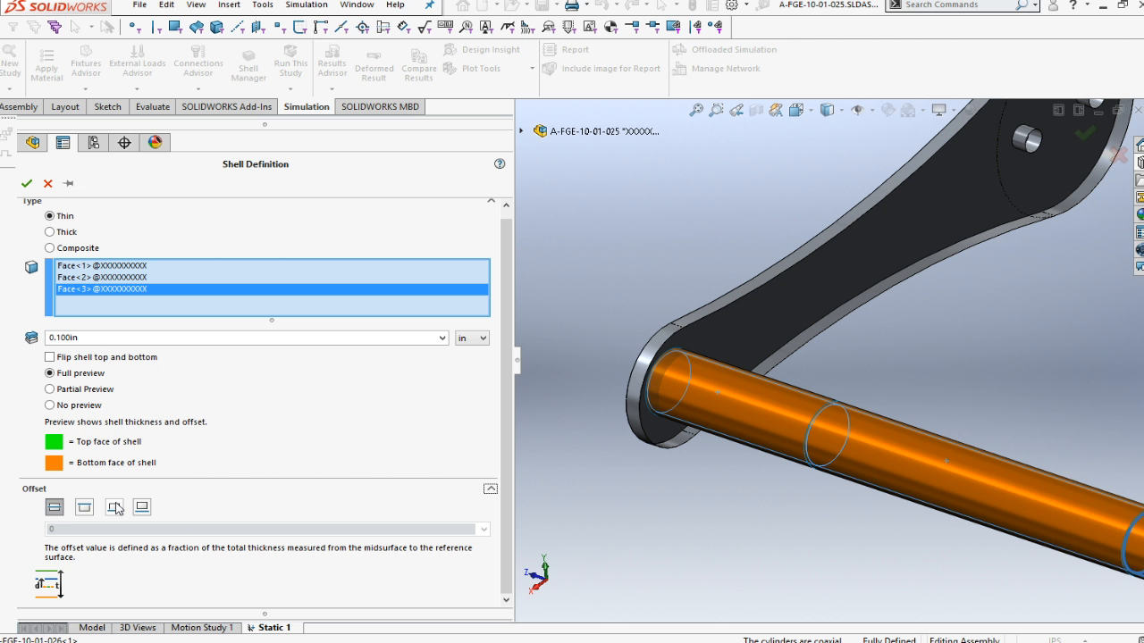
{"action": "left_click", "coordinate": [113, 507]}
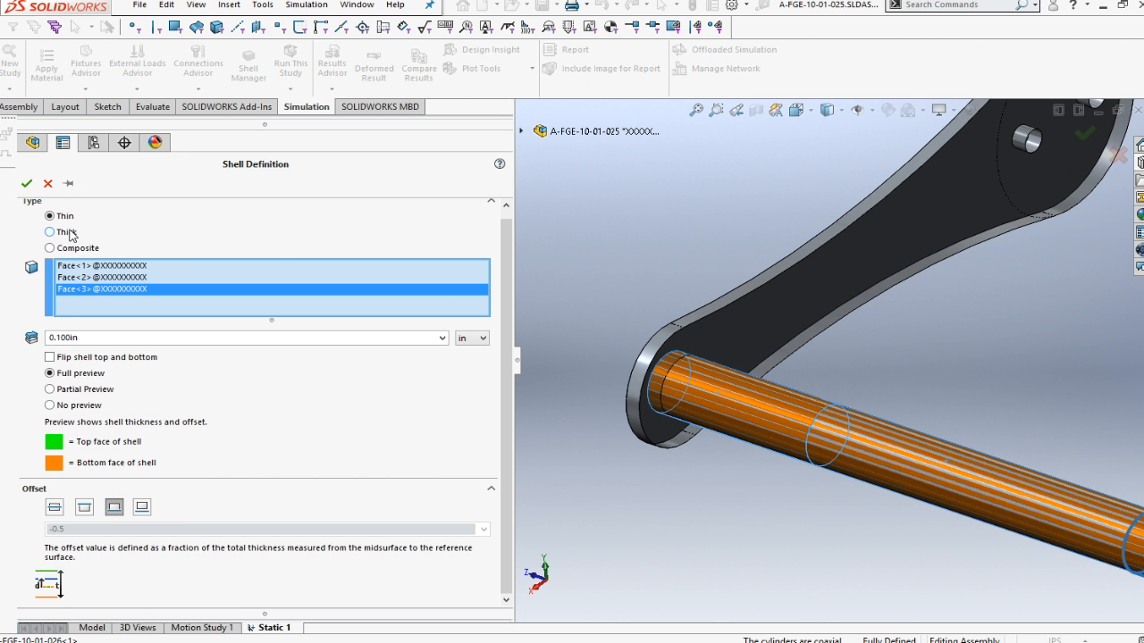
{"action": "left_click", "coordinate": [49, 232]}
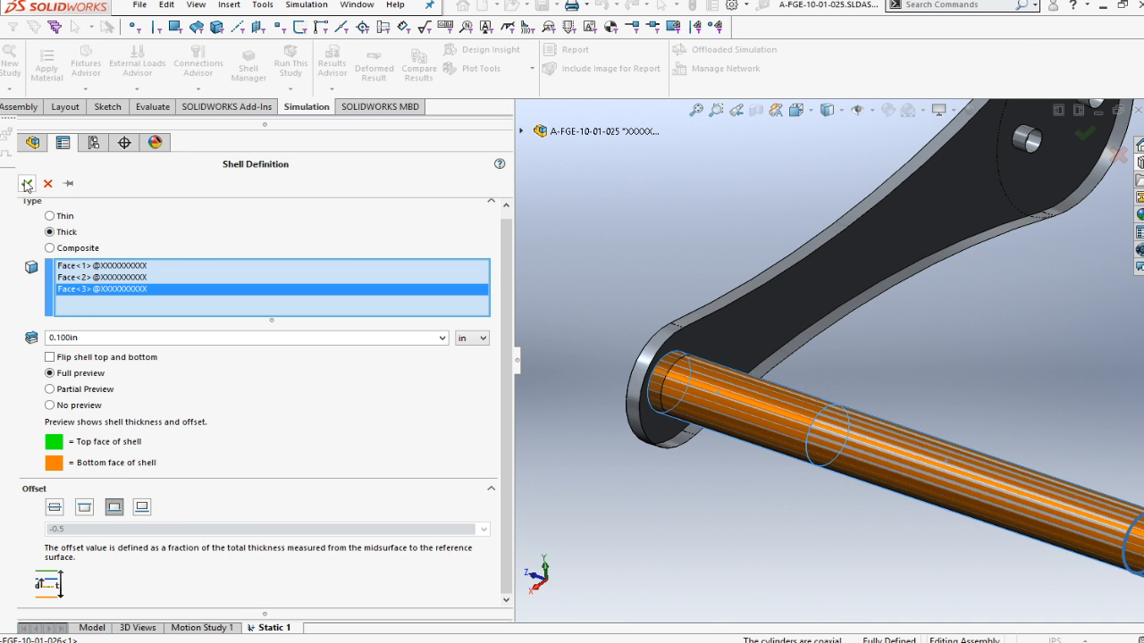
{"action": "left_click", "coordinate": [27, 183]}
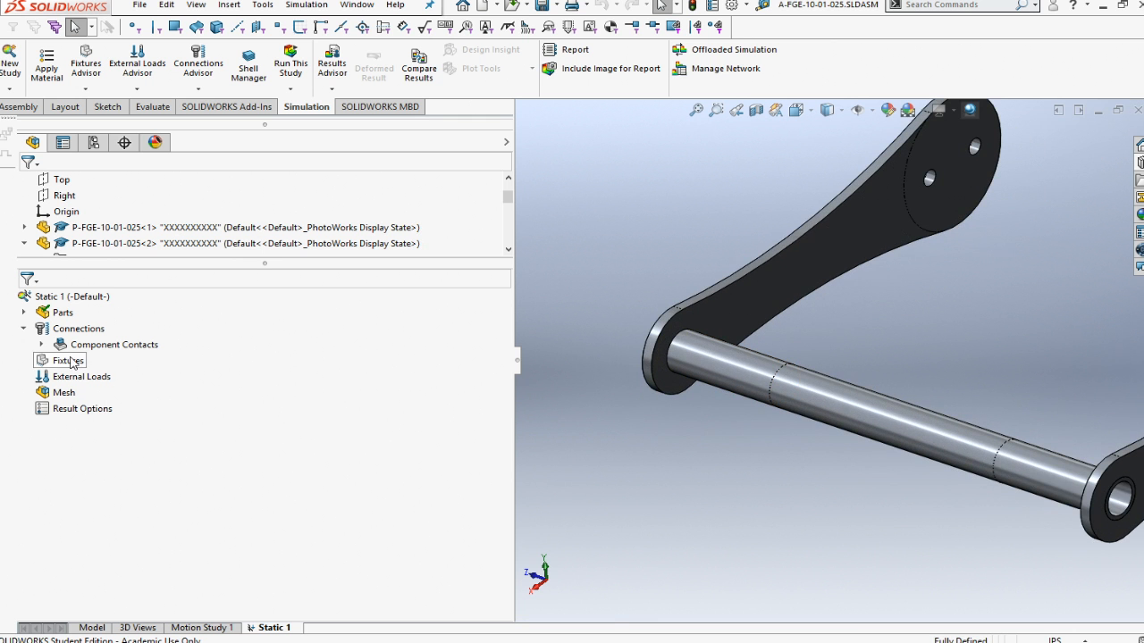
Step: Begin a single-sided fillet edge weld between plate and tube along their circular meeting edge
{"action": "left_click", "coordinate": [24, 312]}
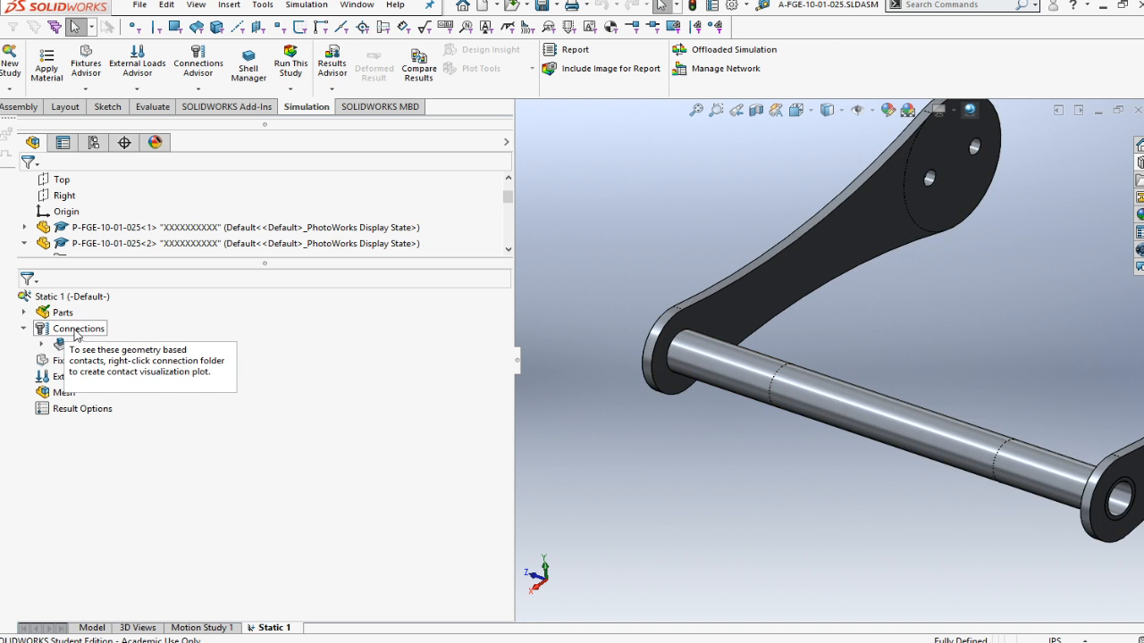
{"action": "right_click", "coordinate": [78, 327]}
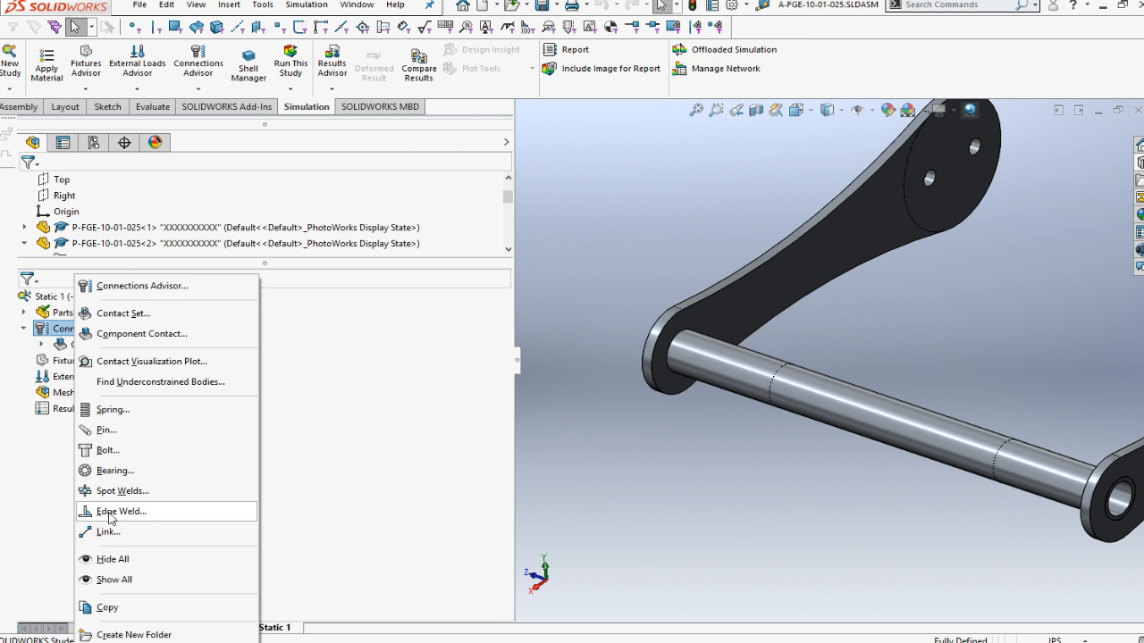
{"action": "left_click", "coordinate": [120, 511]}
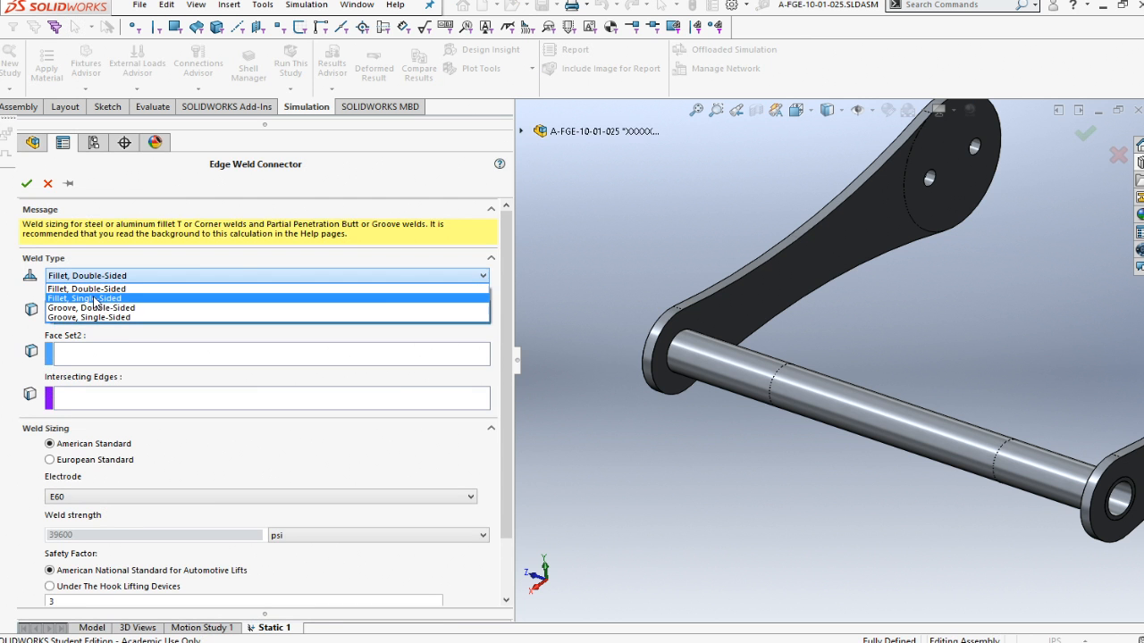
{"action": "left_click", "coordinate": [83, 297]}
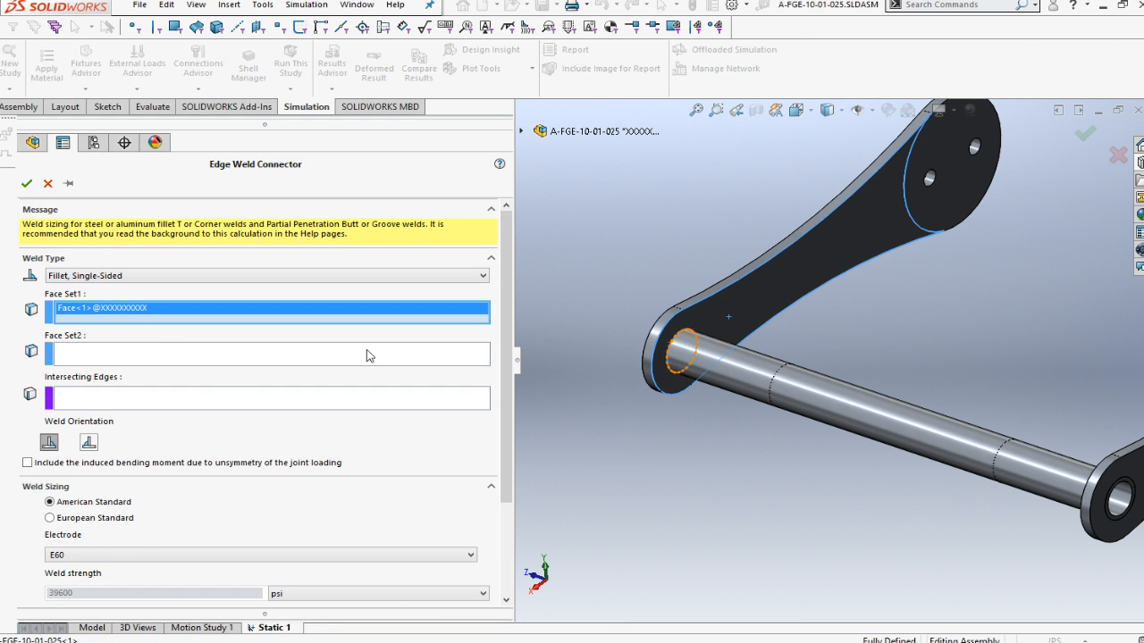
{"action": "left_click", "coordinate": [753, 379]}
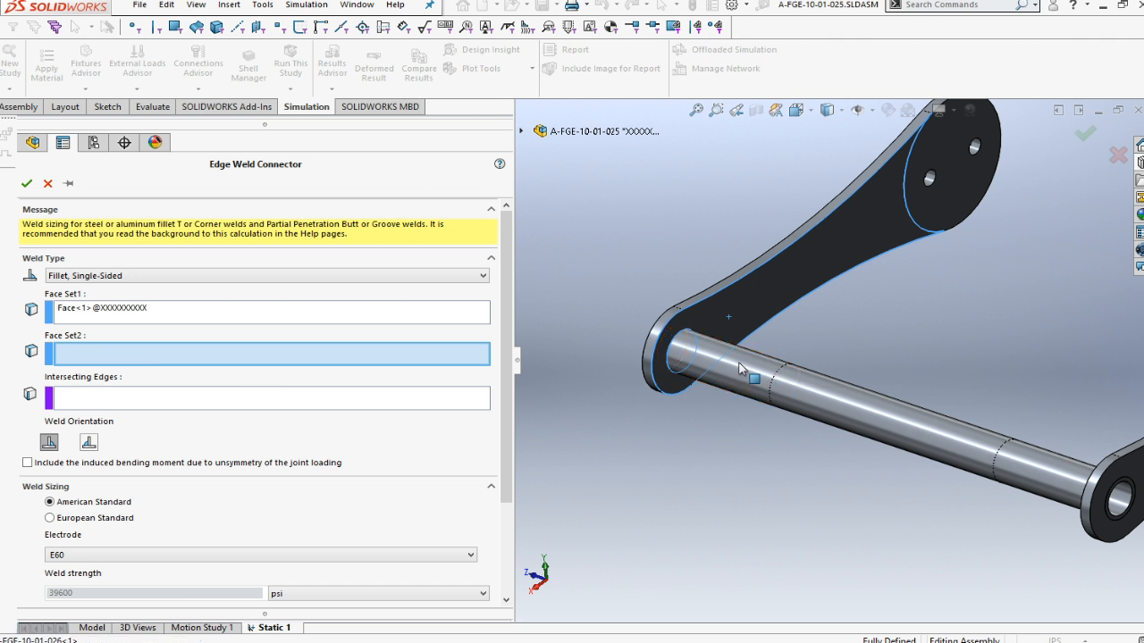
{"action": "left_click", "coordinate": [753, 379]}
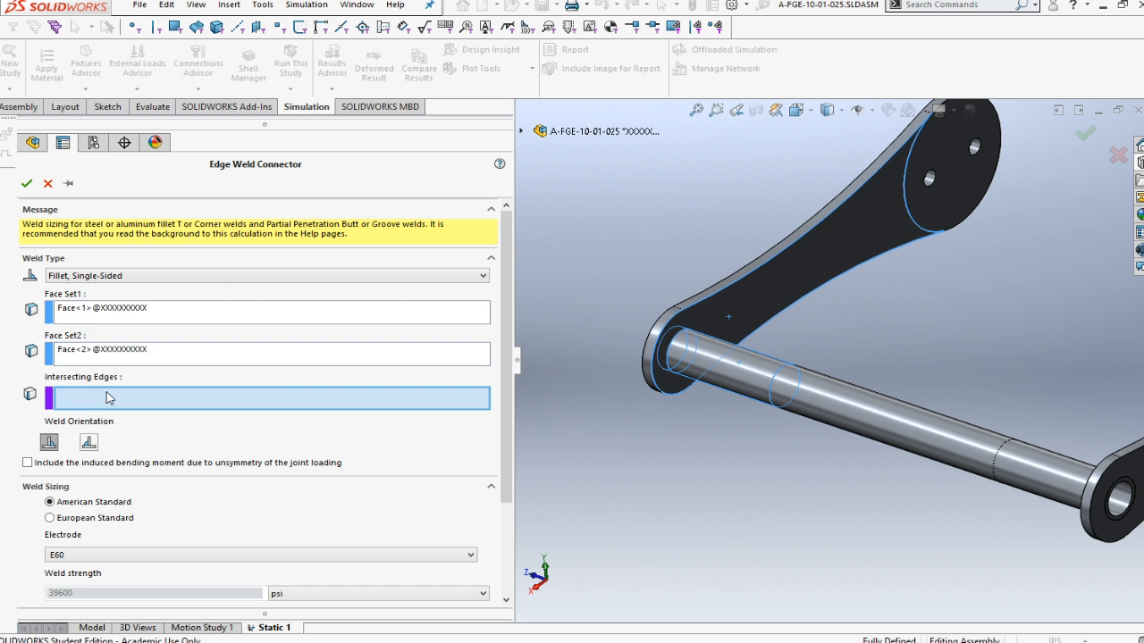
{"action": "left_click", "coordinate": [677, 351]}
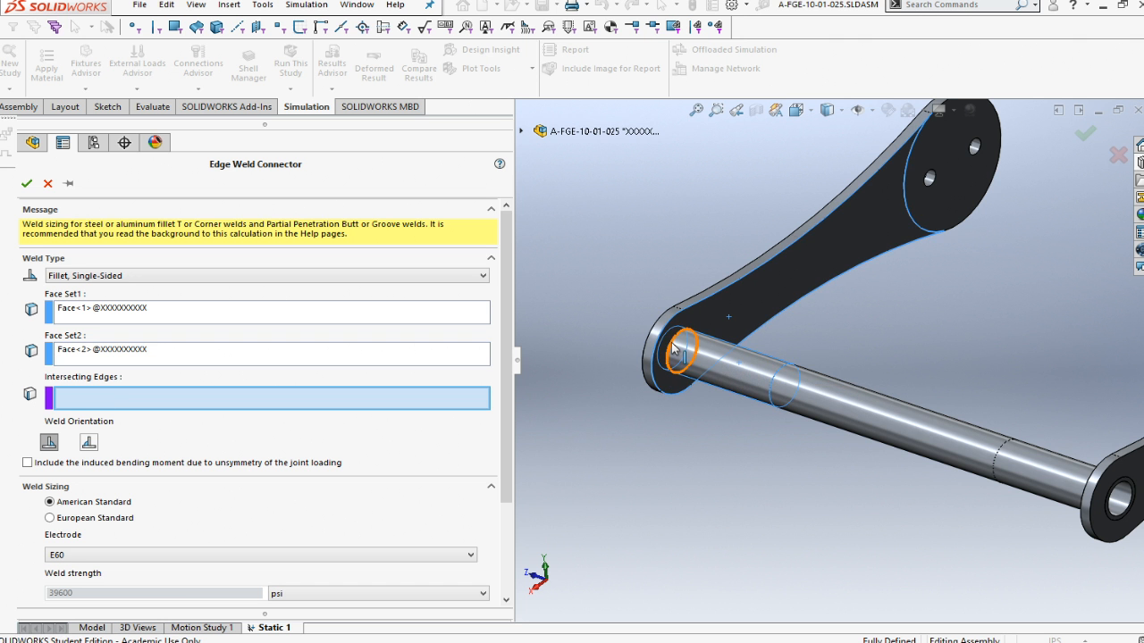
{"action": "left_click", "coordinate": [681, 350]}
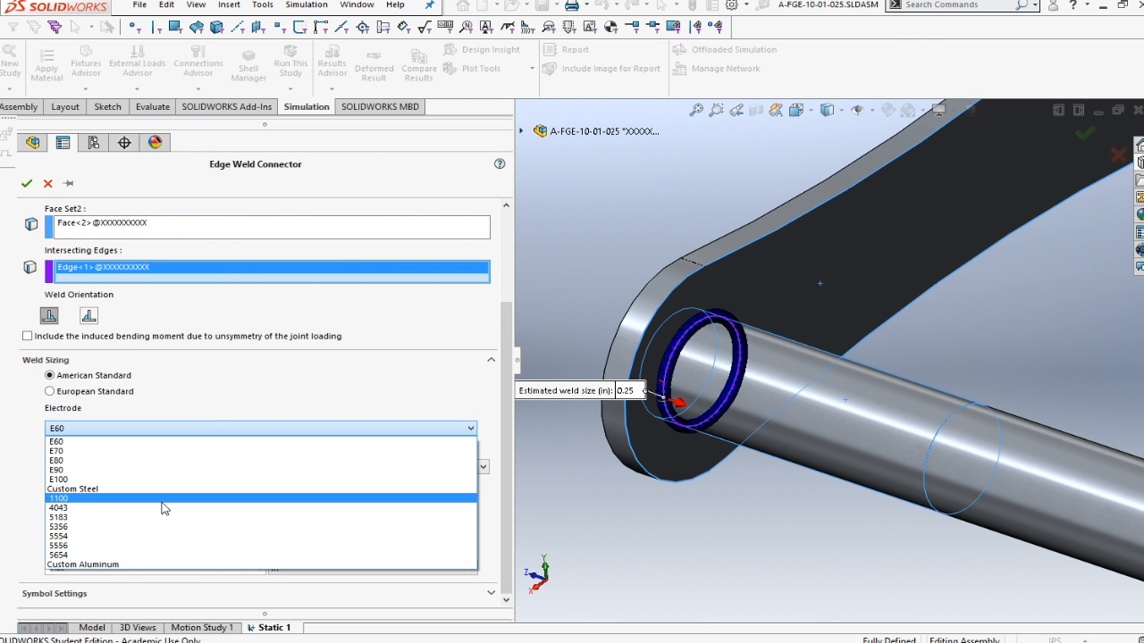
Step: Give the weld a 4043 electrode and .1 estimated weld size, then confirm it
{"action": "left_click", "coordinate": [58, 507]}
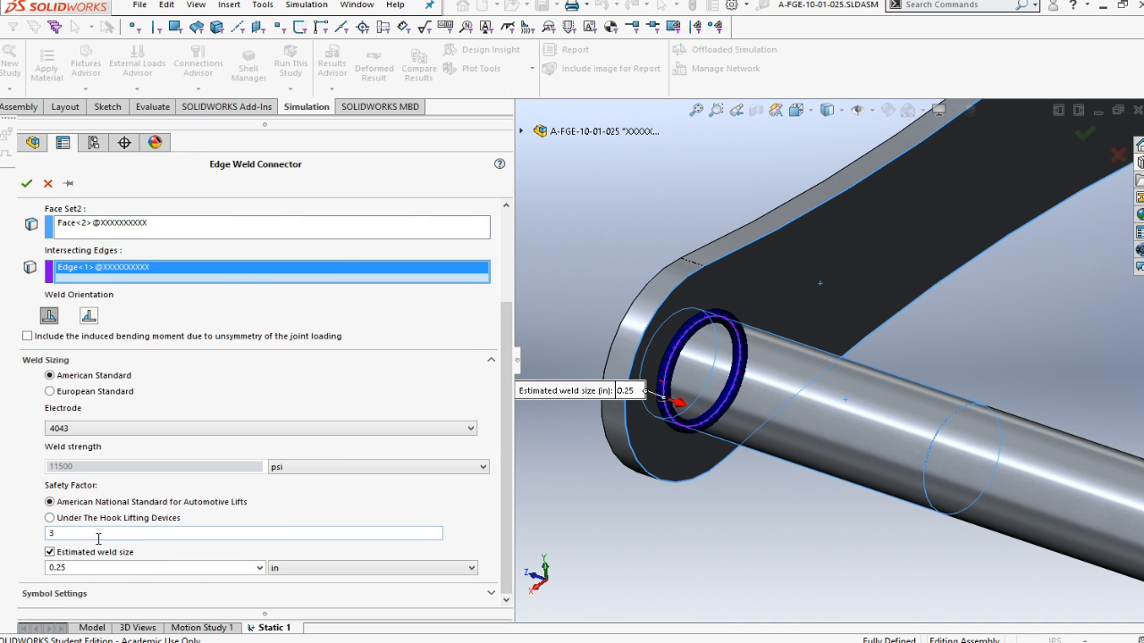
{"action": "left_click", "coordinate": [152, 567]}
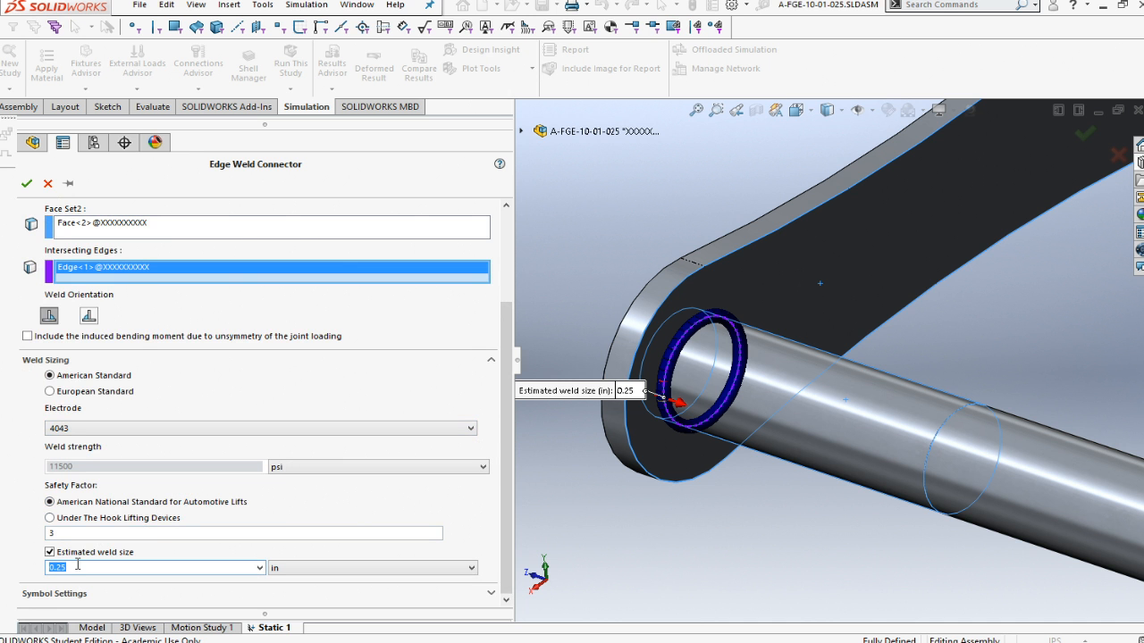
{"action": "type", "text": ".1"}
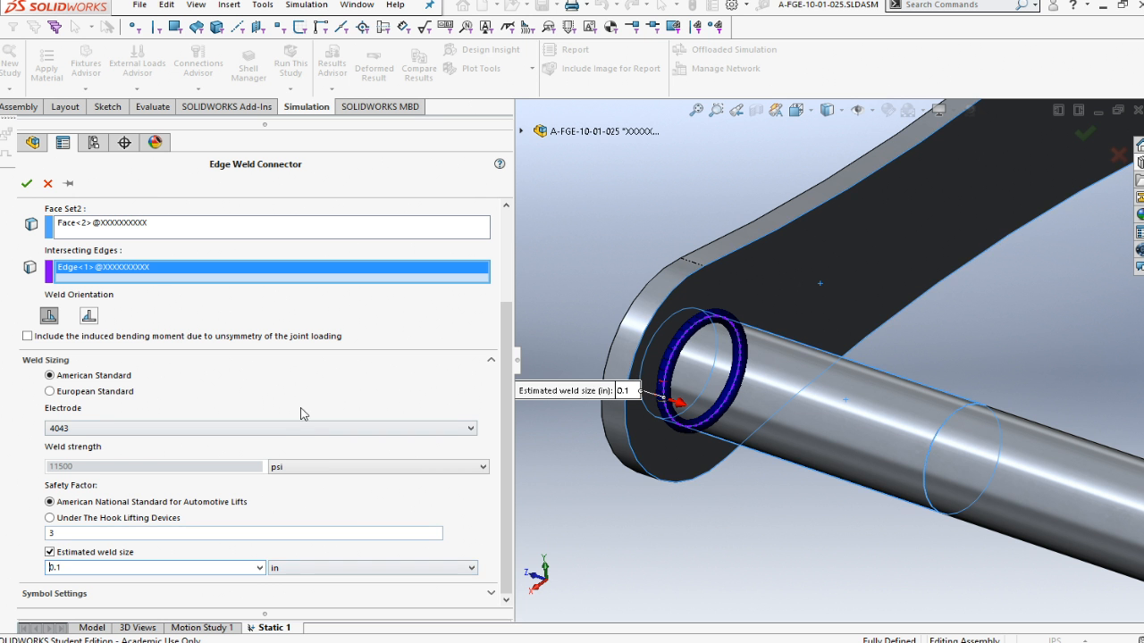
{"action": "mouse_move", "coordinate": [27, 183]}
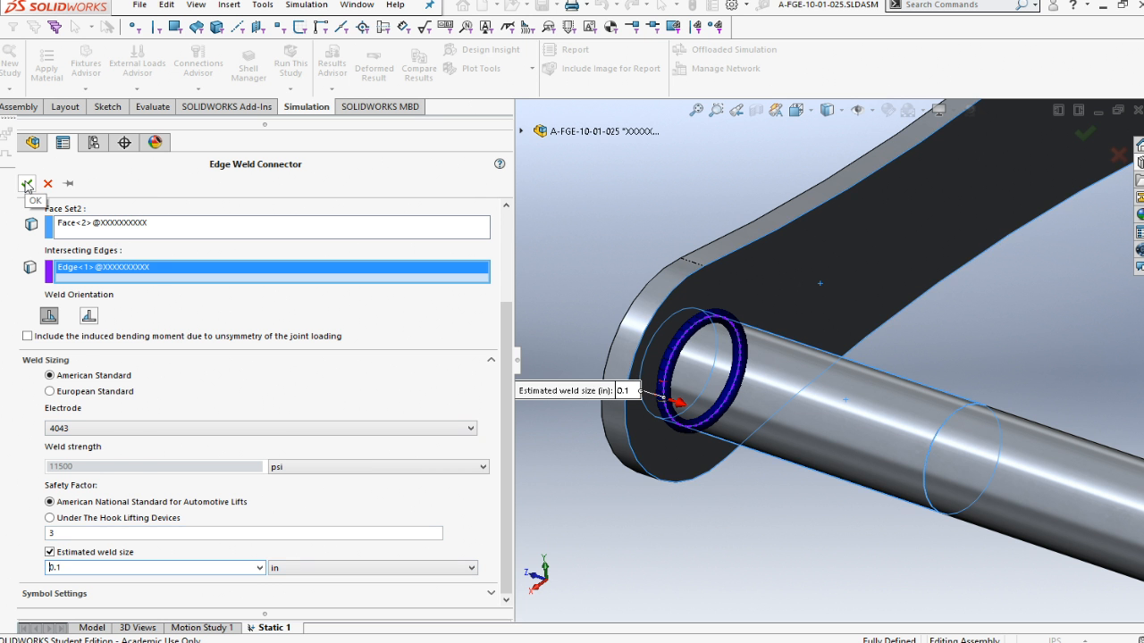
{"action": "left_click", "coordinate": [27, 184]}
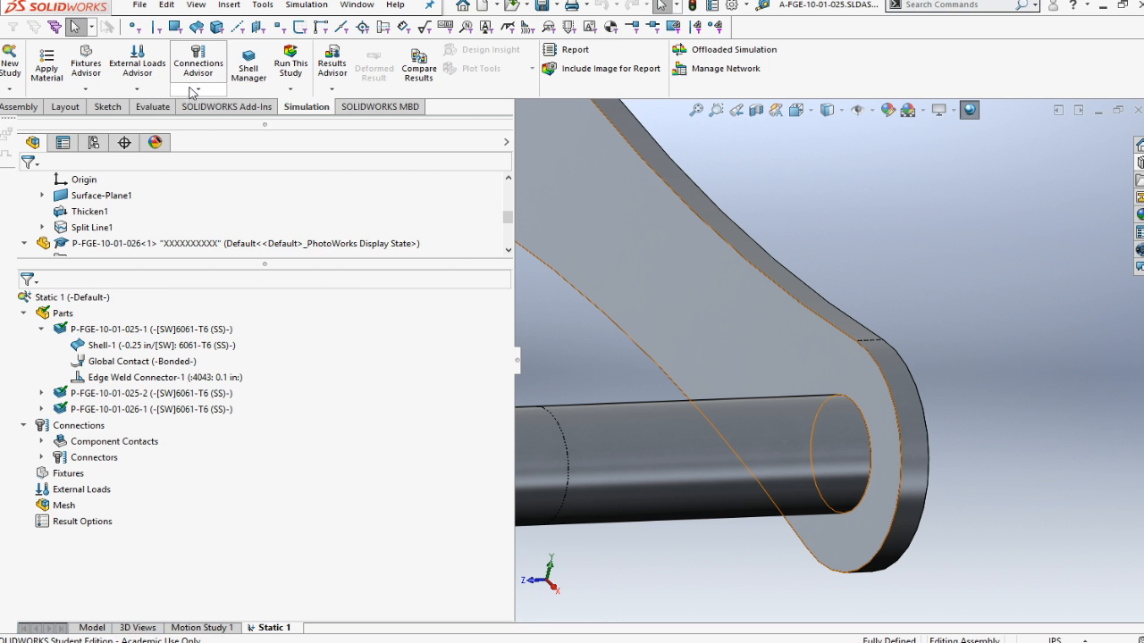
Step: Begin another single-sided fillet edge weld on the plate face, tube face and circular edge
{"action": "left_click", "coordinate": [198, 65]}
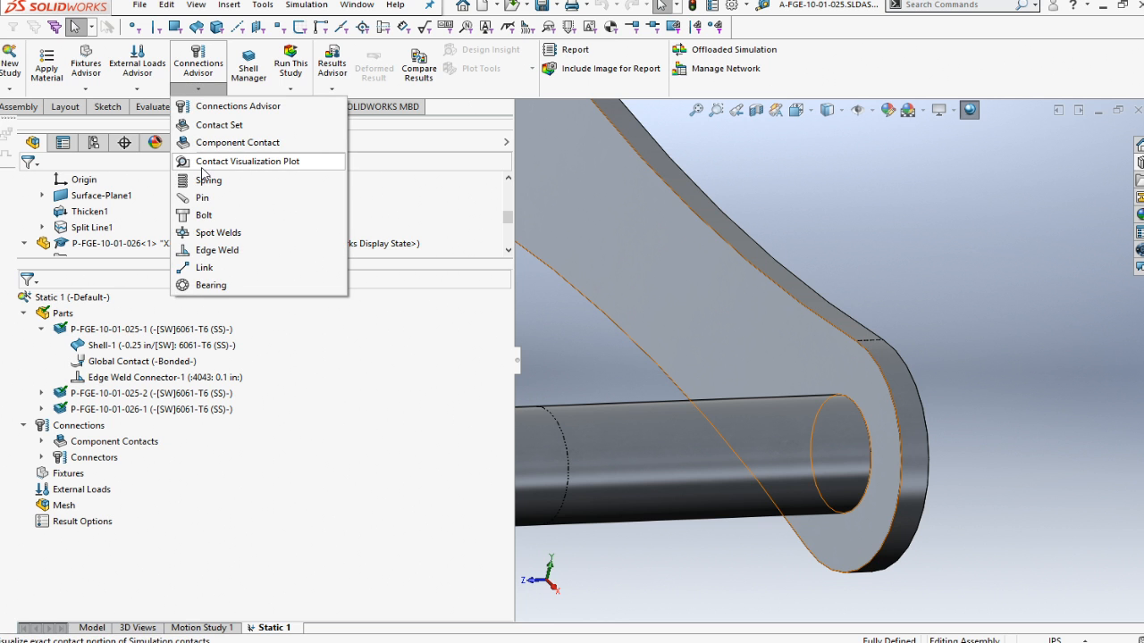
{"action": "left_click", "coordinate": [217, 249]}
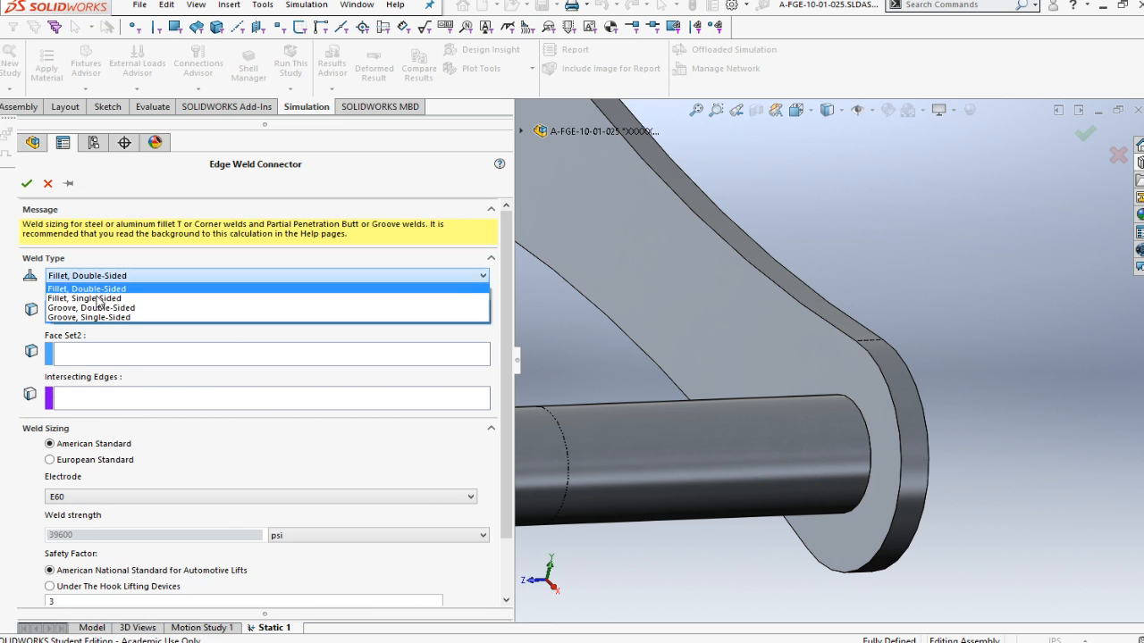
{"action": "left_click", "coordinate": [83, 298]}
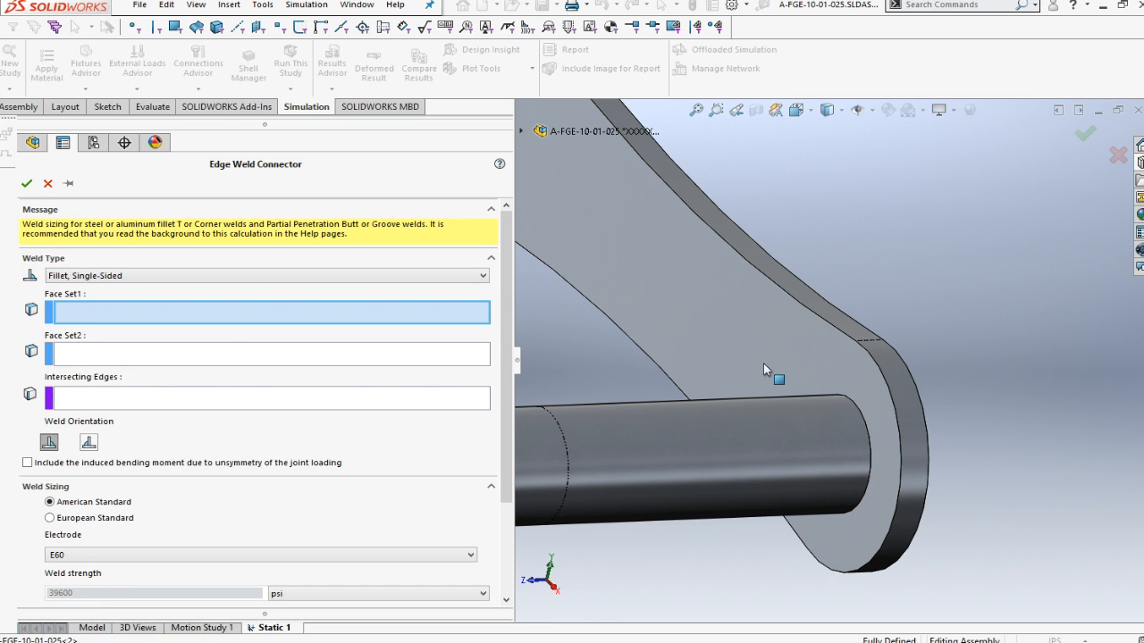
{"action": "left_click", "coordinate": [724, 433]}
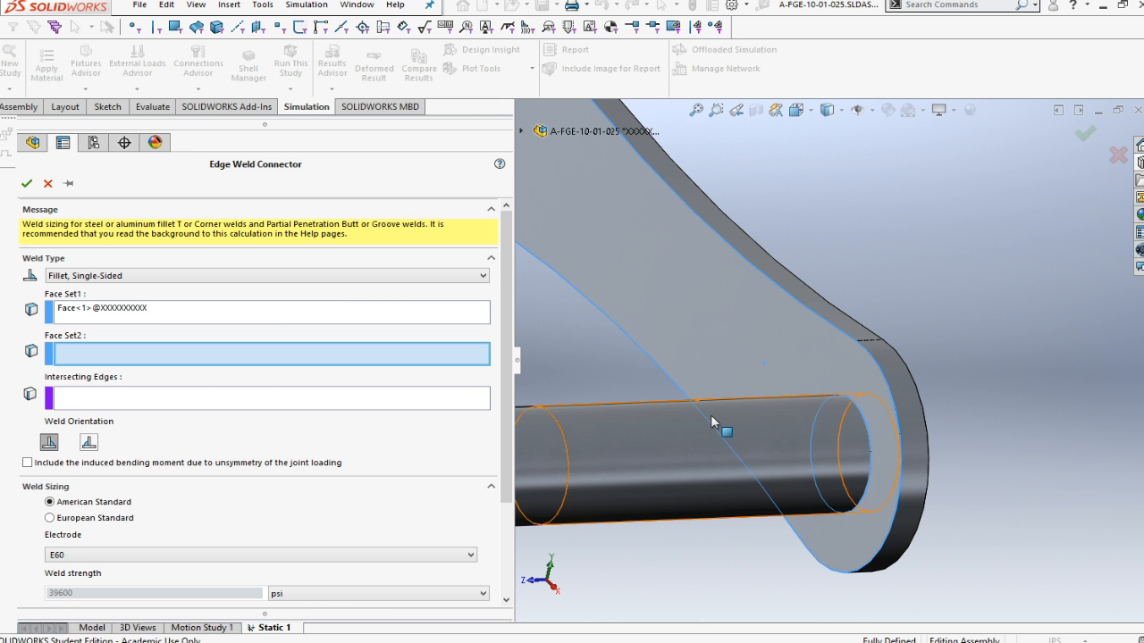
{"action": "left_click", "coordinate": [724, 431]}
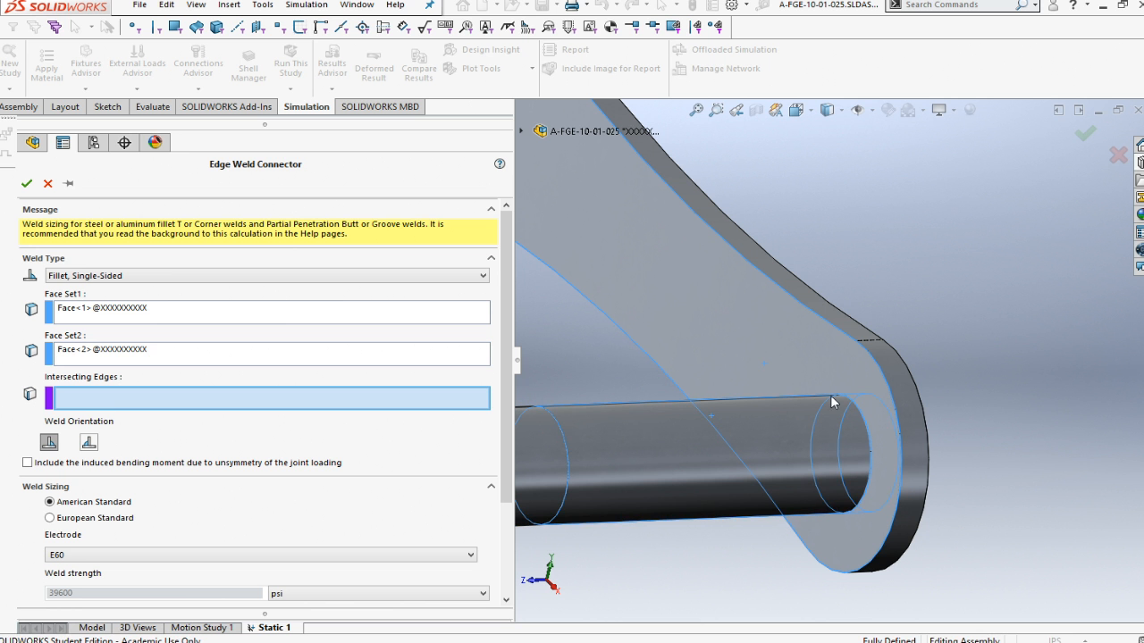
{"action": "left_click", "coordinate": [845, 420]}
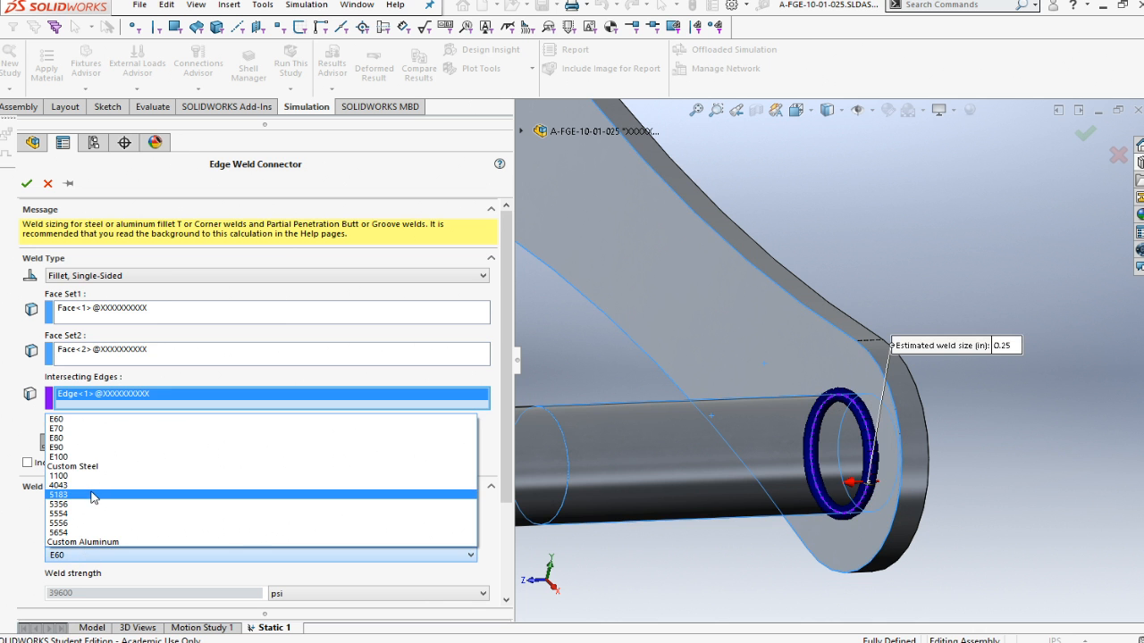
Step: Set this weld's electrode to 4043 and estimated size to .1, then confirm it
{"action": "left_click", "coordinate": [60, 485]}
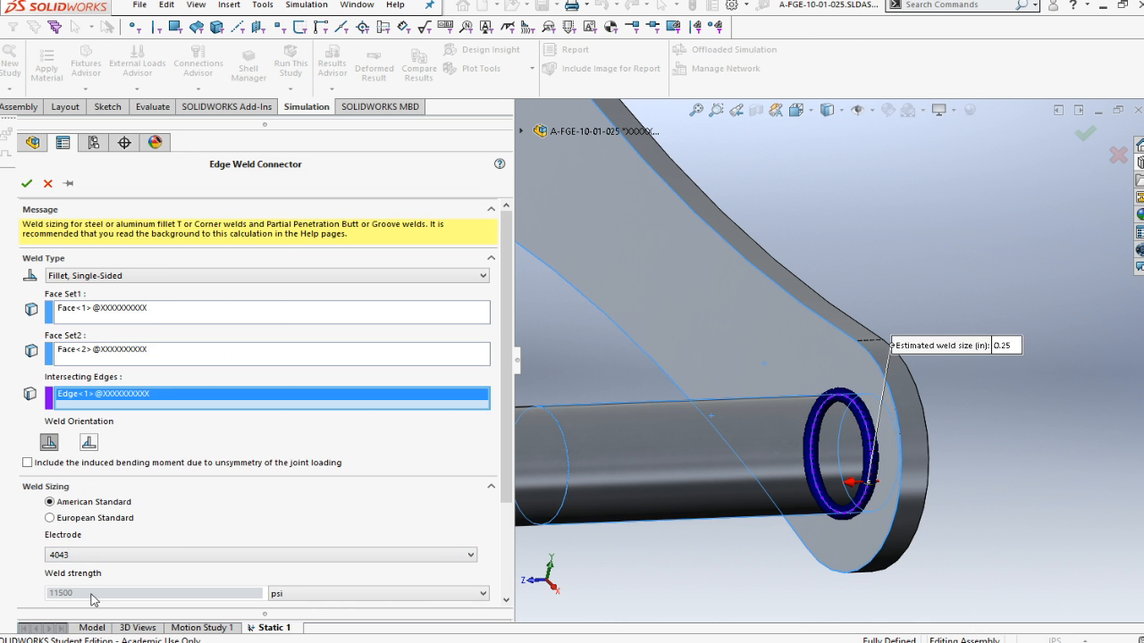
{"action": "scroll", "scroll_direction": "down", "scroll_amount": 3}
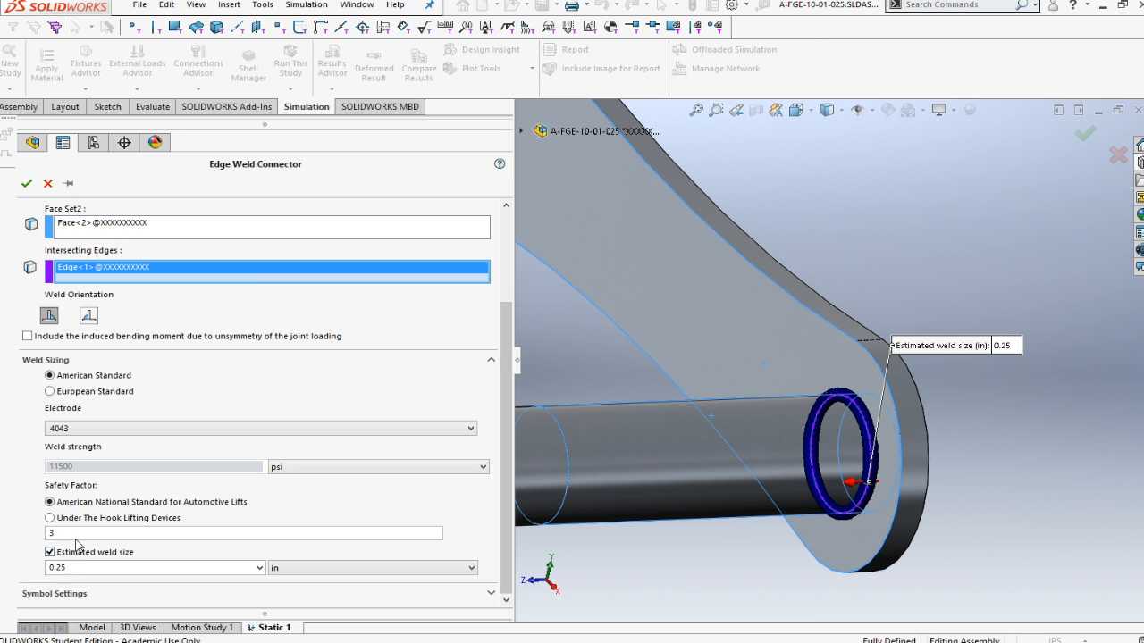
{"action": "left_click", "coordinate": [152, 567]}
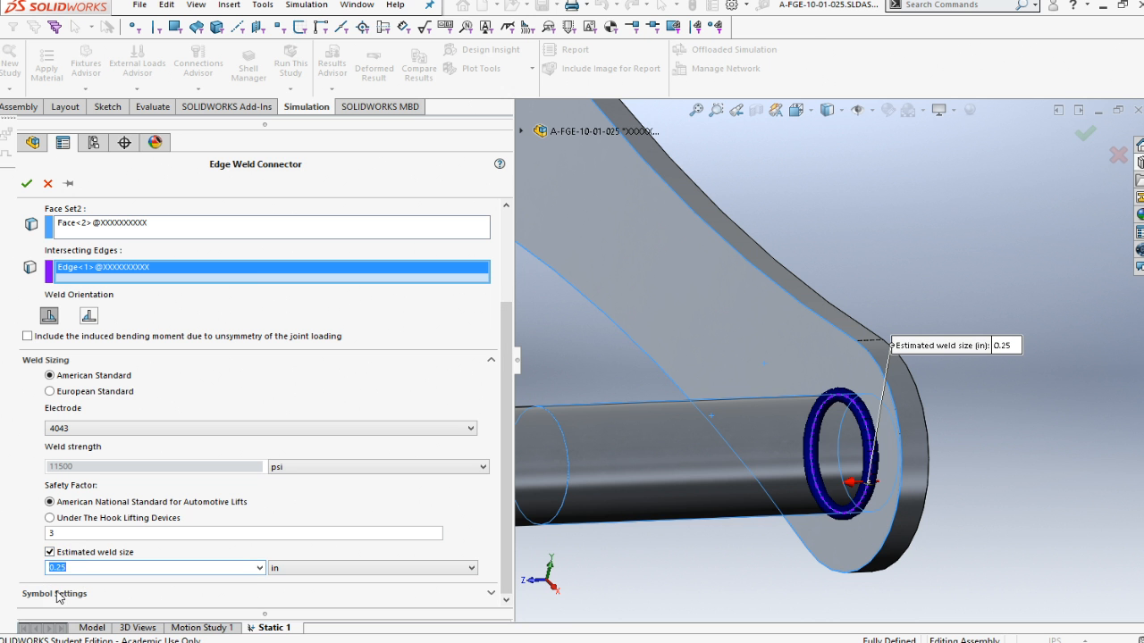
{"action": "type", "text": ".1"}
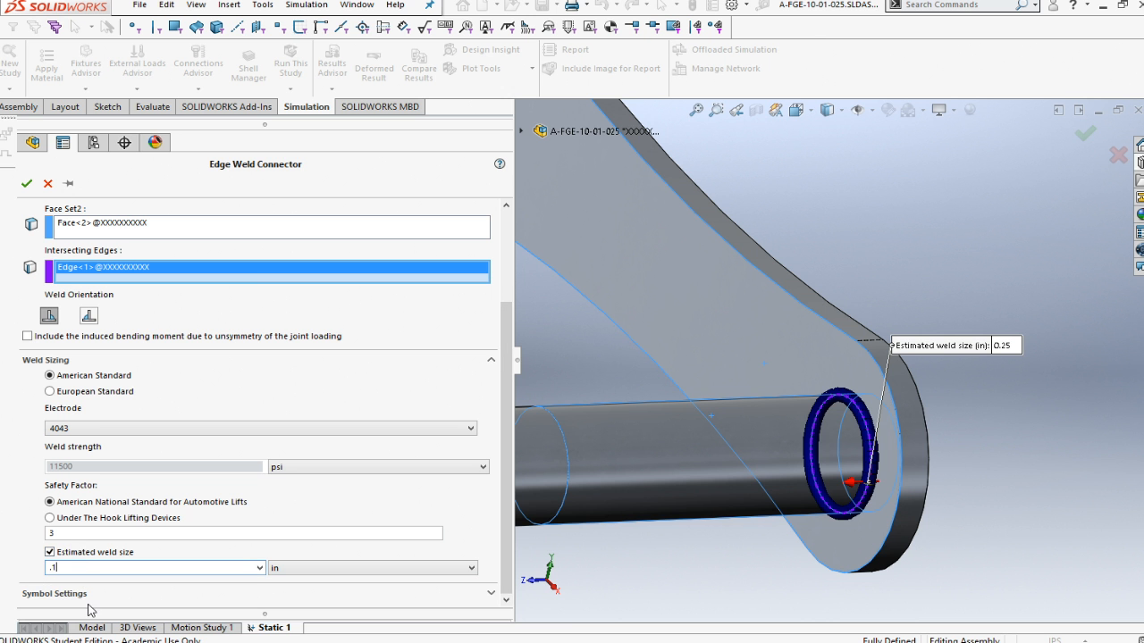
{"action": "left_click", "coordinate": [26, 183]}
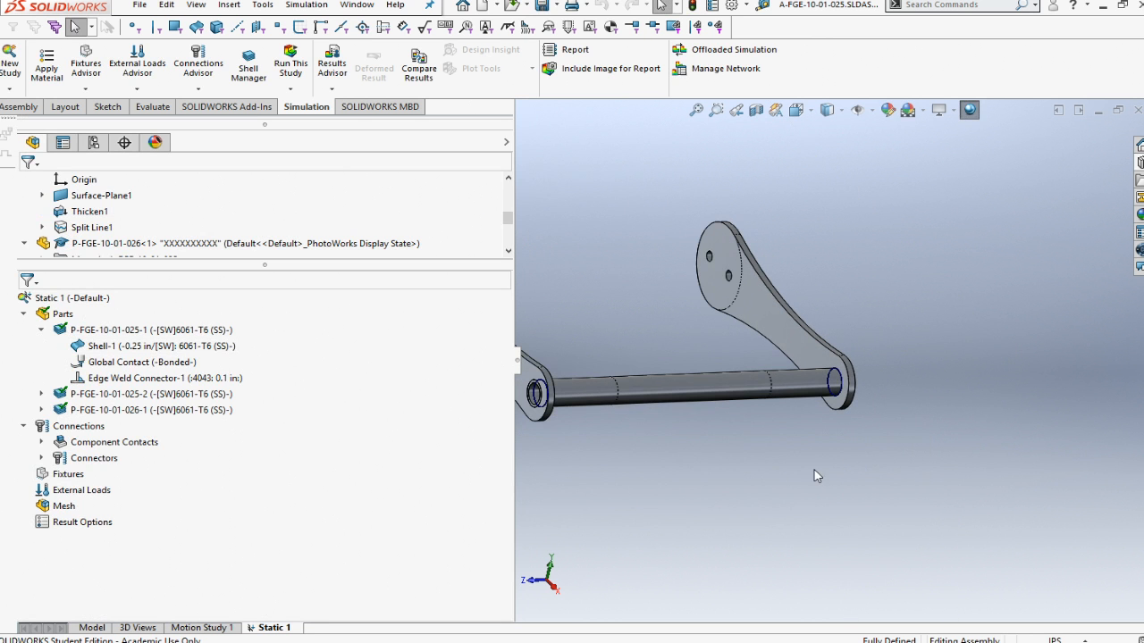
{"action": "mouse_move", "coordinate": [137, 67]}
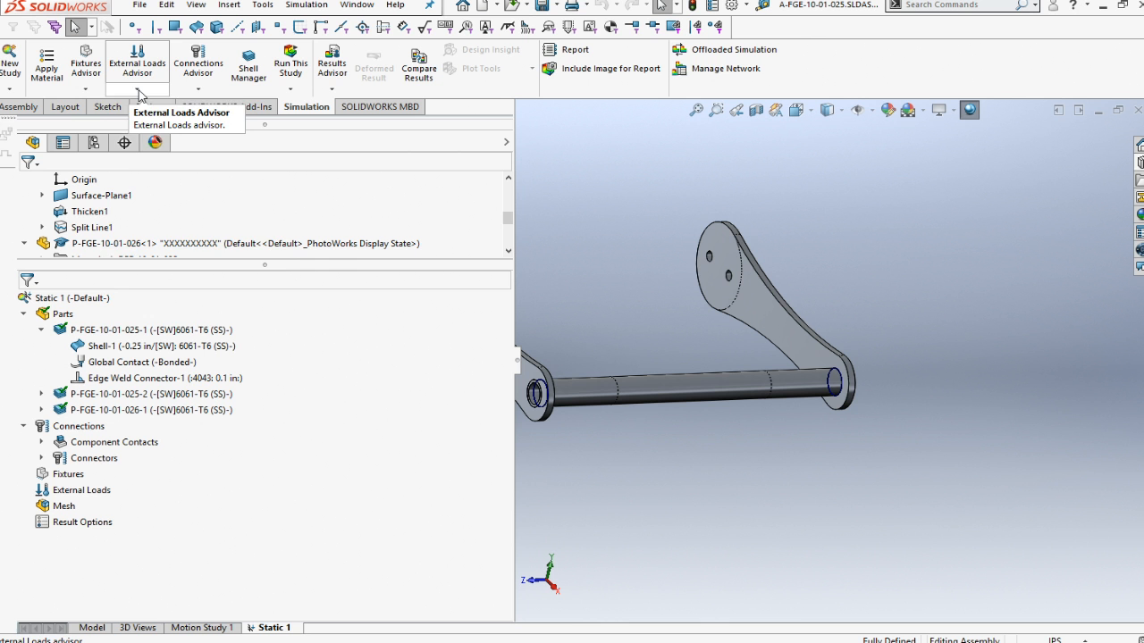
Step: Add fixed geometry Fixed-1 on the two side plates' hole faces
{"action": "left_click", "coordinate": [136, 62]}
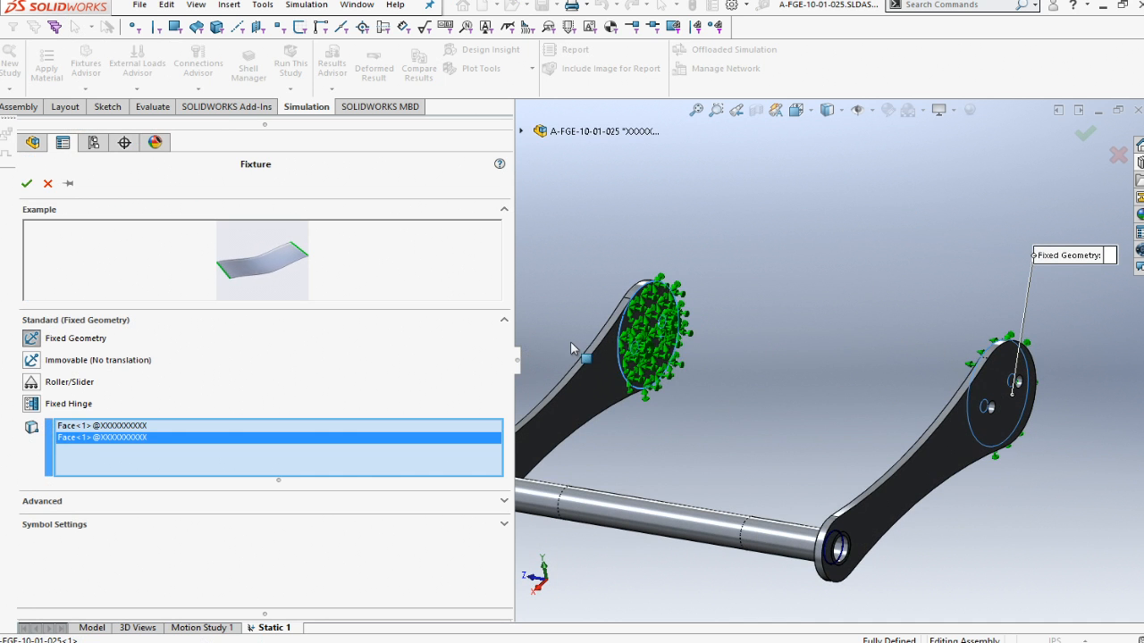
{"action": "left_click", "coordinate": [27, 183]}
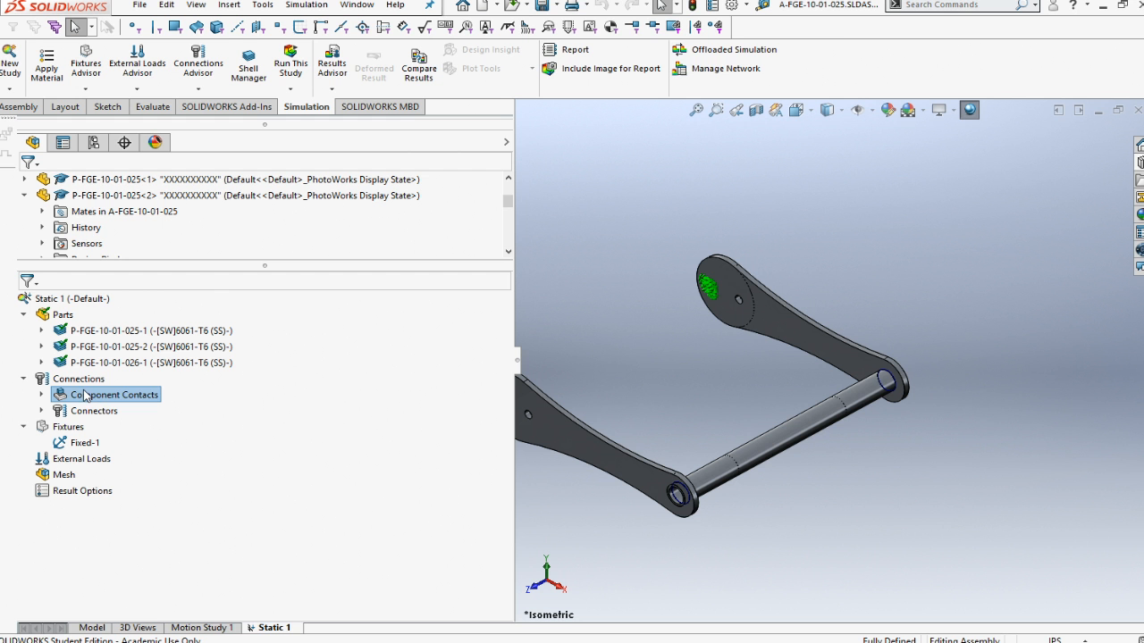
Step: Delete the Component Contacts folder, leaving only Connectors under Connections
{"action": "right_click", "coordinate": [113, 394]}
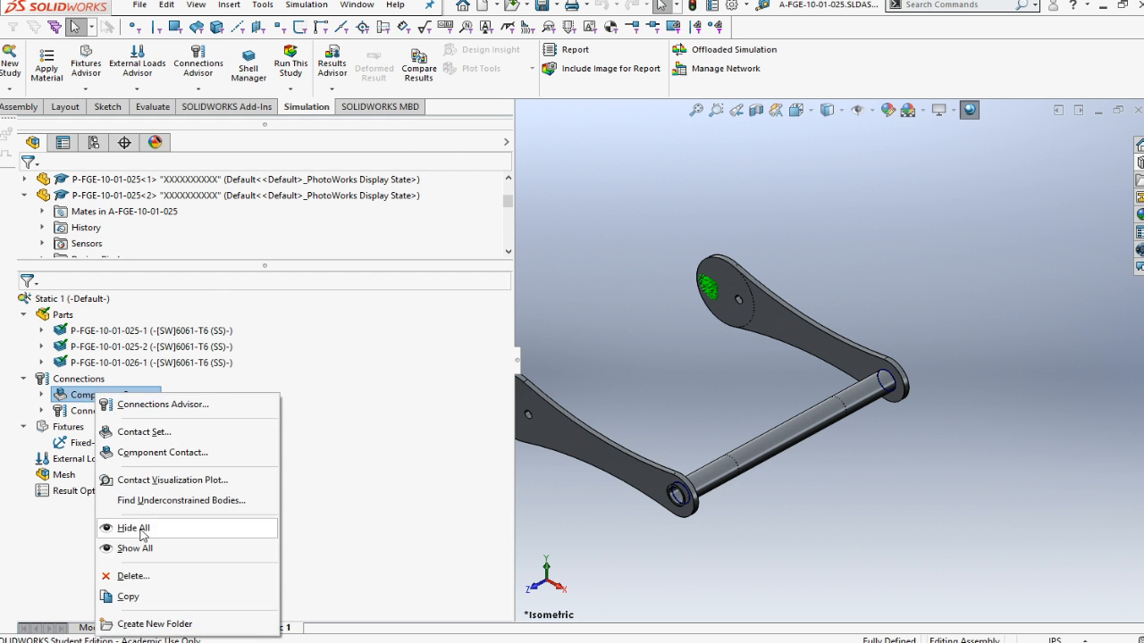
{"action": "left_click", "coordinate": [134, 575]}
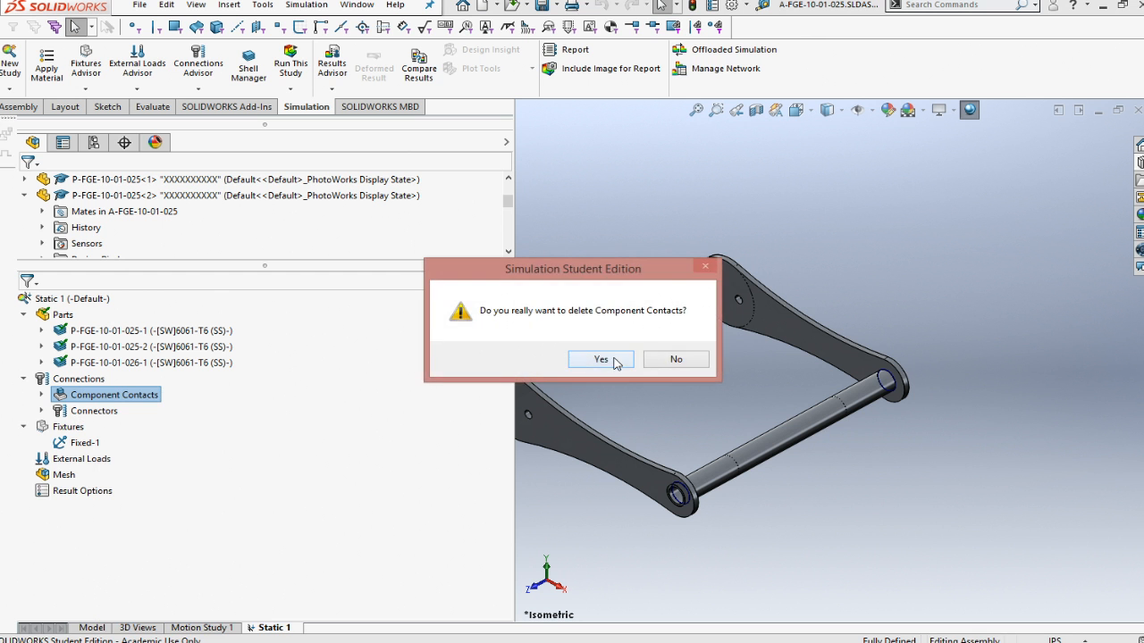
{"action": "left_click", "coordinate": [600, 358]}
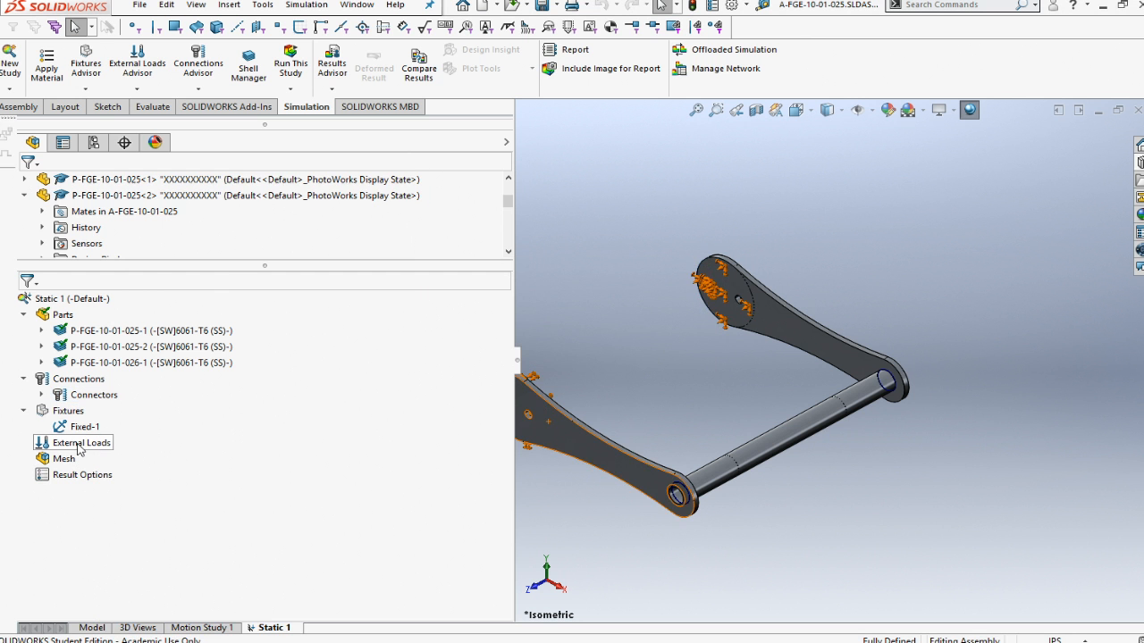
Step: Start a force on the tube face using a selected direction referenced to the Top plane
{"action": "right_click", "coordinate": [89, 442]}
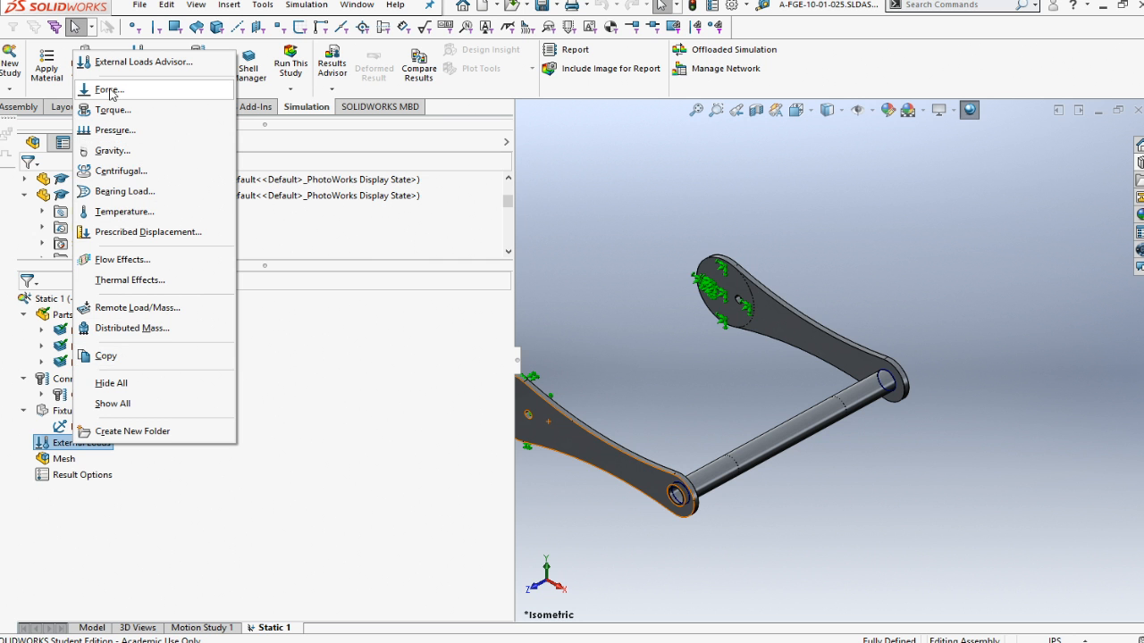
{"action": "left_click", "coordinate": [108, 90]}
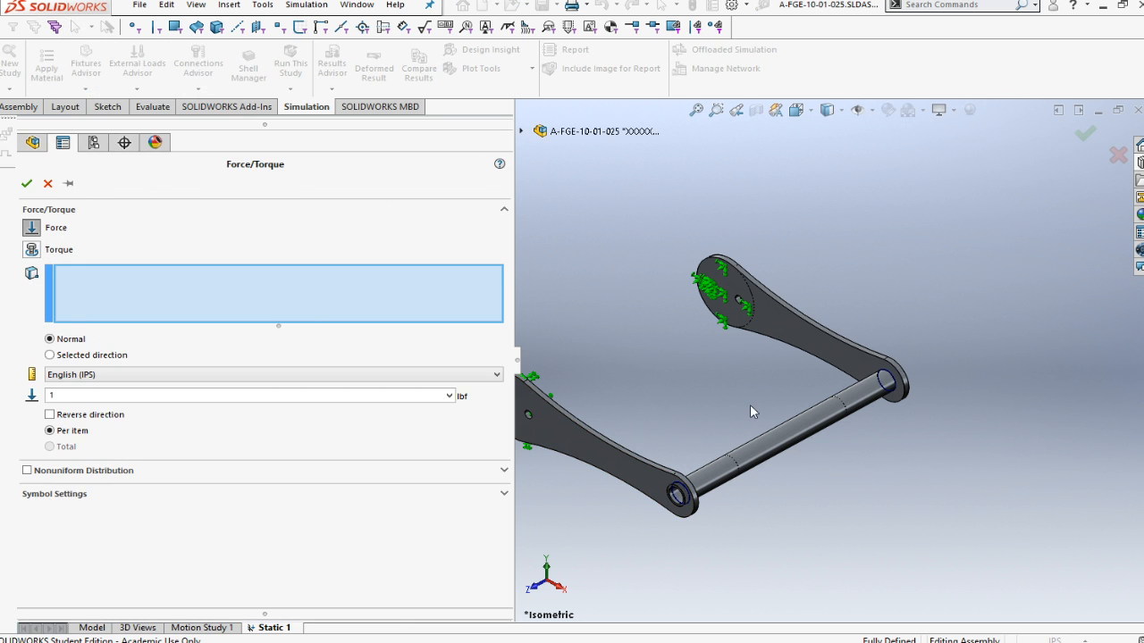
{"action": "left_click", "coordinate": [742, 455]}
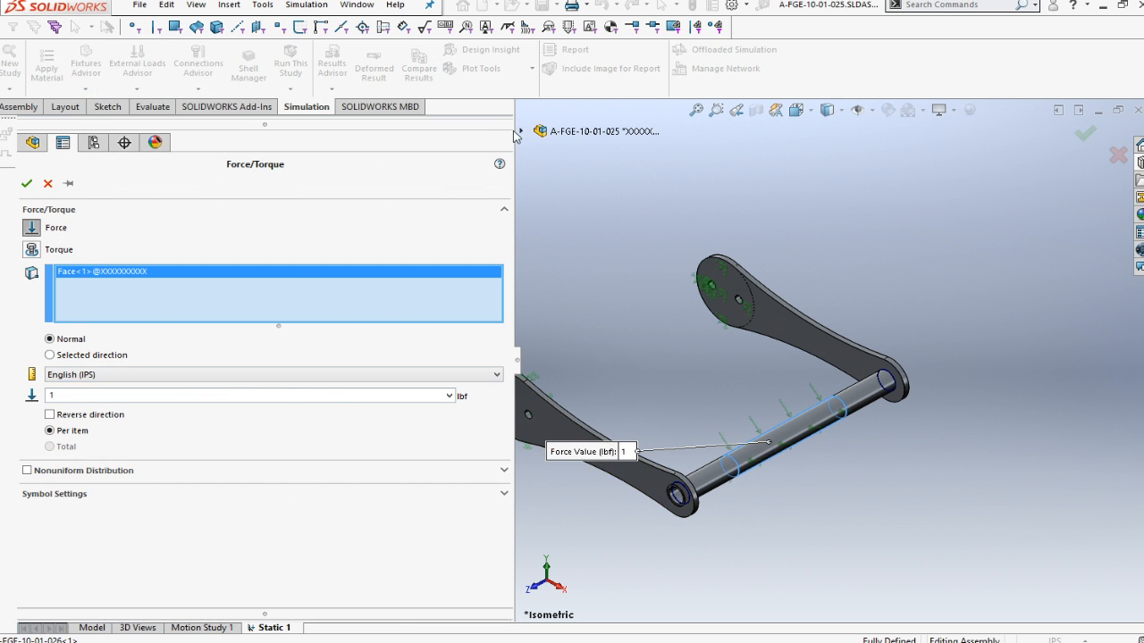
{"action": "left_click", "coordinate": [541, 131]}
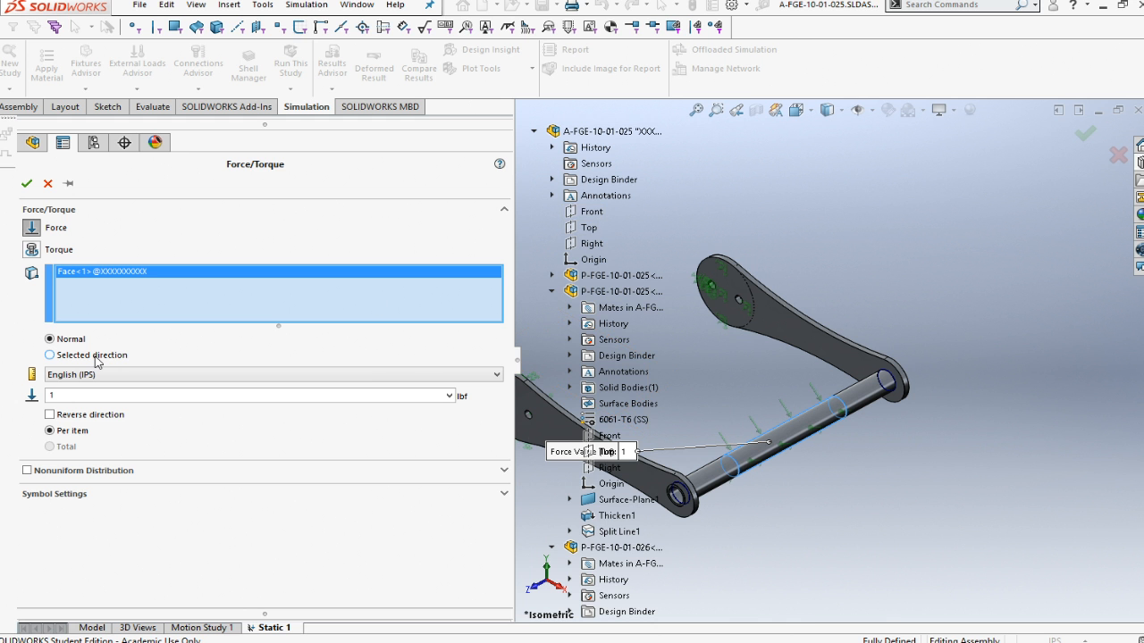
{"action": "left_click", "coordinate": [49, 355]}
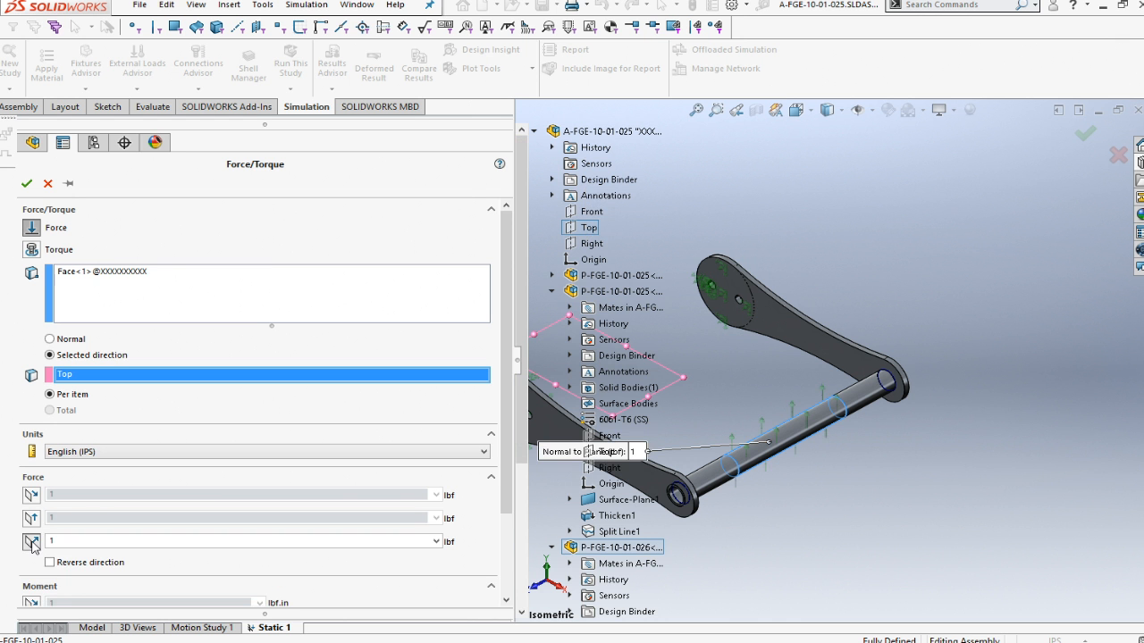
Step: Set 500 lbf normal to the Top plane, reversed to point downward, and confirm Force-1
{"action": "left_click", "coordinate": [242, 541]}
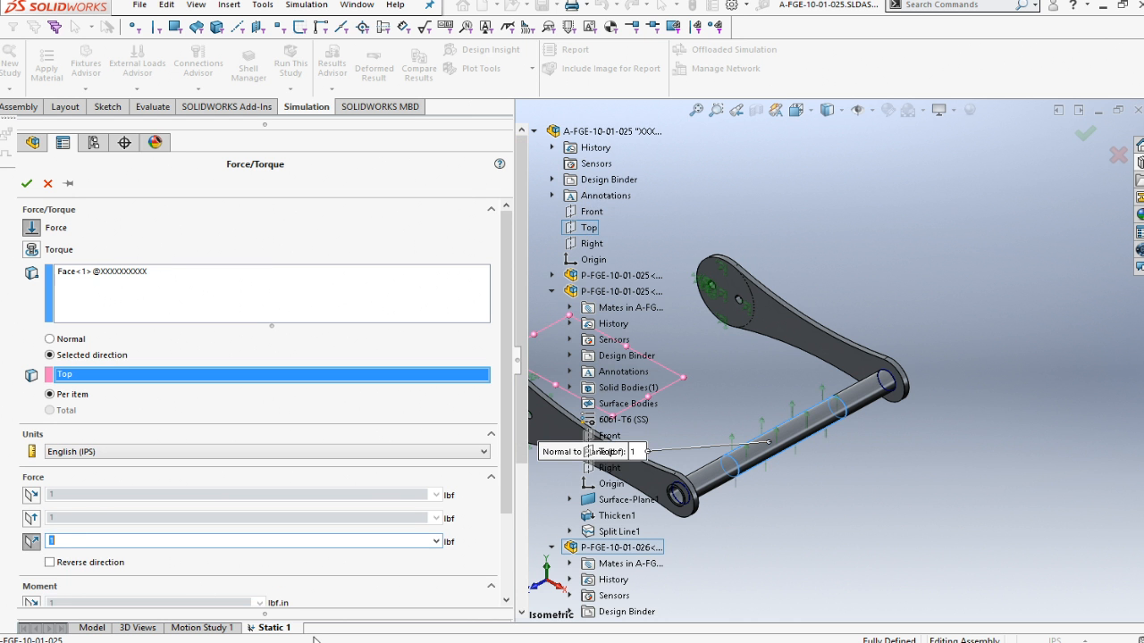
{"action": "type", "text": "500"}
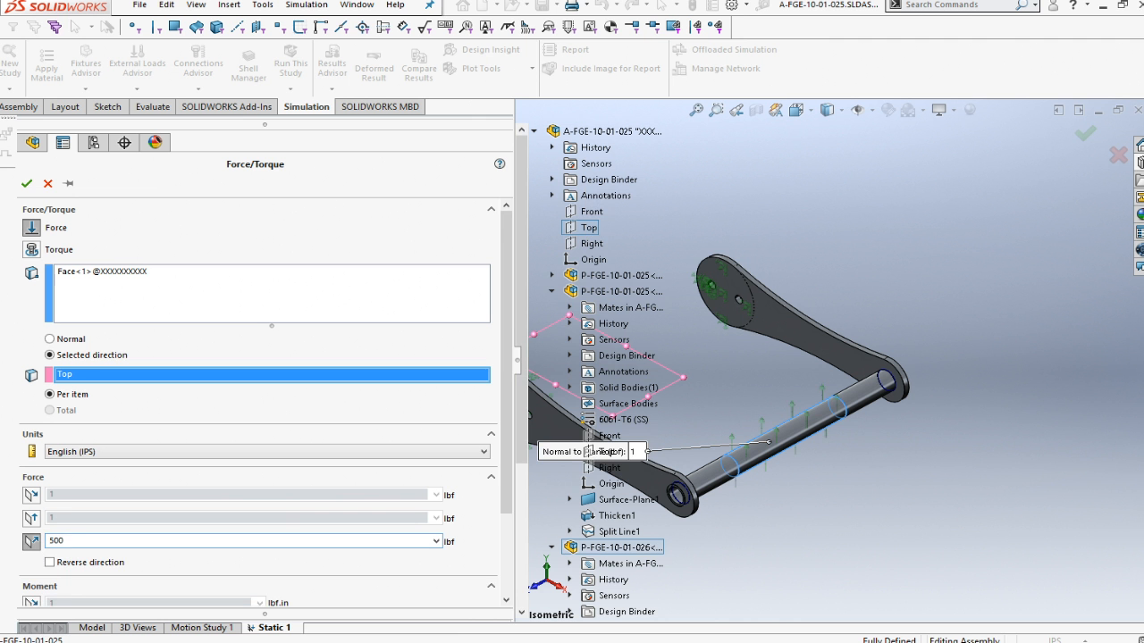
{"action": "left_click", "coordinate": [50, 562]}
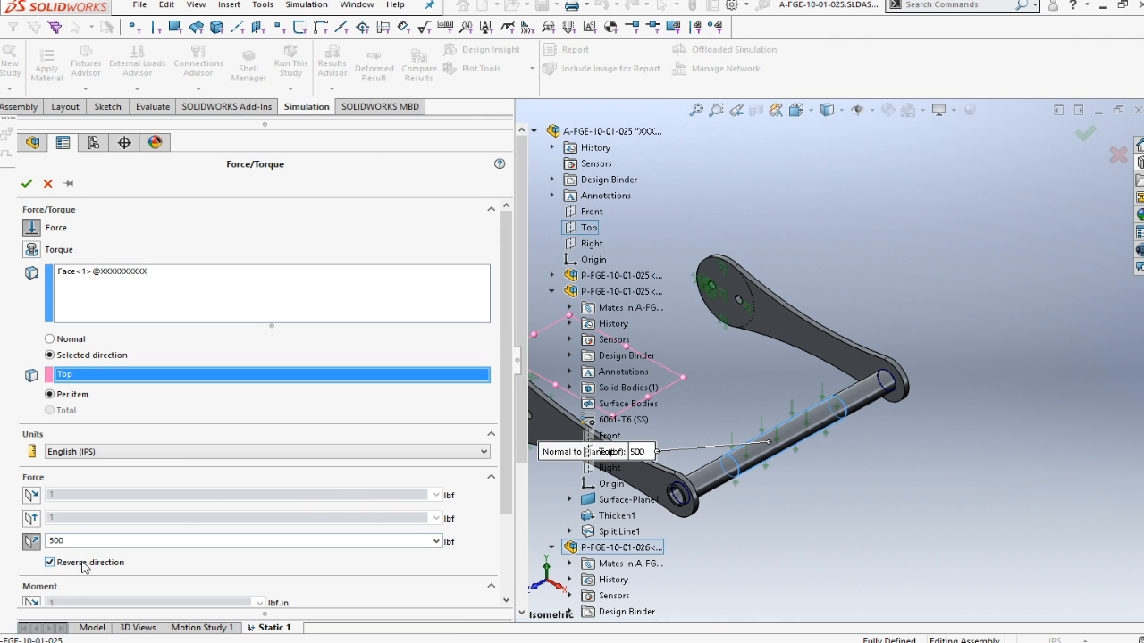
{"action": "left_click", "coordinate": [26, 183]}
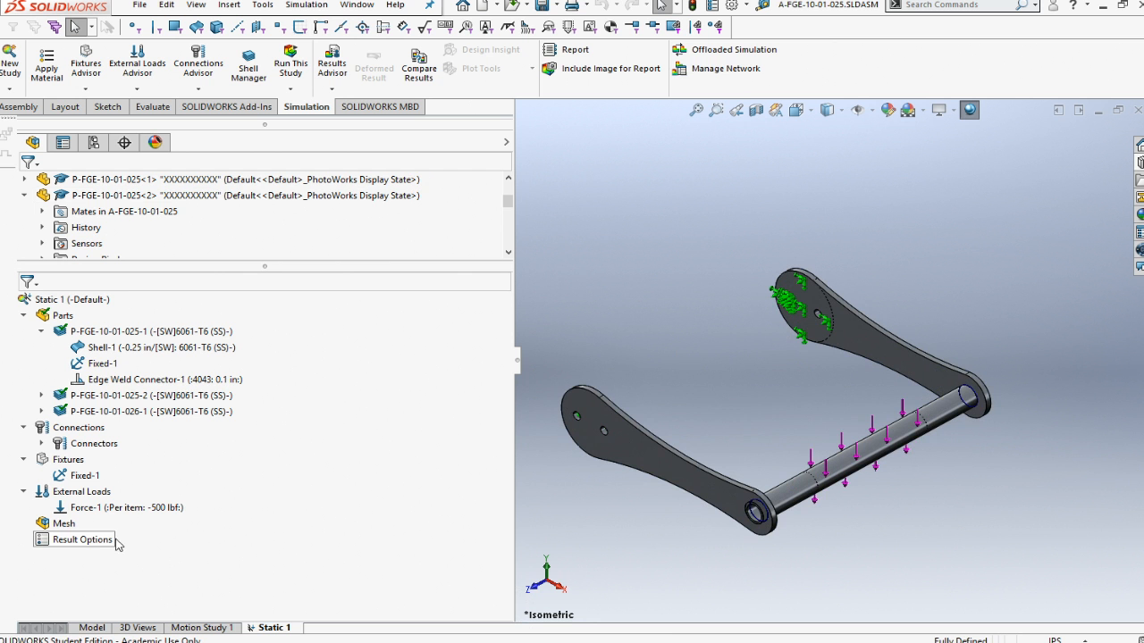
Step: Create the mesh with the maximum element size changed to .1 in
{"action": "right_click", "coordinate": [63, 523]}
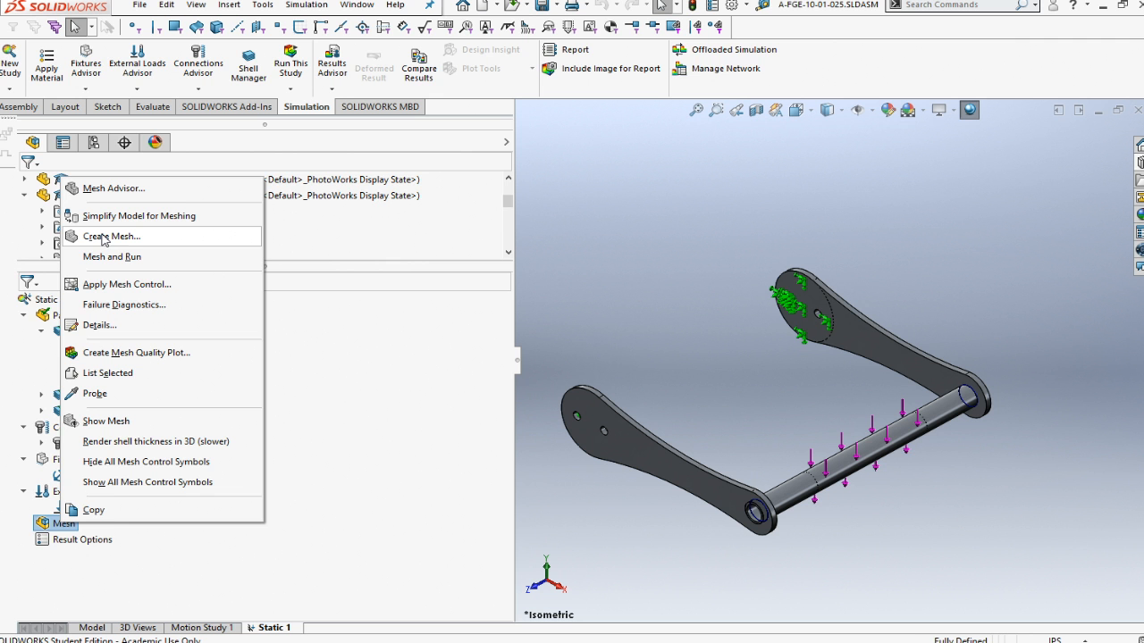
{"action": "left_click", "coordinate": [111, 236]}
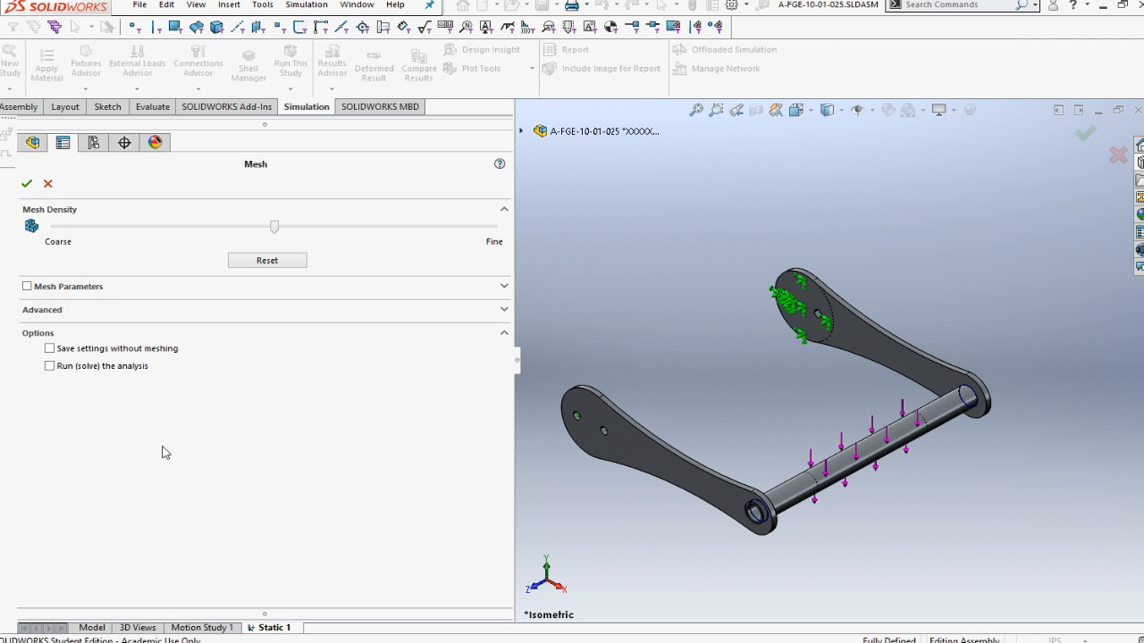
{"action": "left_click", "coordinate": [27, 285]}
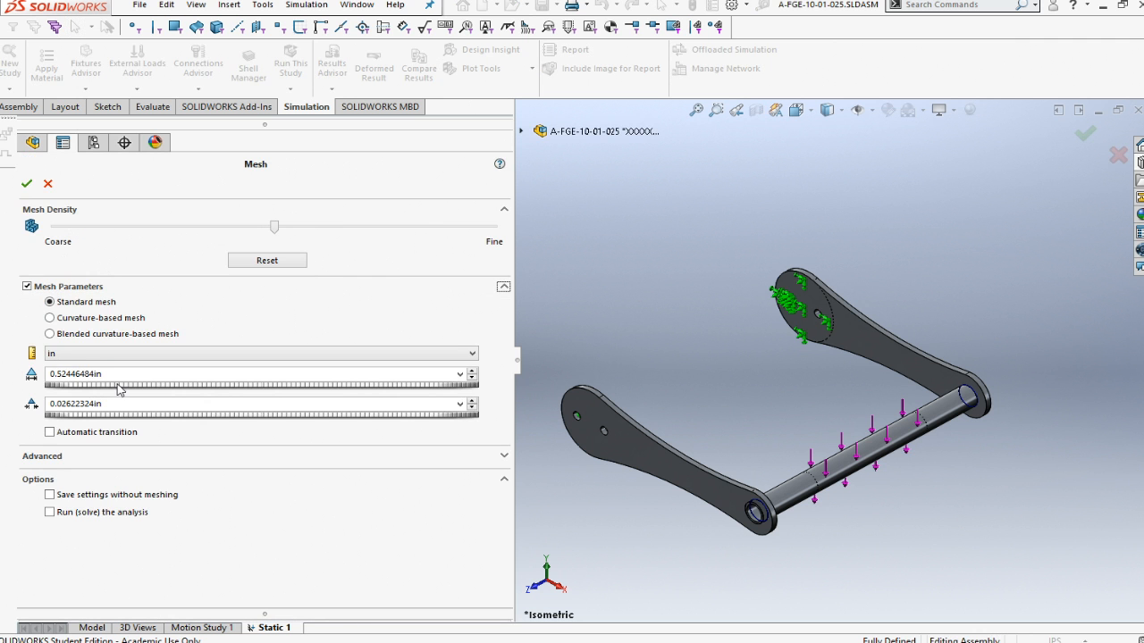
{"action": "left_click", "coordinate": [49, 317]}
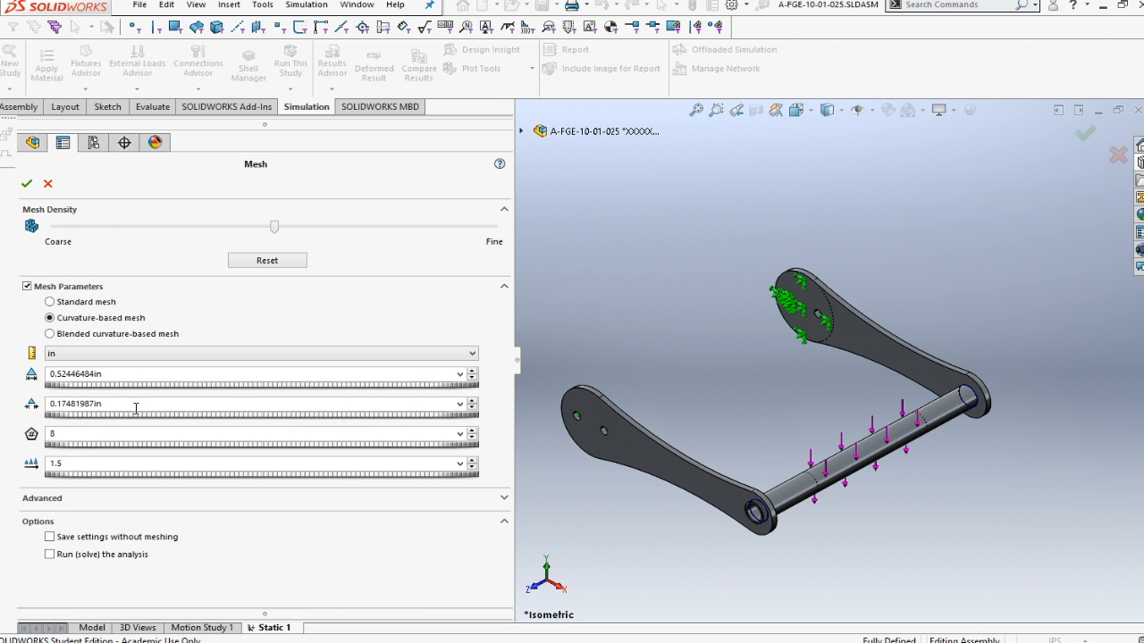
{"action": "triple_click", "coordinate": [76, 374]}
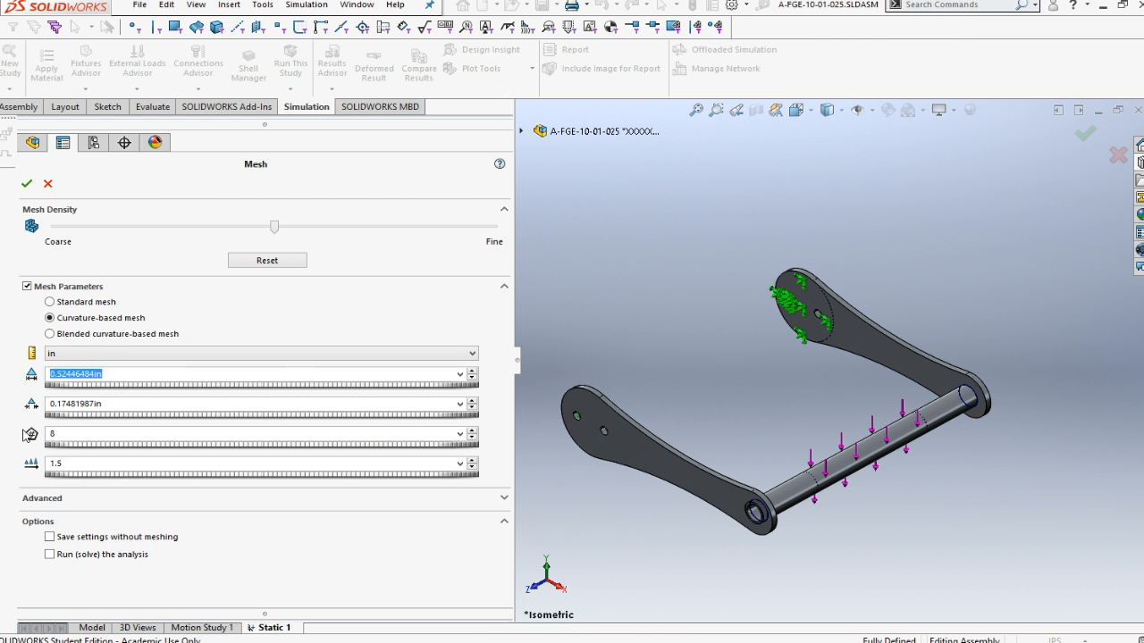
{"action": "type", "text": ".1"}
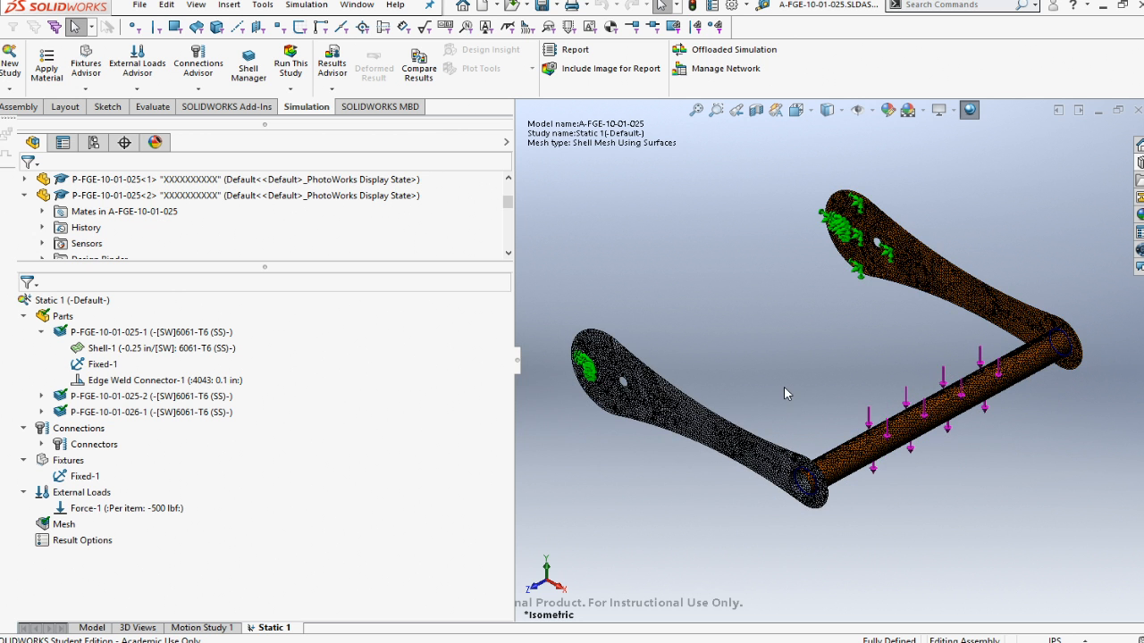
{"action": "mouse_move", "coordinate": [715, 520]}
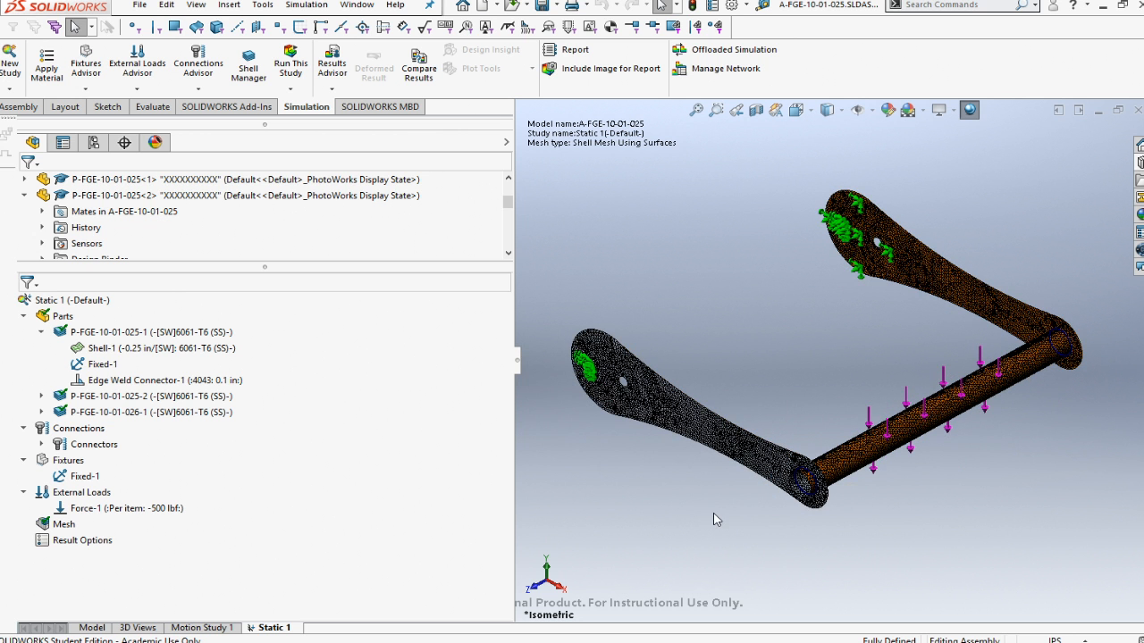
Step: Recreate the mesh with Render shell thickness in 3D enabled and inspect the meshed assembly
{"action": "left_click", "coordinate": [85, 475]}
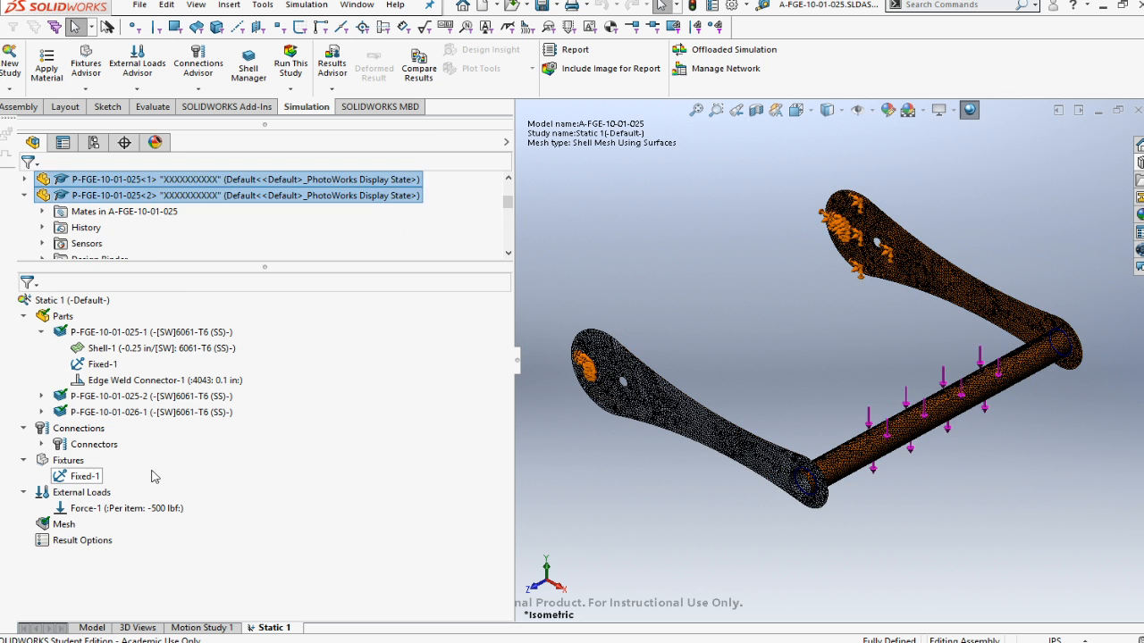
{"action": "right_click", "coordinate": [64, 524]}
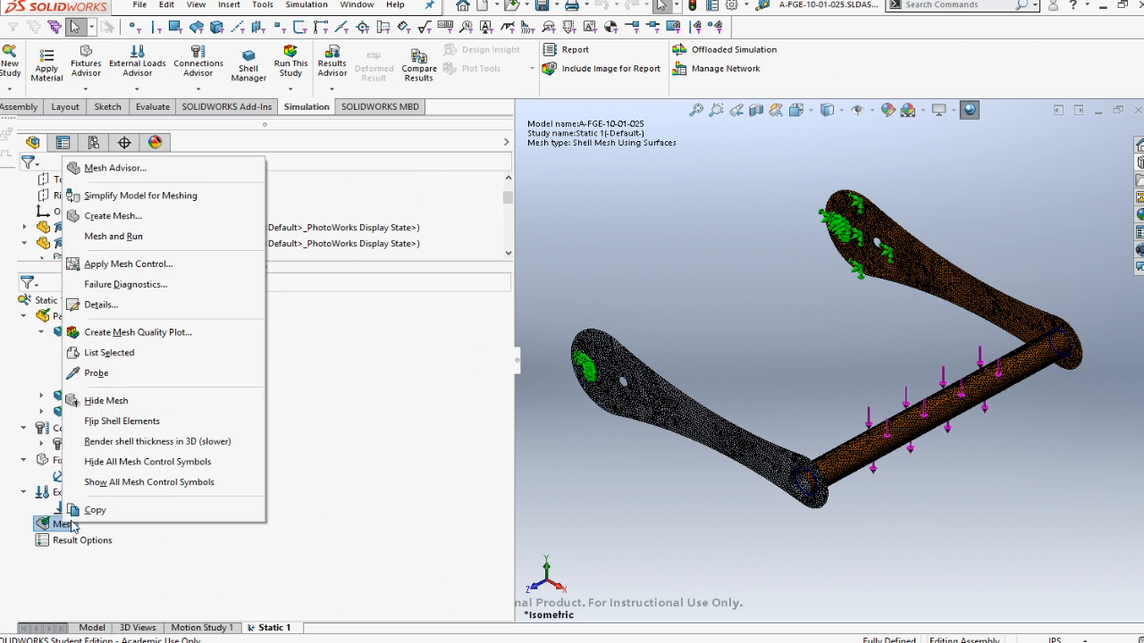
{"action": "left_click", "coordinate": [114, 215]}
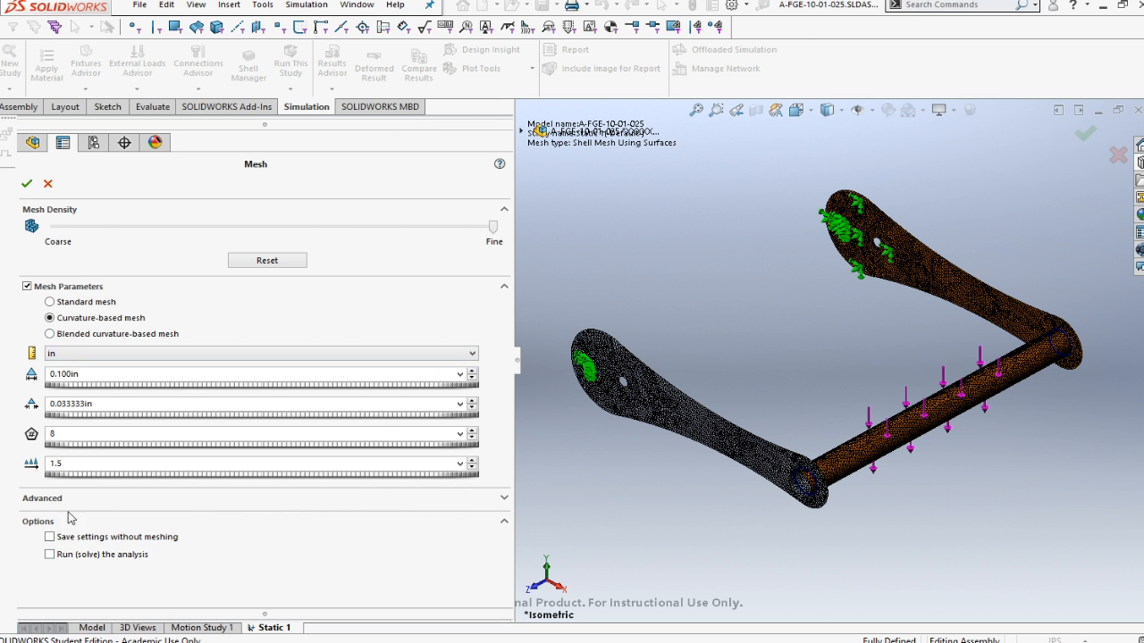
{"action": "left_click", "coordinate": [41, 497]}
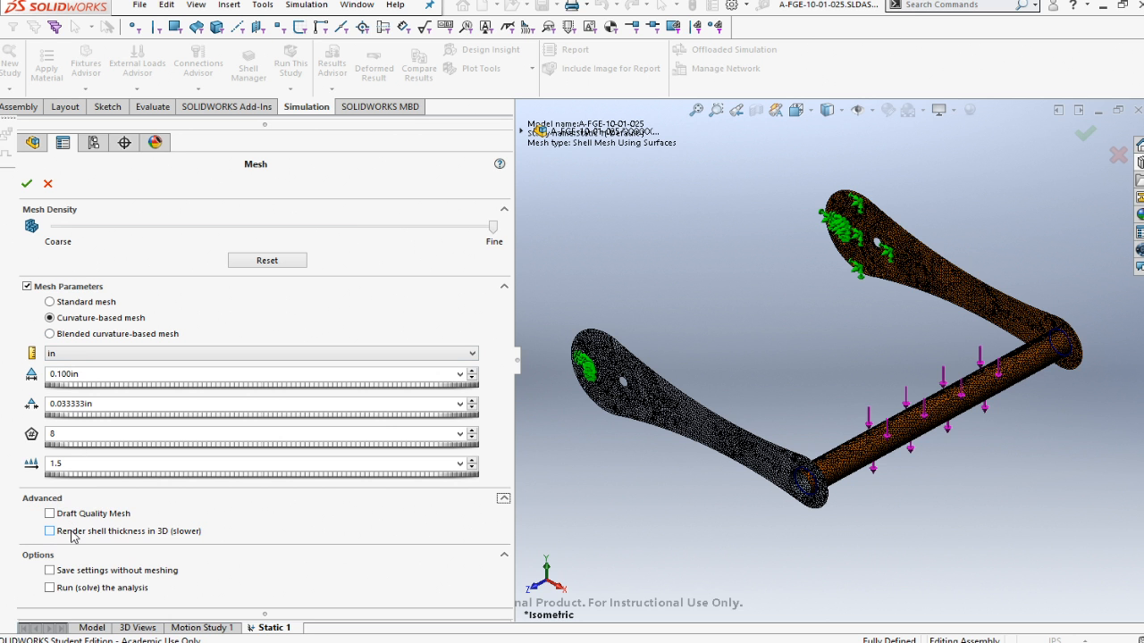
{"action": "left_click", "coordinate": [50, 531]}
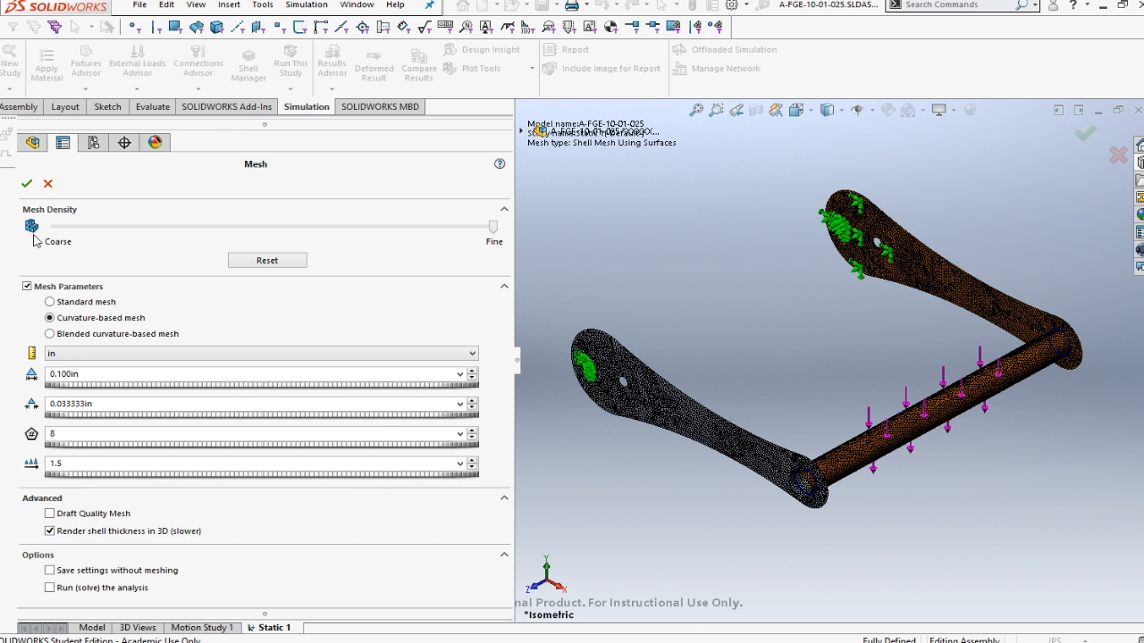
{"action": "left_click", "coordinate": [27, 183]}
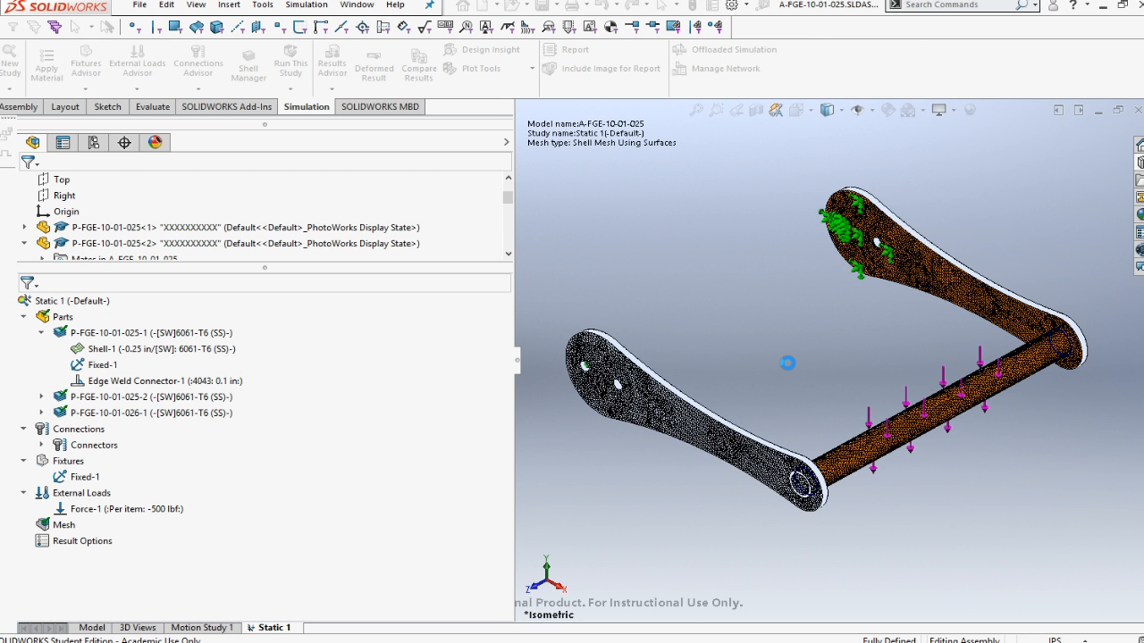
{"action": "left_click_drag", "start_coordinate": [788, 364], "coordinate": [790, 371]}
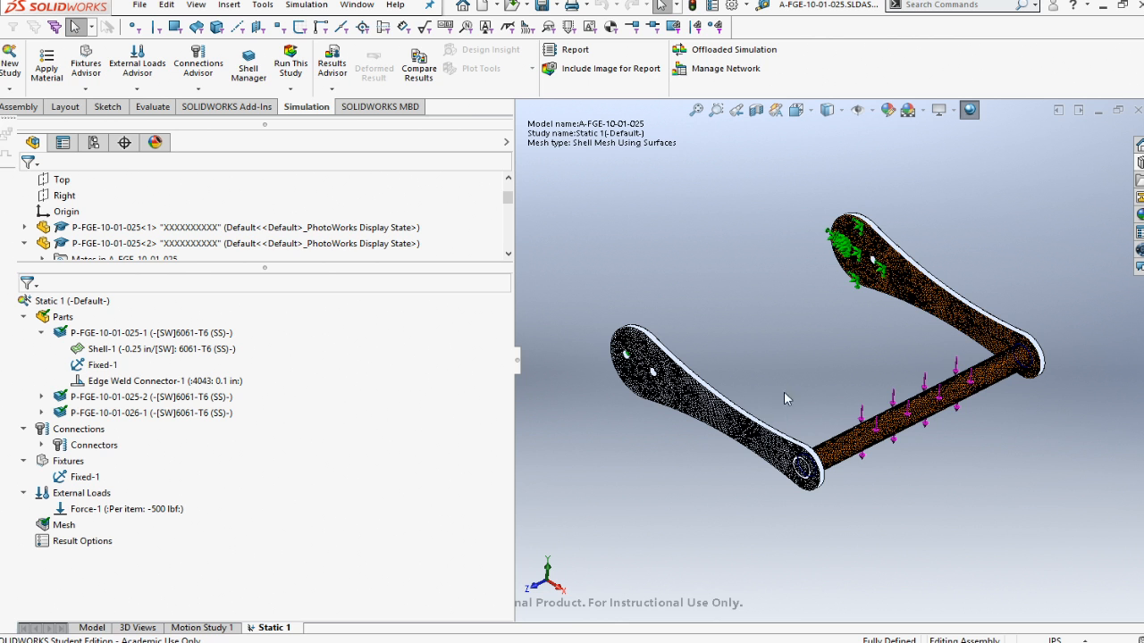
{"action": "left_click", "coordinate": [140, 5]}
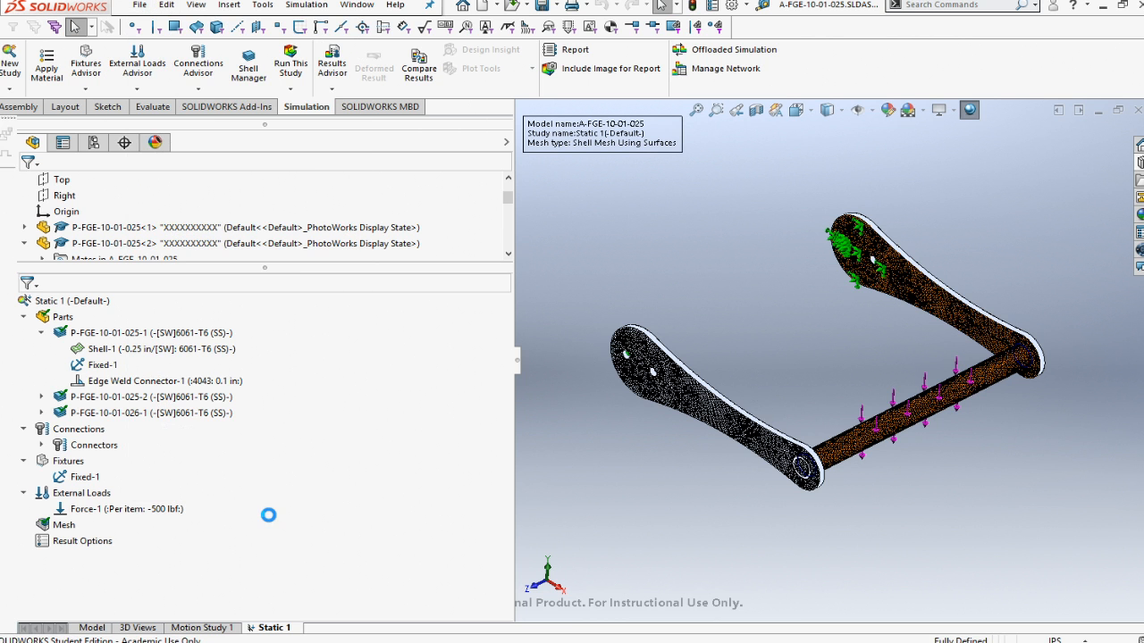
{"action": "mouse_move", "coordinate": [244, 522]}
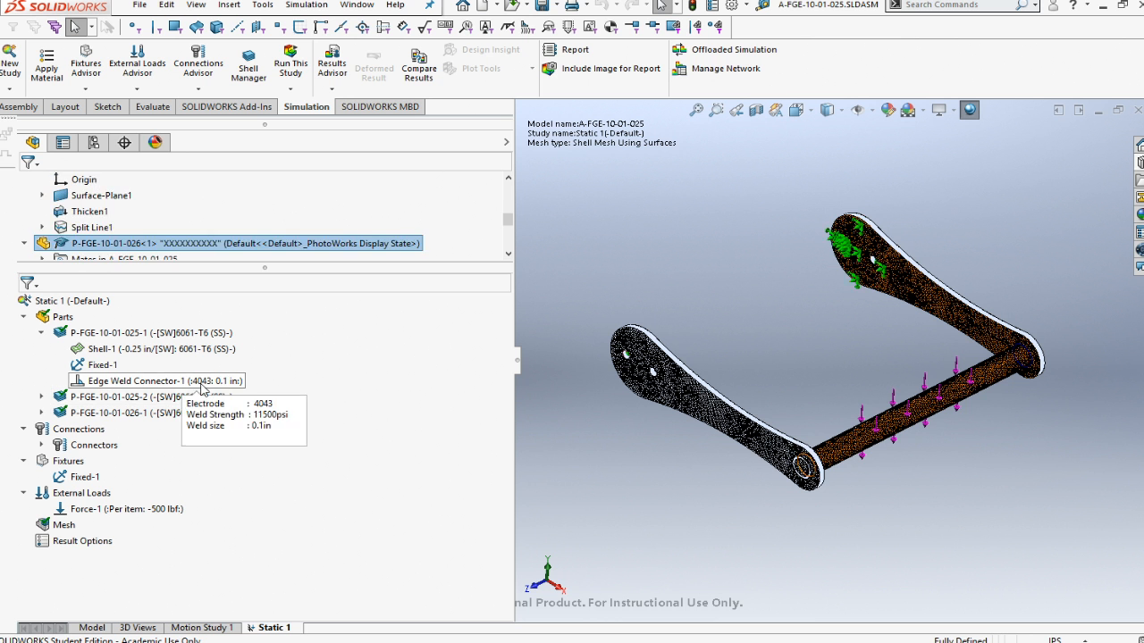
{"action": "mouse_move", "coordinate": [291, 62]}
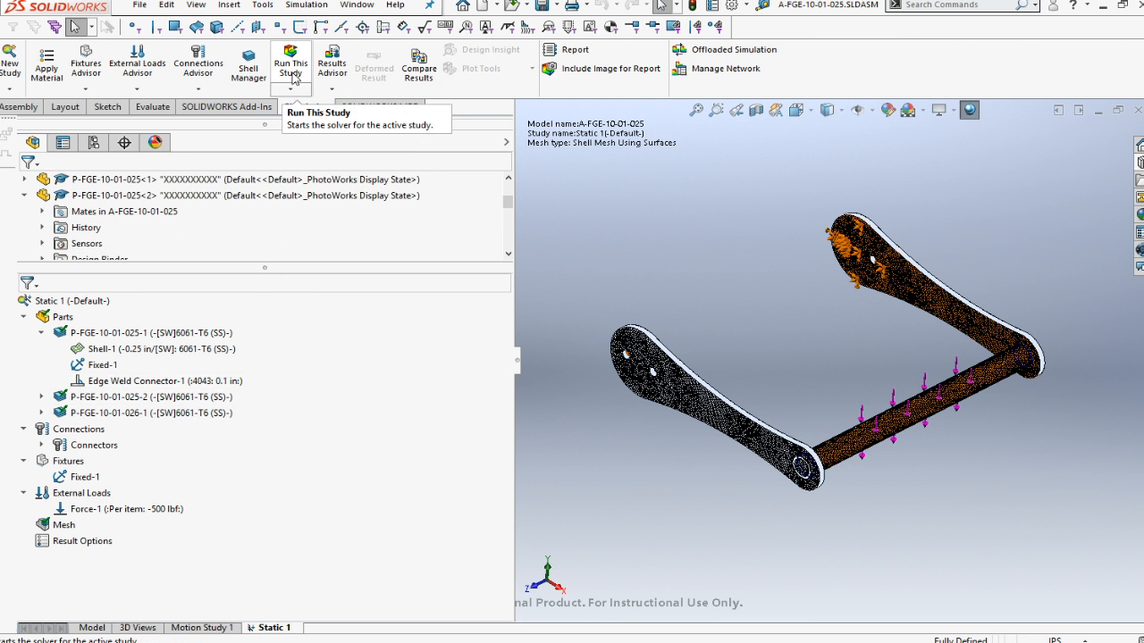
Step: Run the Static 1 study and let it solve to the von Mises stress plot
{"action": "left_click", "coordinate": [291, 63]}
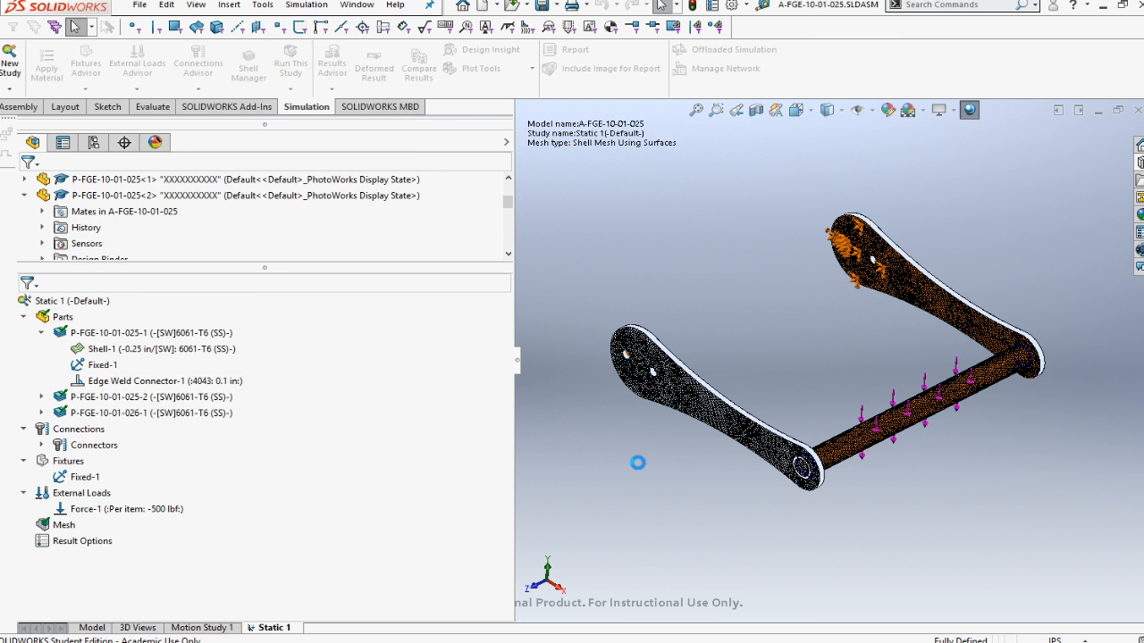
{"action": "left_click", "coordinate": [290, 63]}
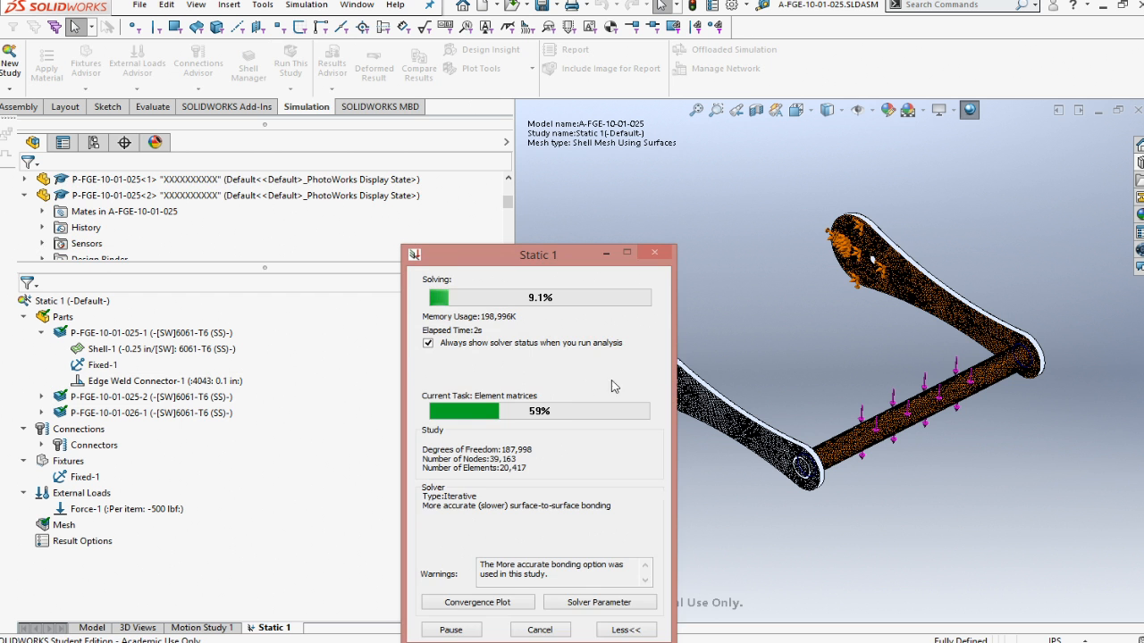
{"action": "left_click_drag", "start_coordinate": [538, 254], "coordinate": [295, 120]}
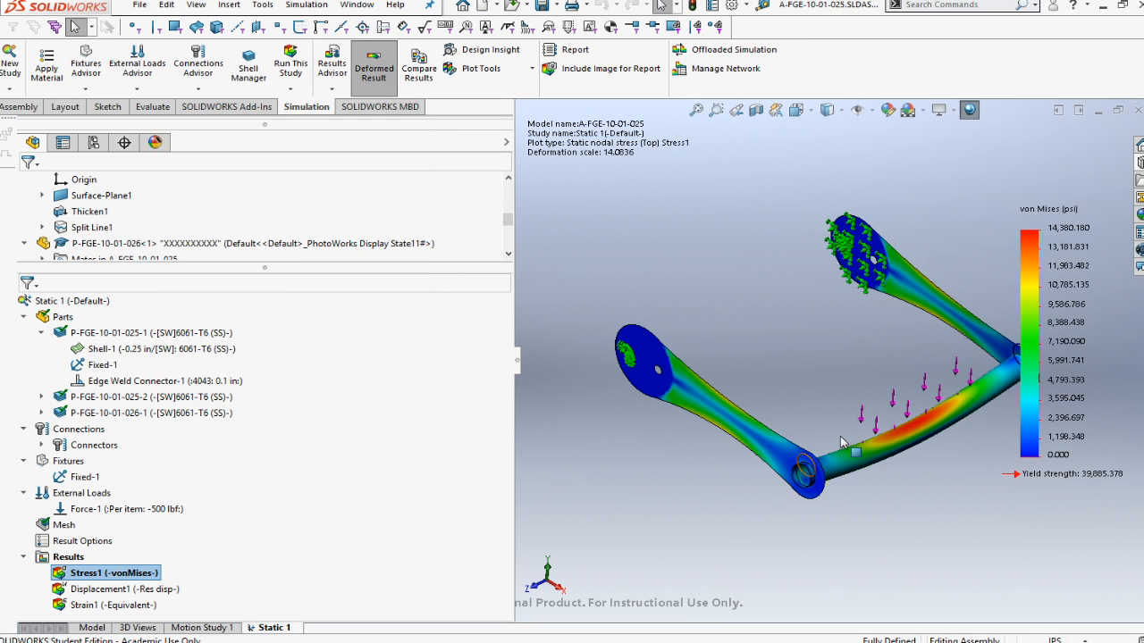
{"action": "left_click_drag", "start_coordinate": [840, 438], "coordinate": [831, 348]}
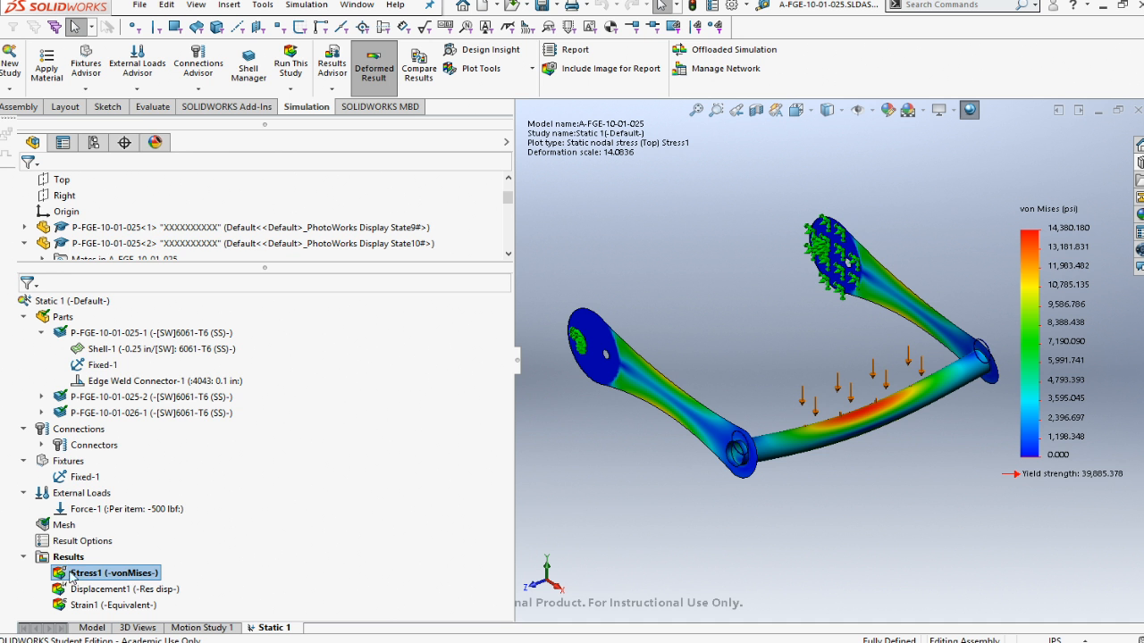
Step: Define a Weld Check Plot from the study Results with default settings
{"action": "right_click", "coordinate": [67, 556]}
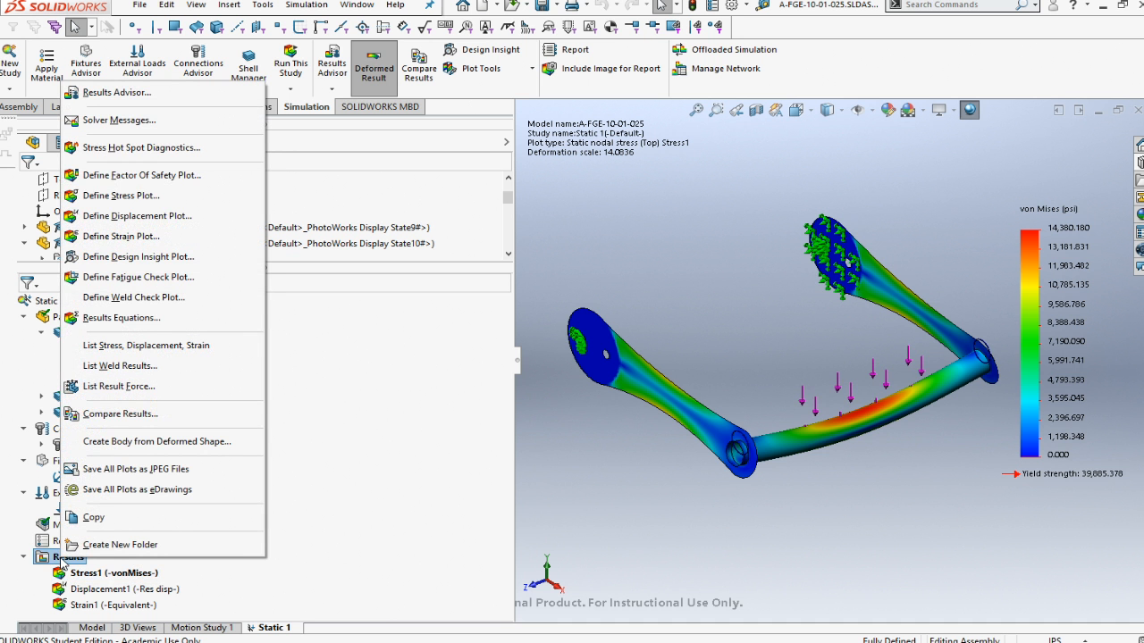
{"action": "mouse_move", "coordinate": [132, 297]}
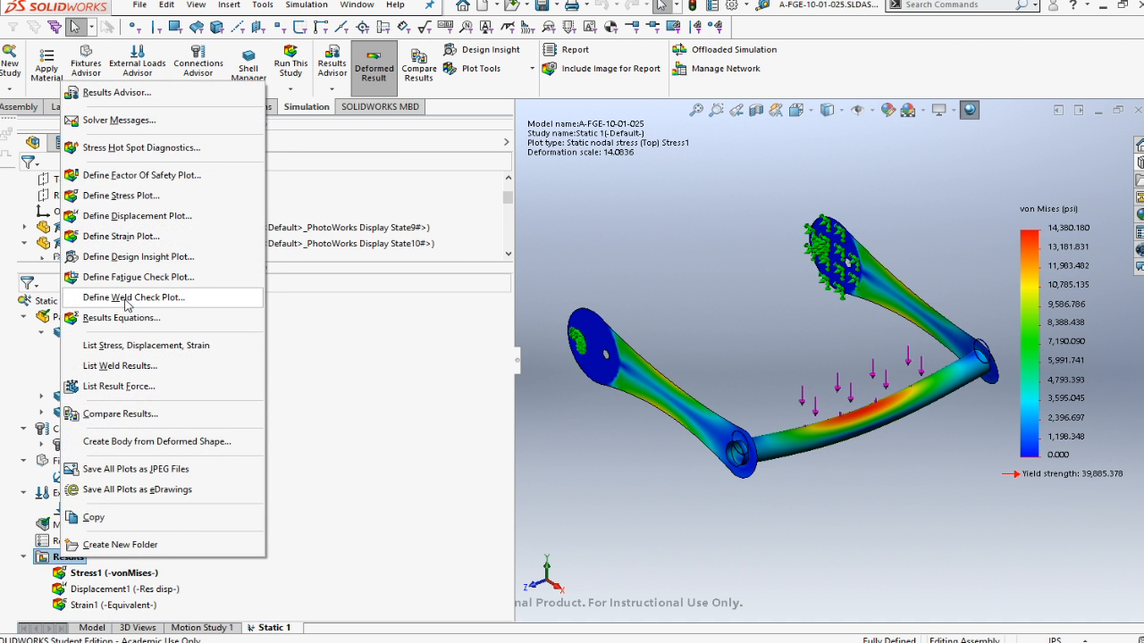
{"action": "mouse_move", "coordinate": [105, 305]}
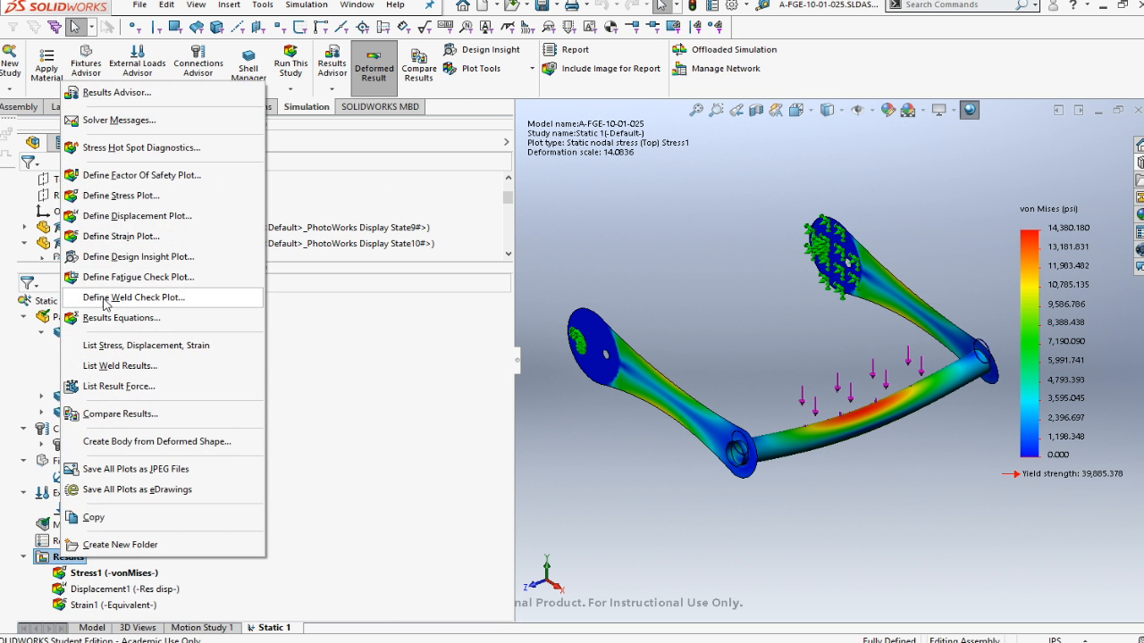
{"action": "left_click", "coordinate": [132, 297]}
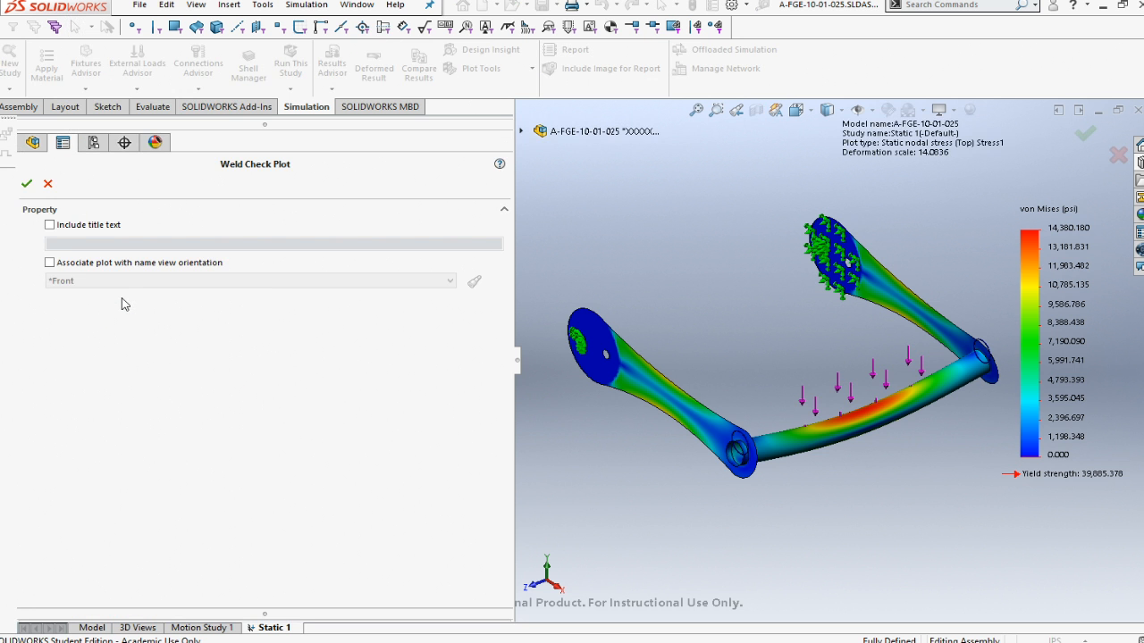
{"action": "left_click", "coordinate": [27, 183]}
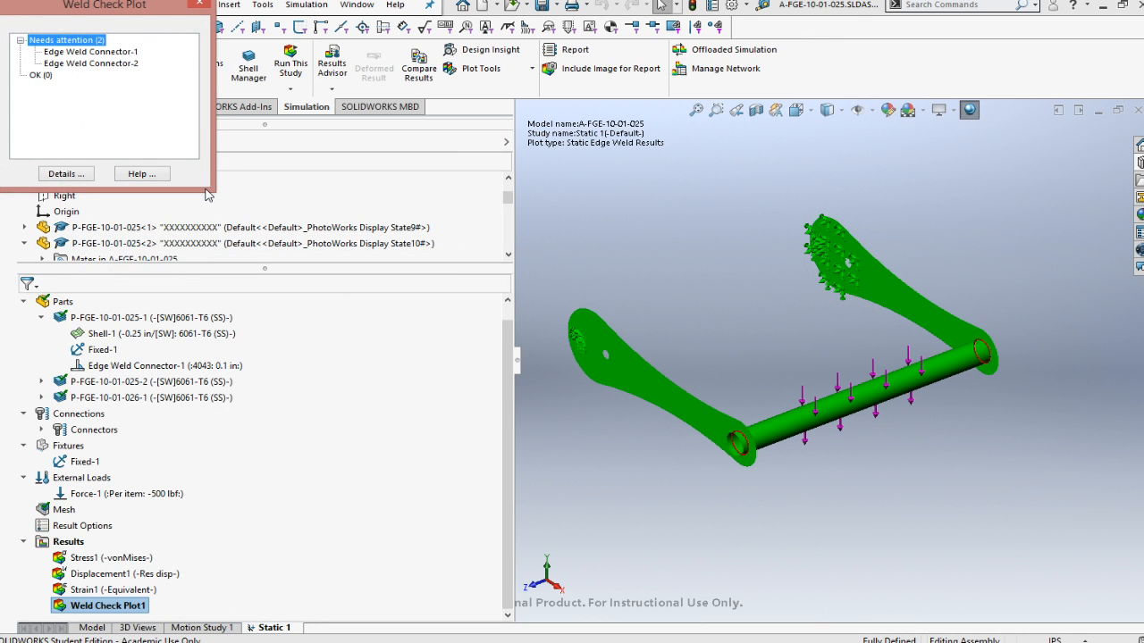
{"action": "mouse_move", "coordinate": [197, 177]}
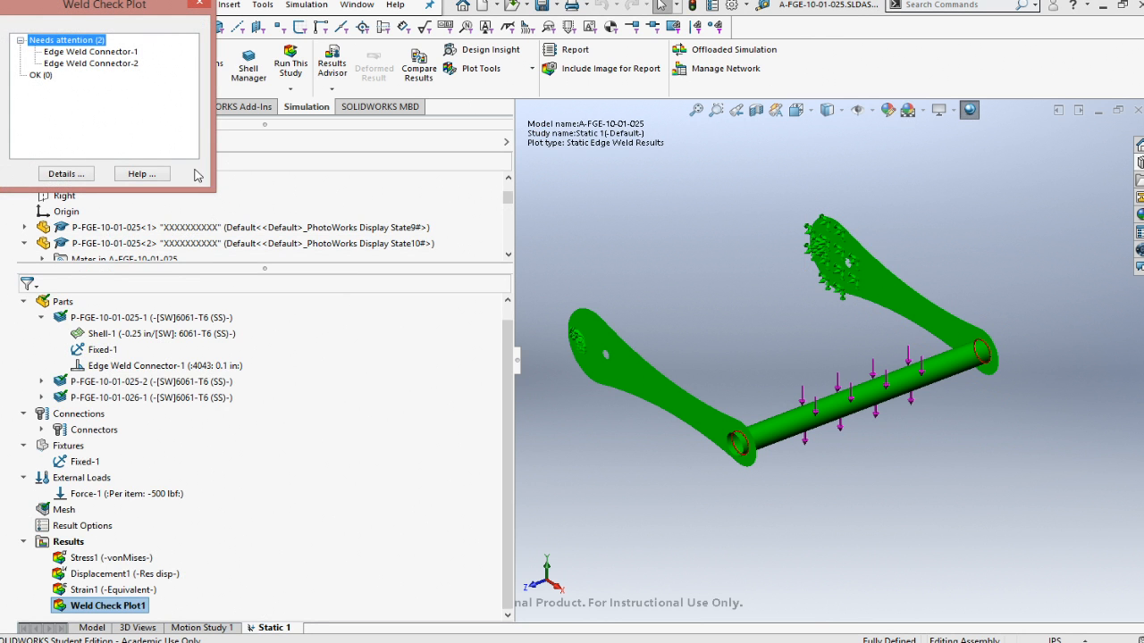
Step: Review both edge weld connectors under Needs attention, about 0.24 in required versus 0.1 in
{"action": "left_click", "coordinate": [89, 50]}
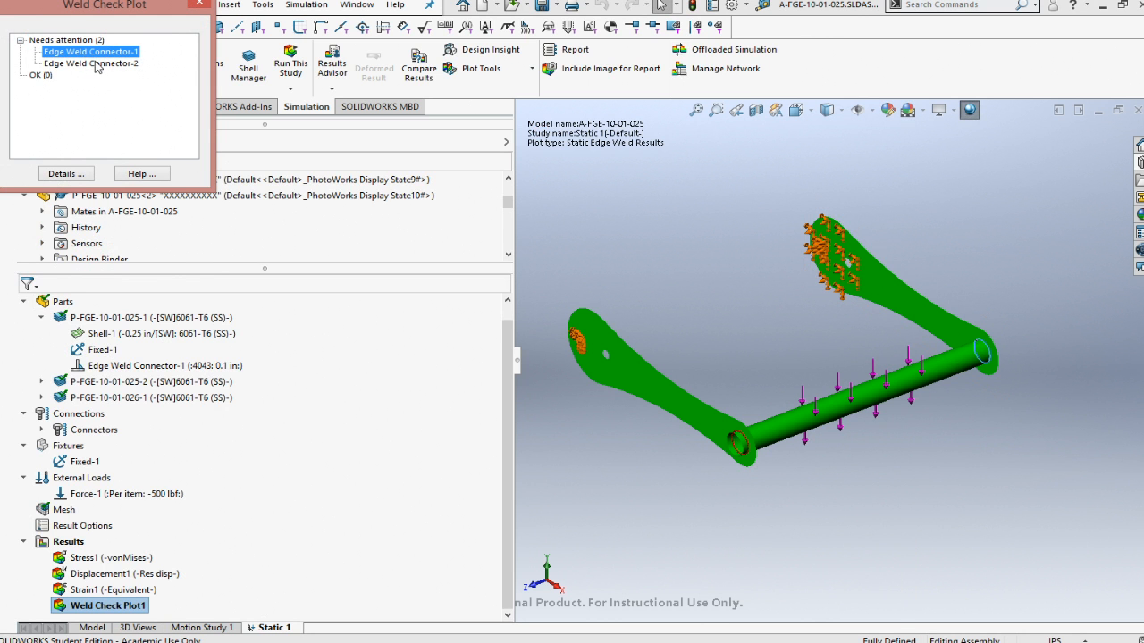
{"action": "left_click", "coordinate": [90, 63]}
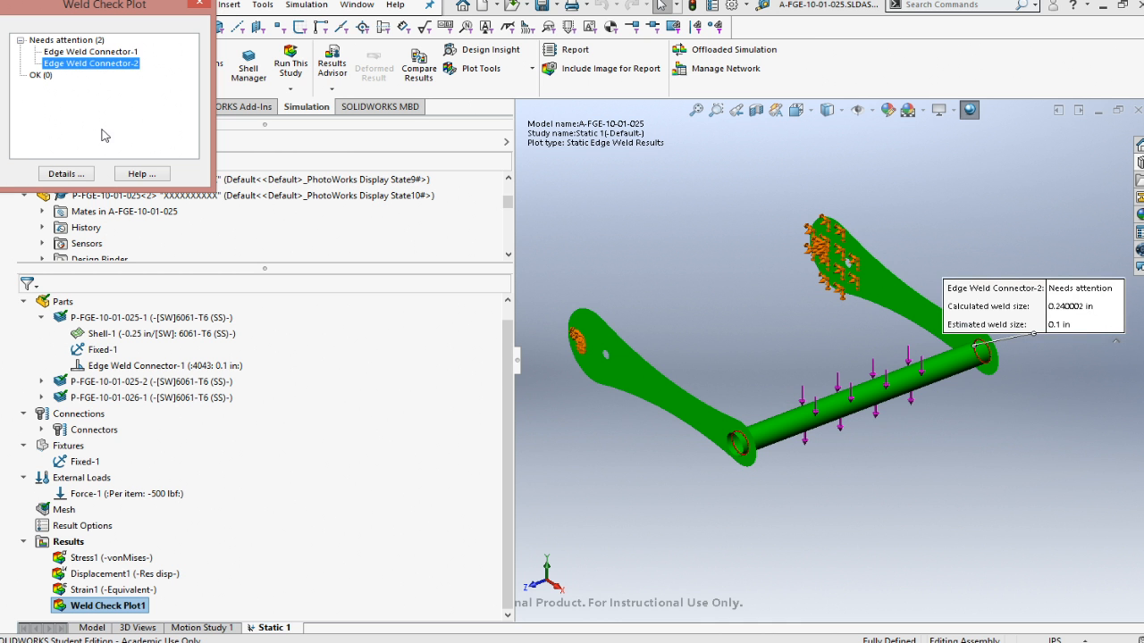
{"action": "left_click", "coordinate": [198, 5]}
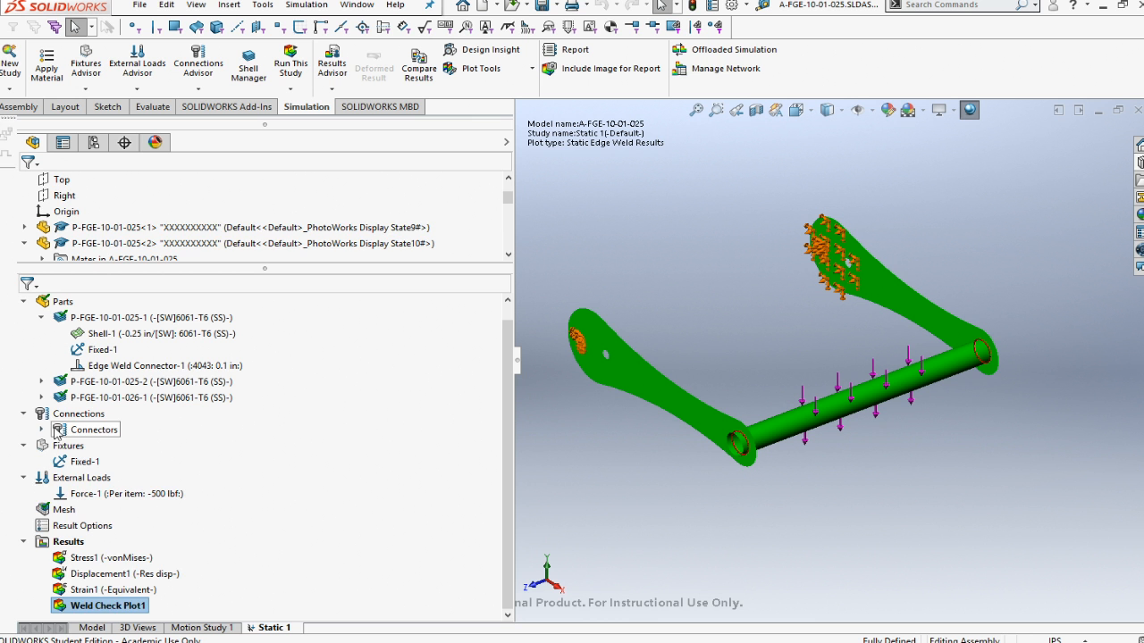
Step: Set Edge Weld Connector-1's estimated weld size to .25 in
{"action": "right_click", "coordinate": [100, 444]}
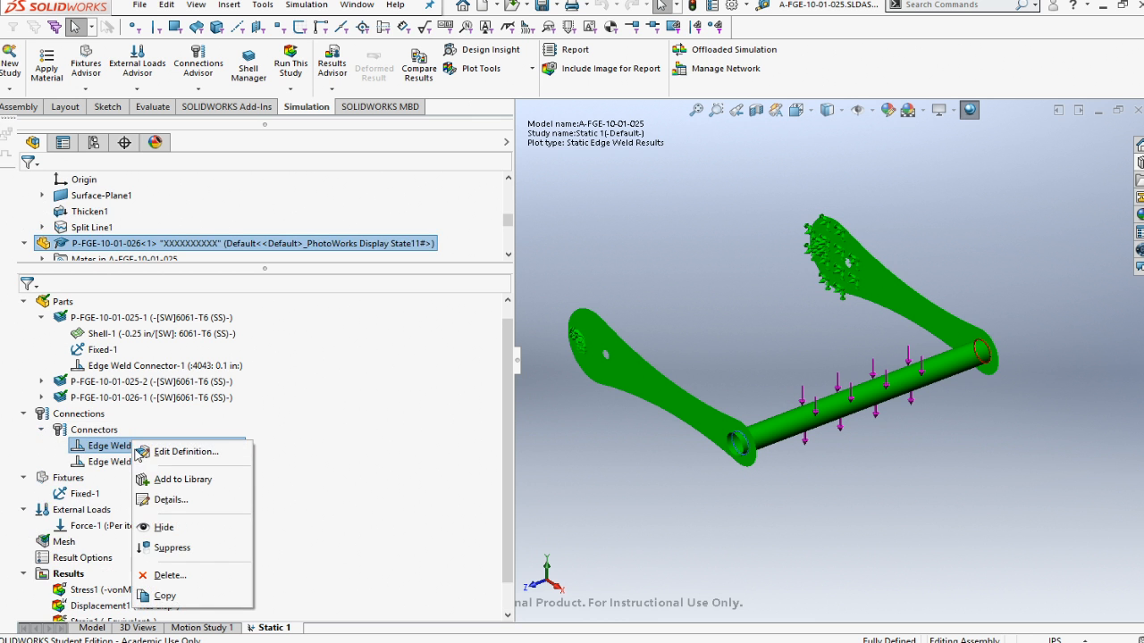
{"action": "left_click", "coordinate": [185, 451]}
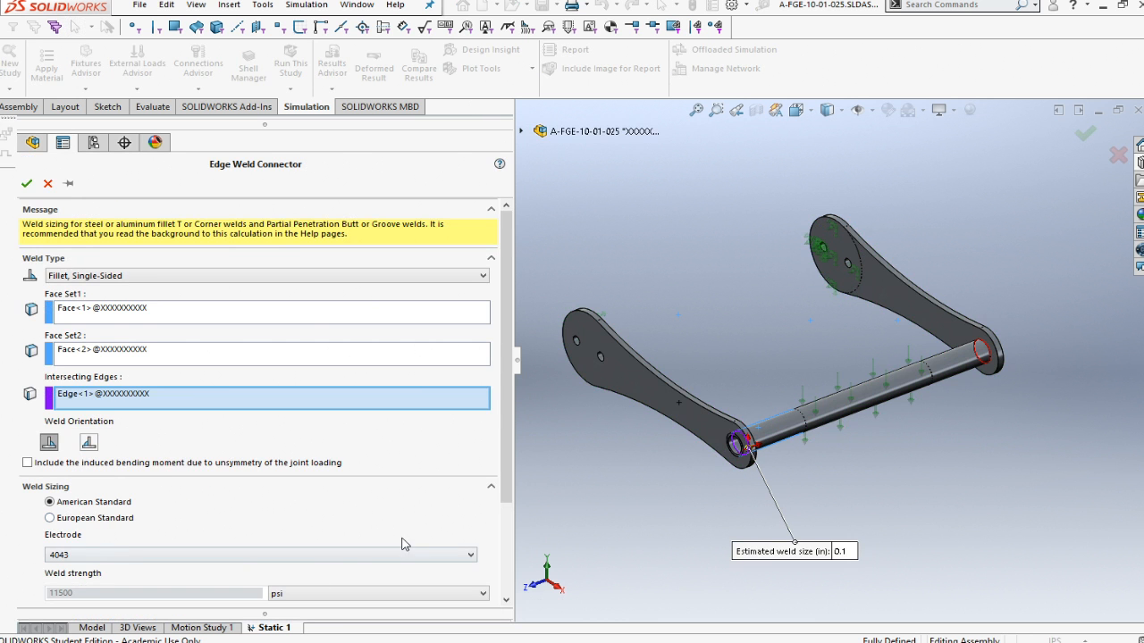
{"action": "scroll", "scroll_direction": "down", "scroll_amount": 3}
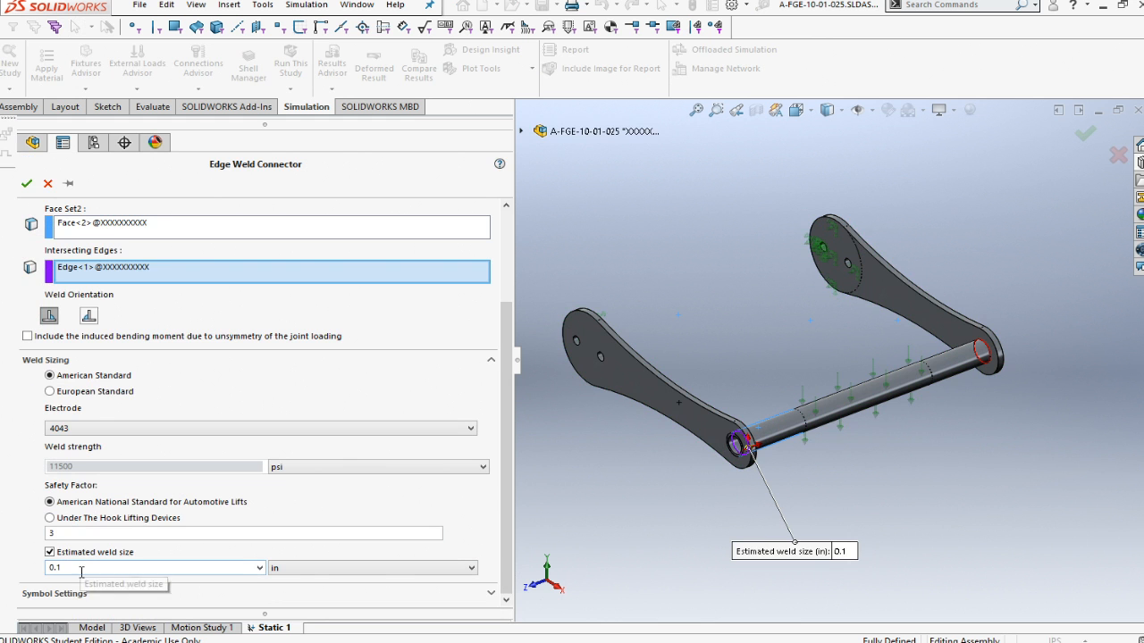
{"action": "type", "text": ".25"}
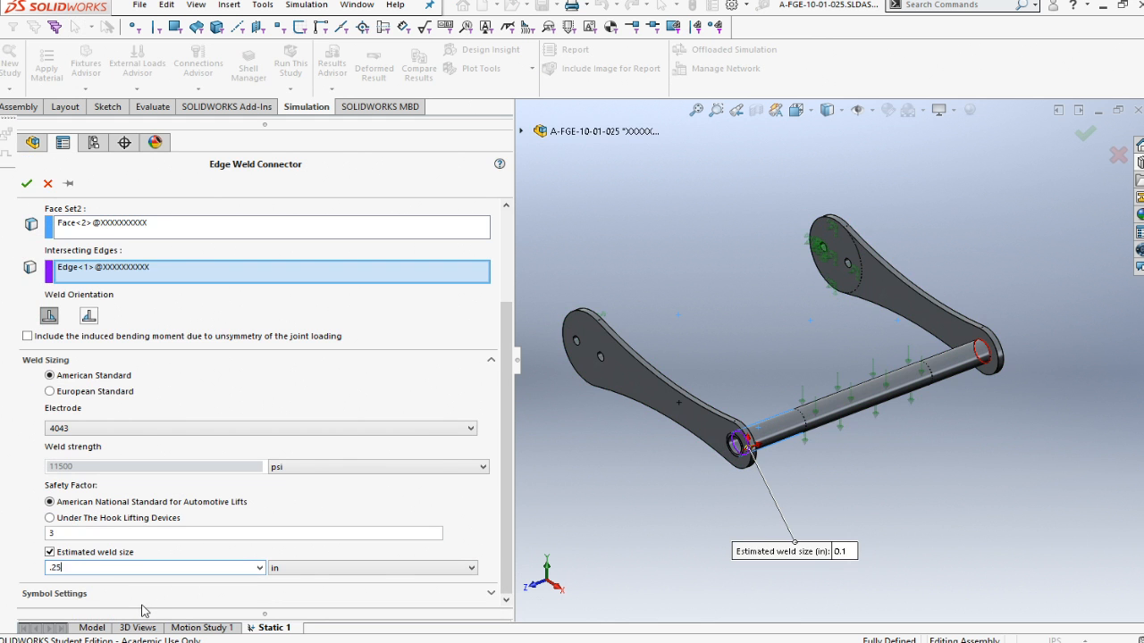
{"action": "left_click", "coordinate": [26, 183]}
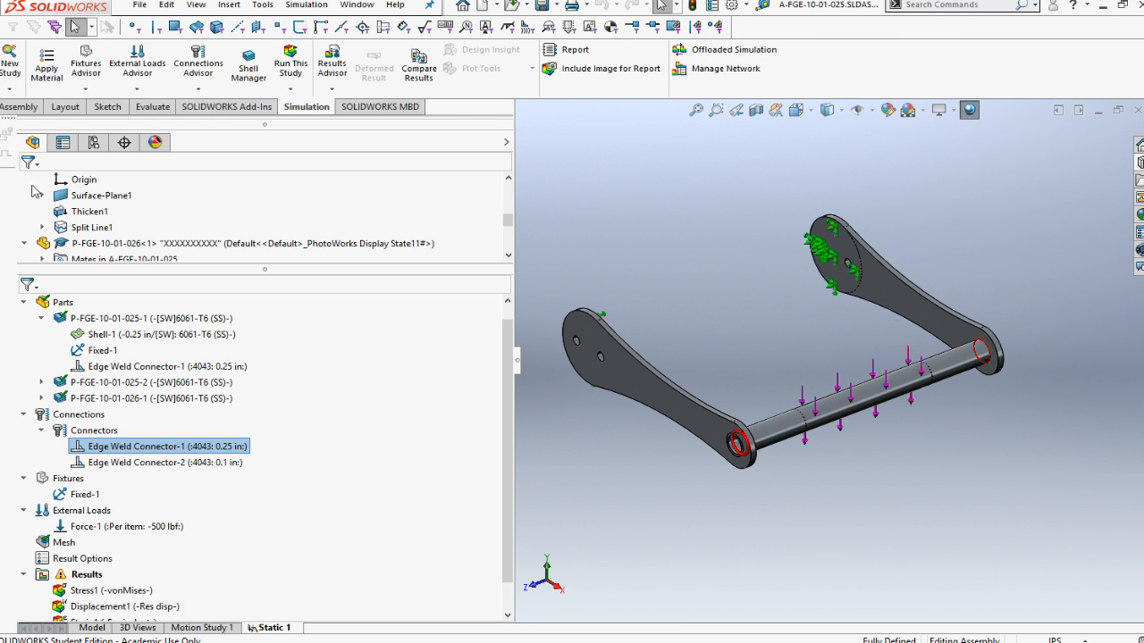
Step: Set Edge Weld Connector-2's estimated weld size to 0.25 in and rerun the study
{"action": "right_click", "coordinate": [164, 462]}
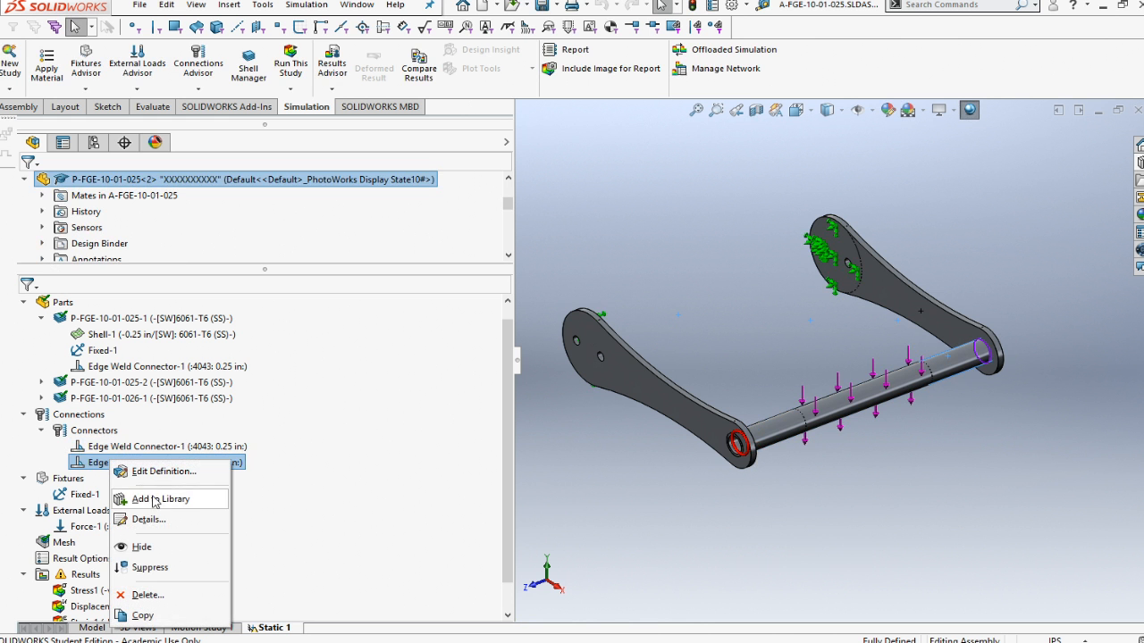
{"action": "left_click", "coordinate": [164, 471]}
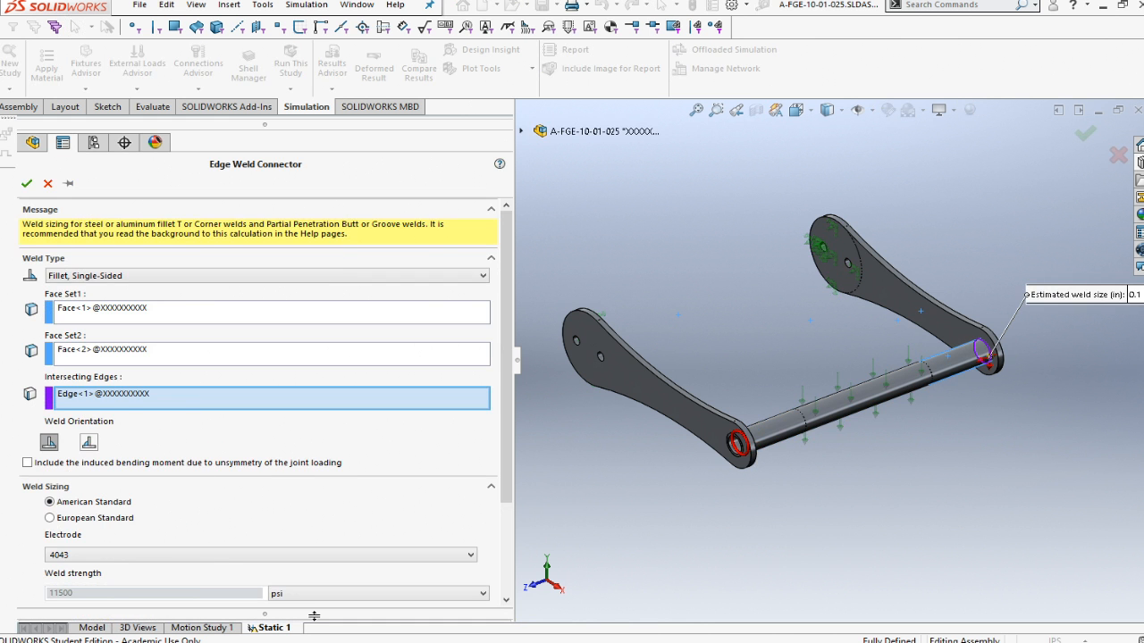
{"action": "scroll", "scroll_direction": "down", "scroll_amount": 3}
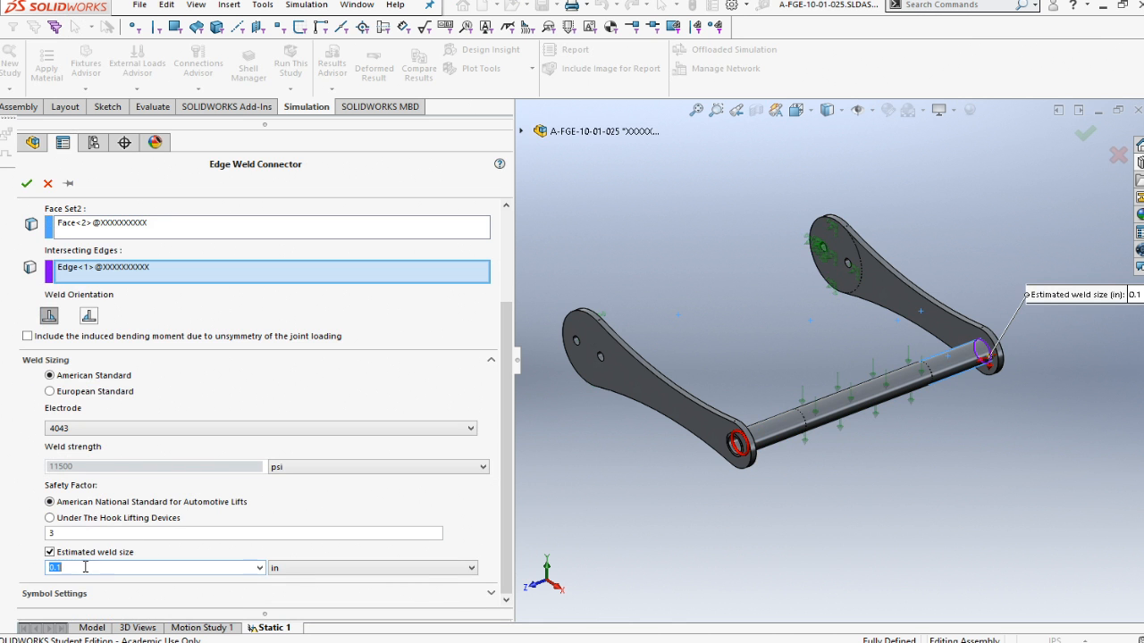
{"action": "type", "text": "0.25"}
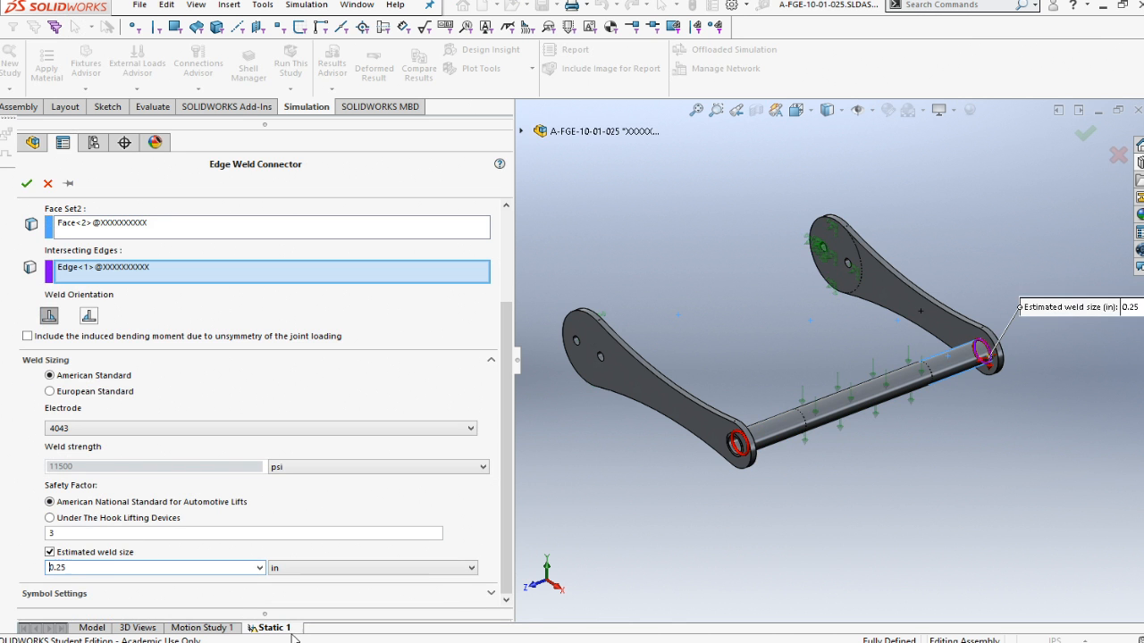
{"action": "left_click", "coordinate": [27, 183]}
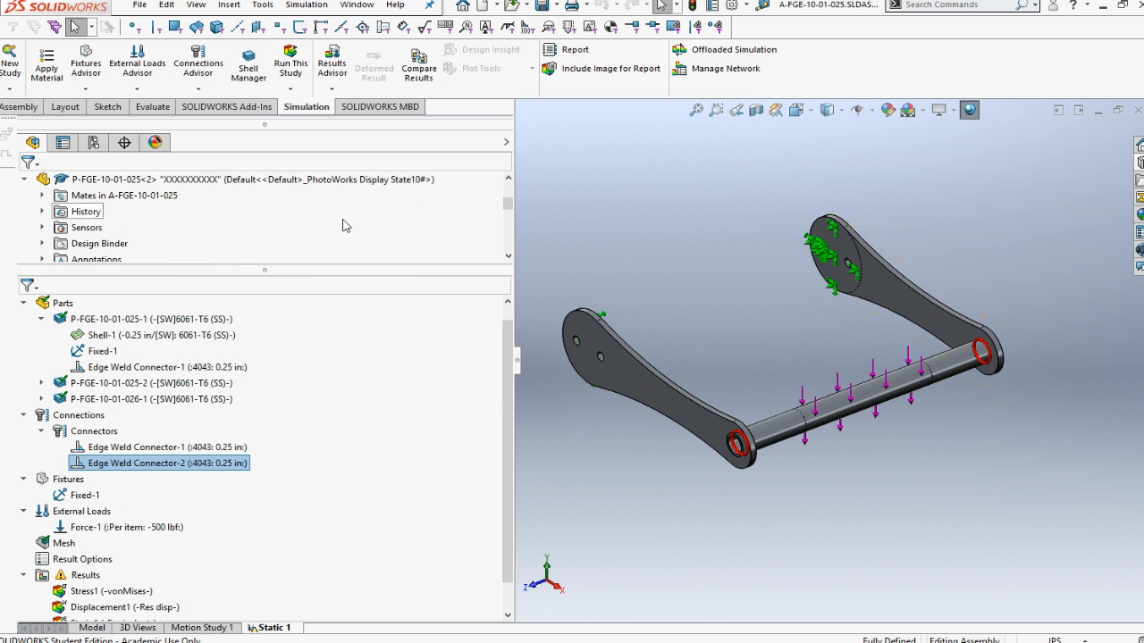
{"action": "left_click", "coordinate": [290, 63]}
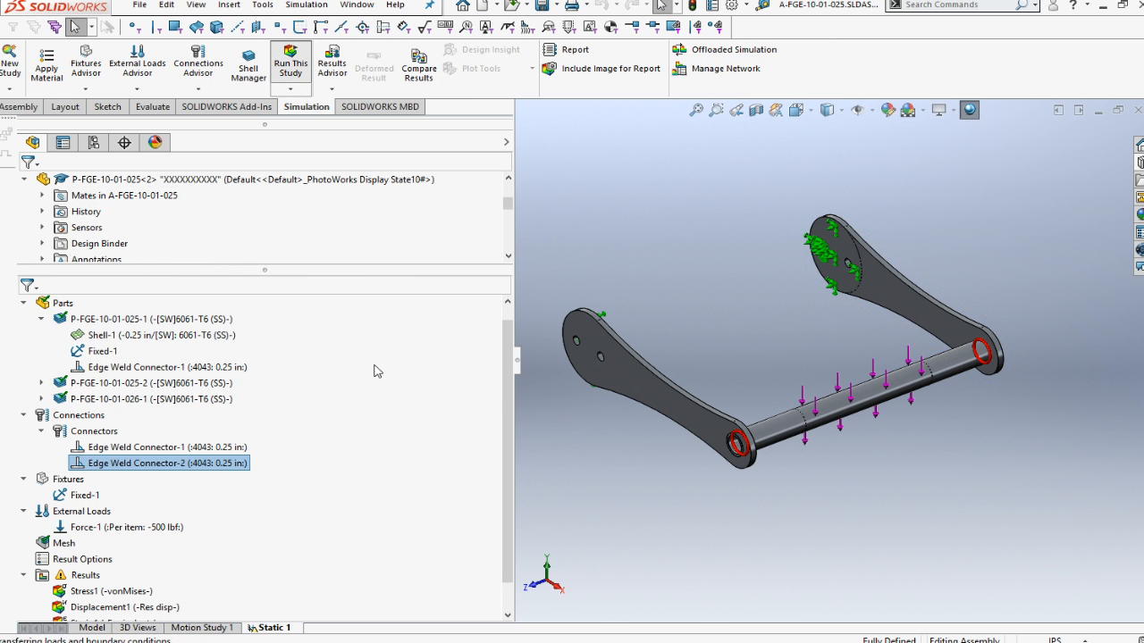
Step: After the re-solve, display the Displacement1 and Stress1 result plots
{"action": "left_click", "coordinate": [291, 63]}
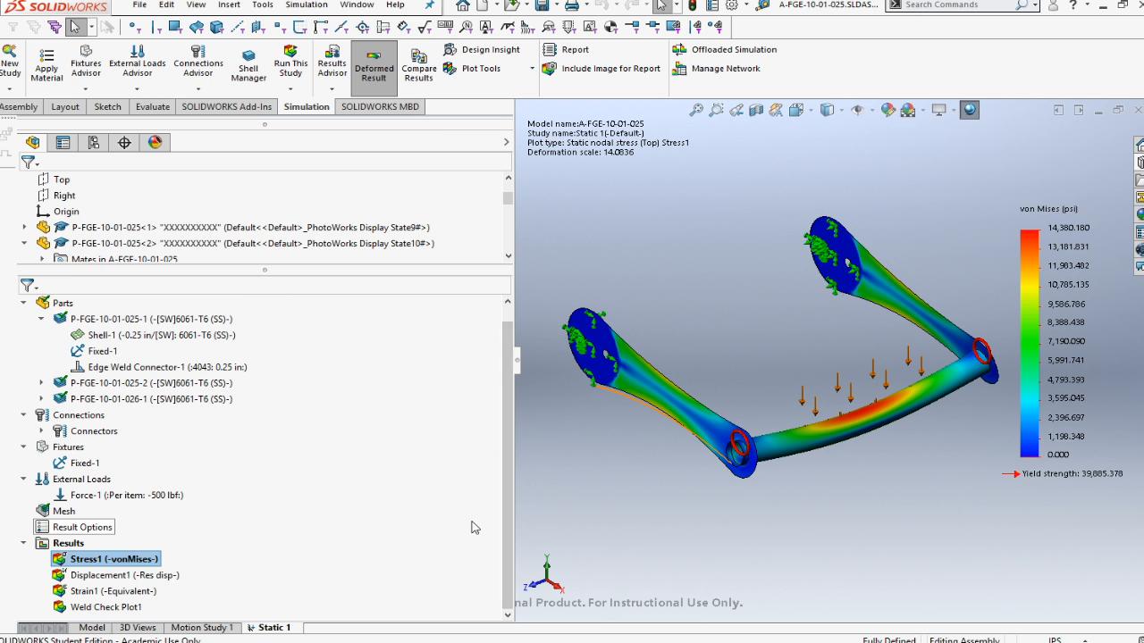
{"action": "double_click", "coordinate": [123, 575]}
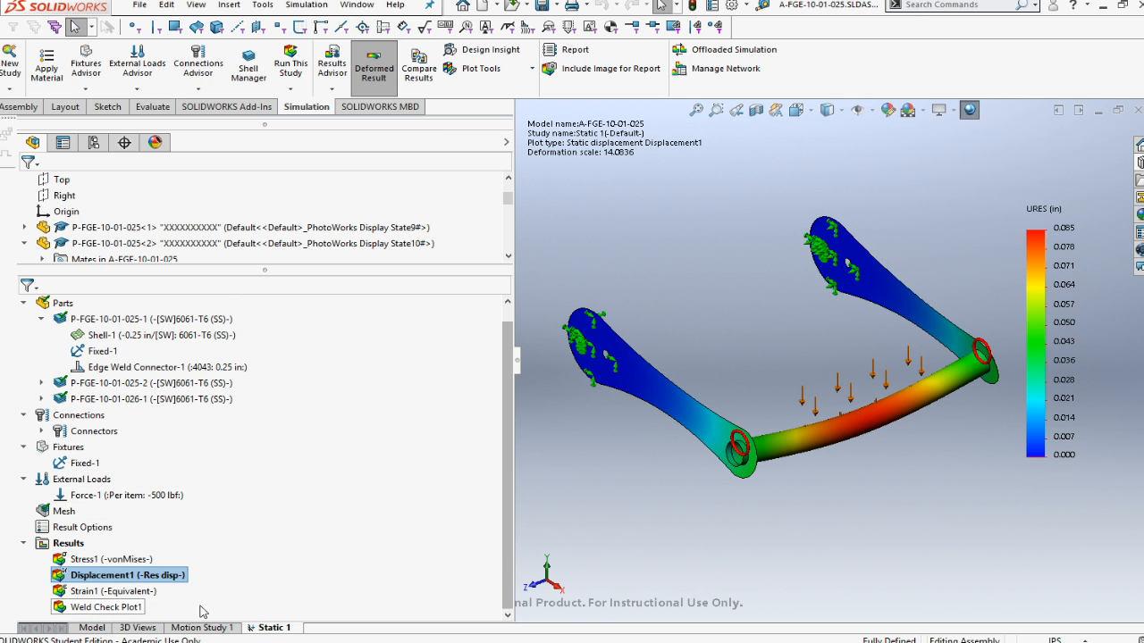
{"action": "double_click", "coordinate": [116, 558]}
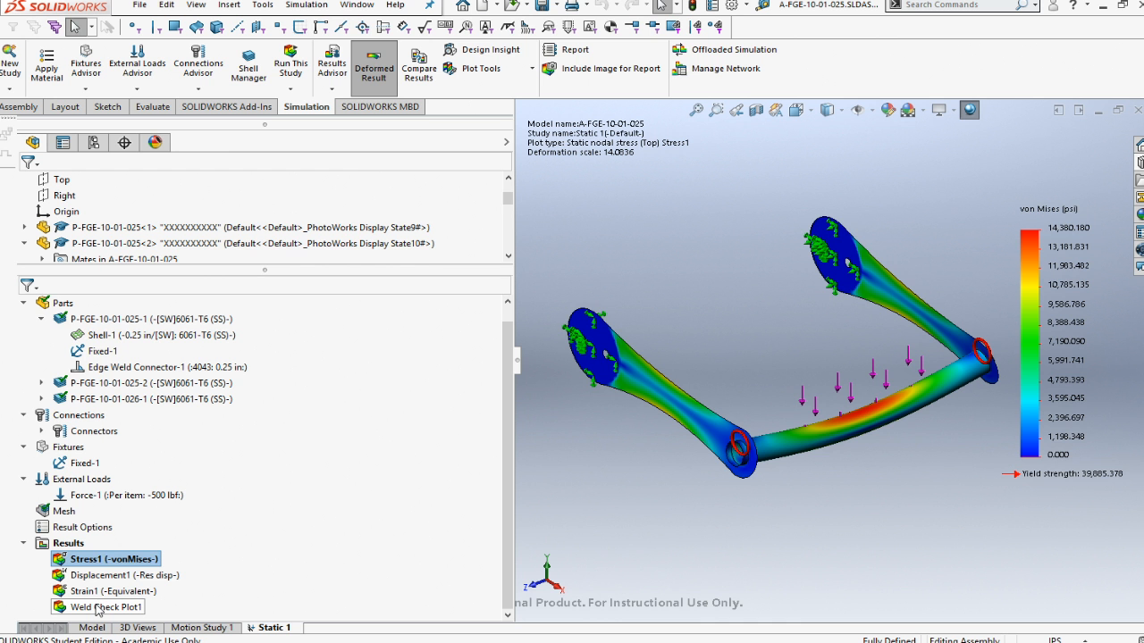
{"action": "right_click", "coordinate": [111, 606]}
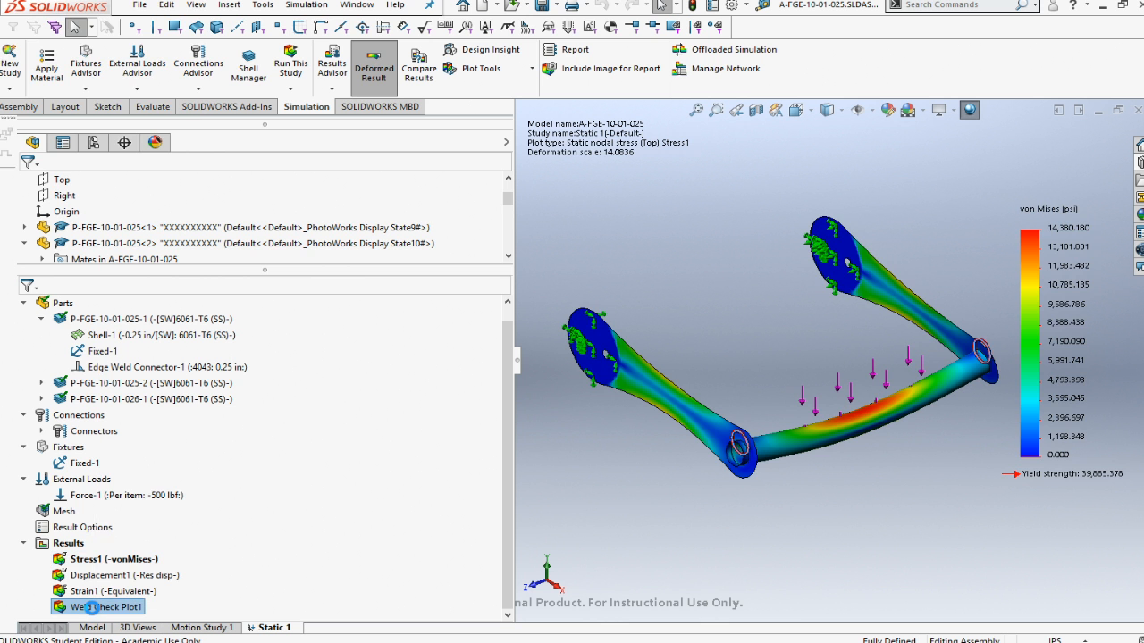
Step: Show Weld Check Plot1 with both edge weld connectors listed OK at about 0.24 in required
{"action": "double_click", "coordinate": [112, 607]}
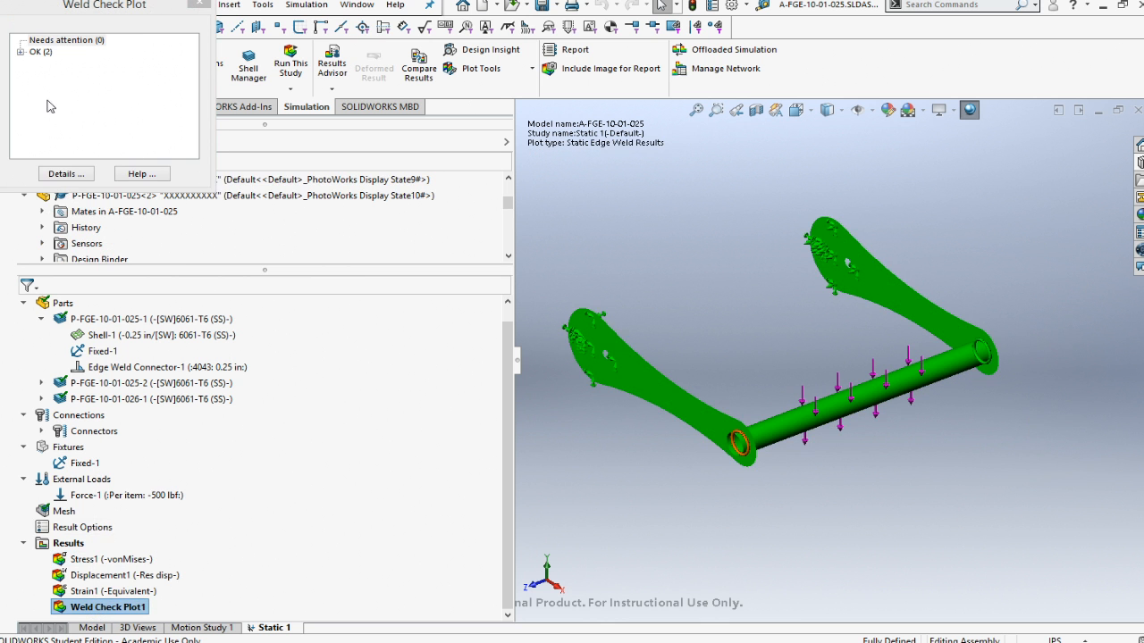
{"action": "left_click", "coordinate": [67, 39]}
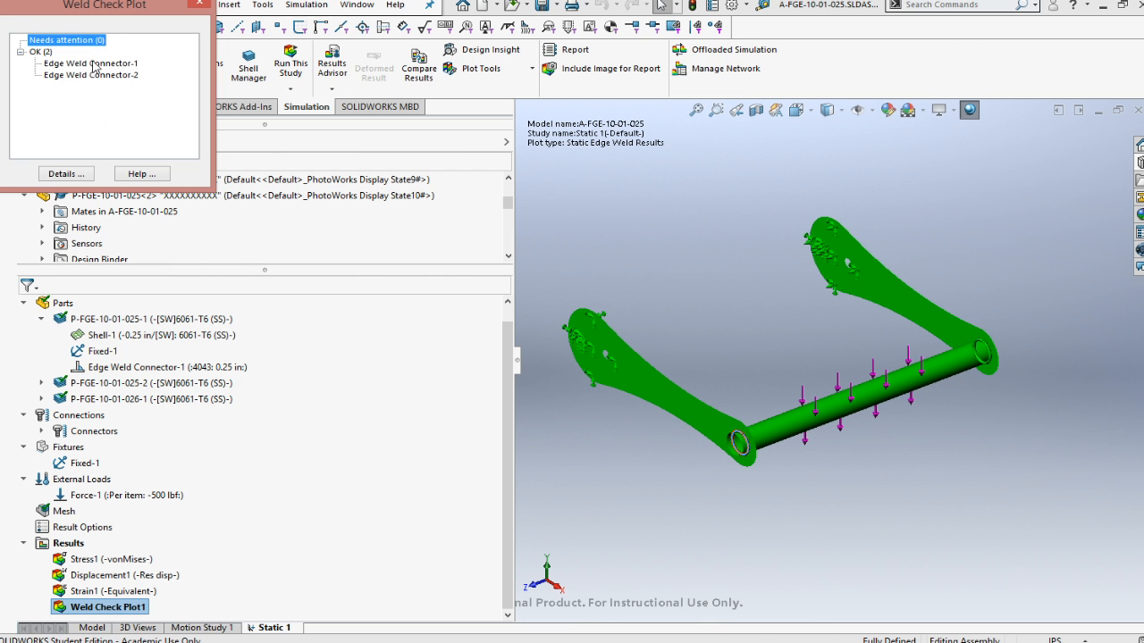
{"action": "left_click", "coordinate": [90, 63]}
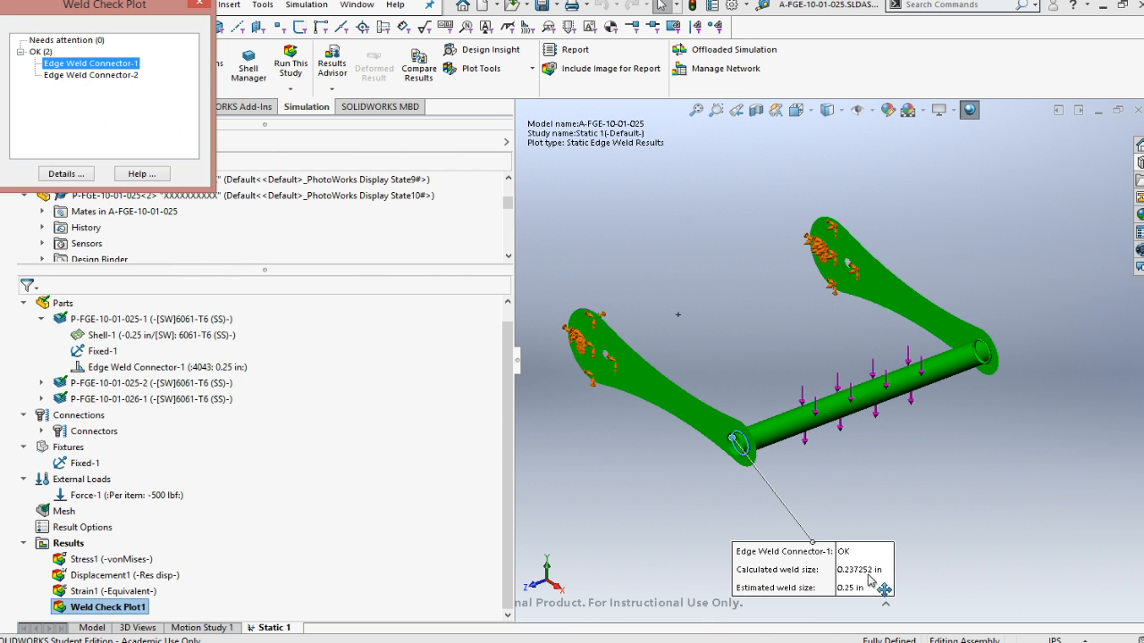
{"action": "left_click", "coordinate": [90, 75]}
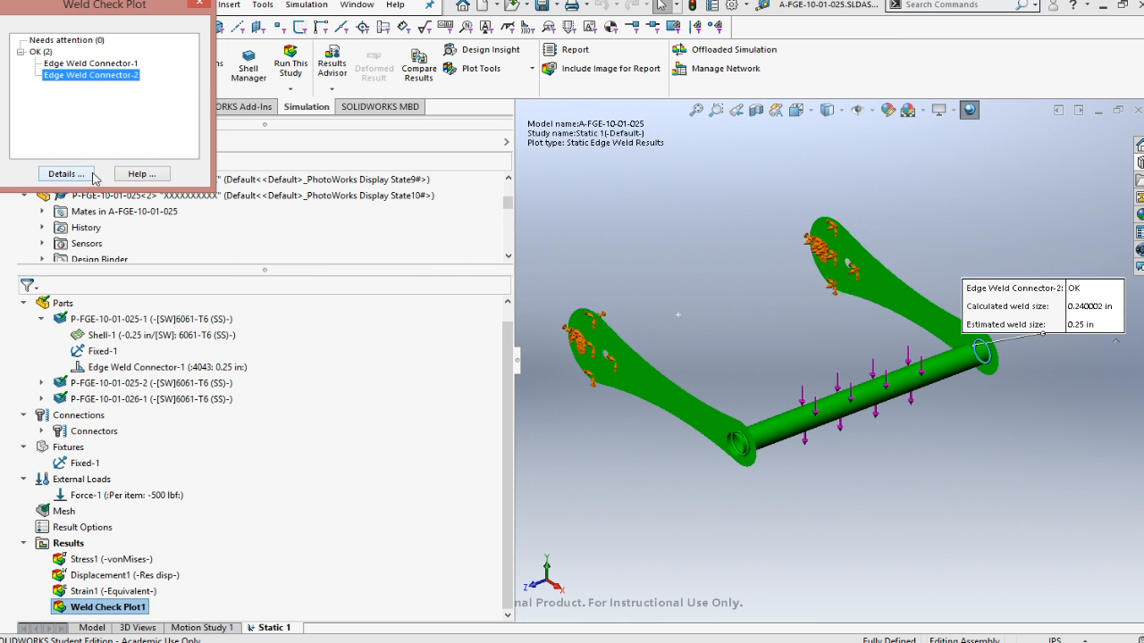
Step: View Edge Weld Connector-1 details: throat size, joint normal force and bending moment rows
{"action": "left_click", "coordinate": [63, 173]}
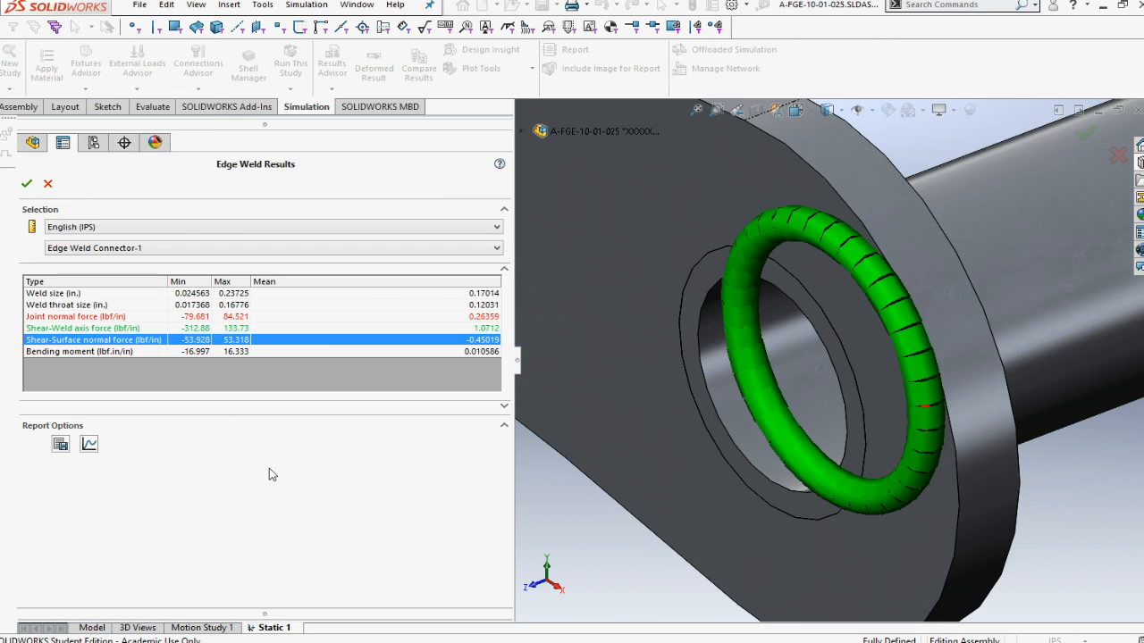
{"action": "mouse_move", "coordinate": [237, 362]}
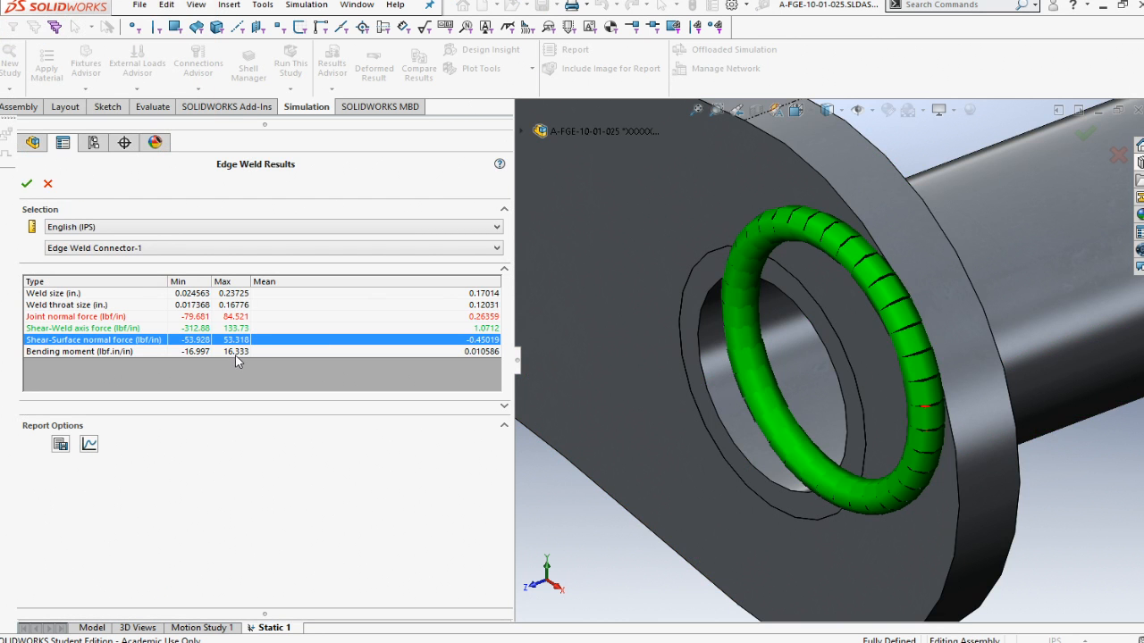
{"action": "mouse_move", "coordinate": [67, 295]}
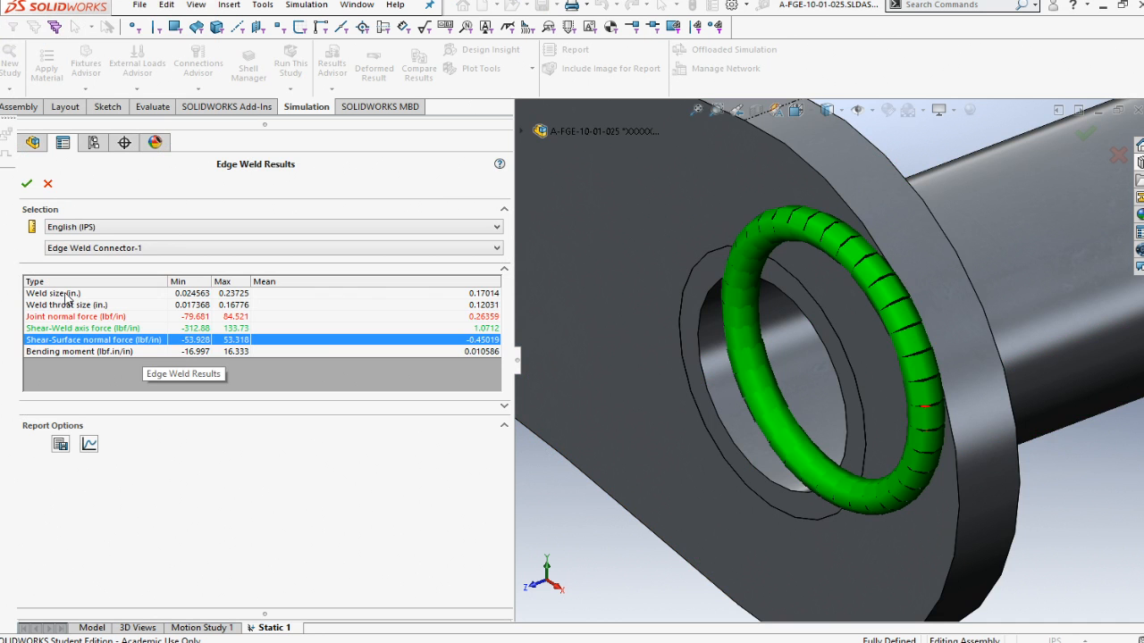
{"action": "left_click", "coordinate": [65, 304]}
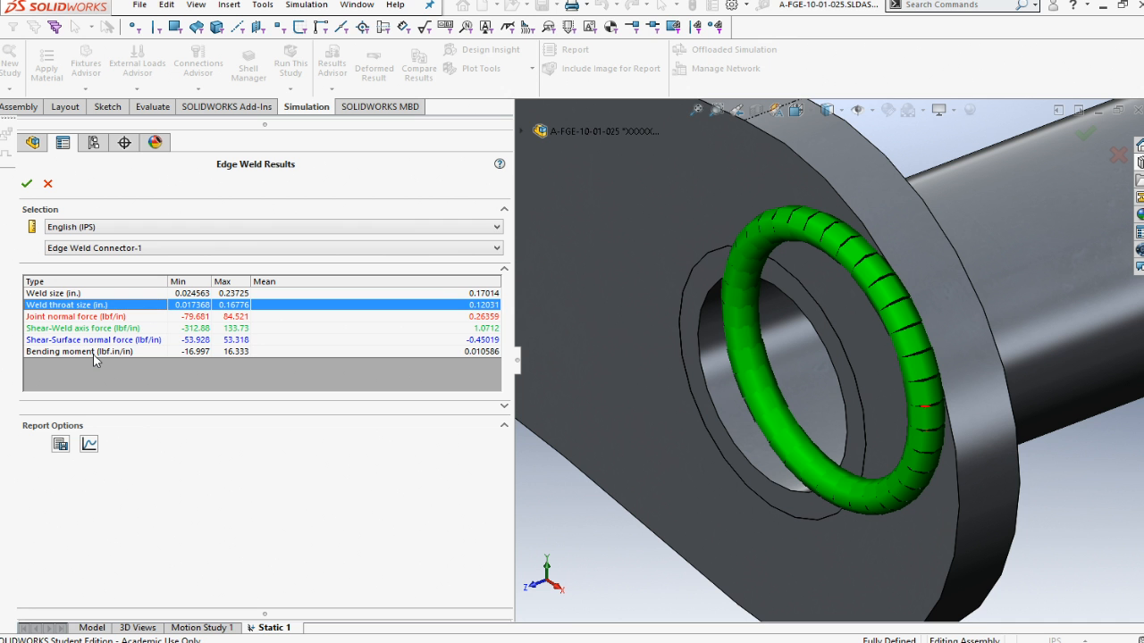
{"action": "mouse_move", "coordinate": [426, 312]}
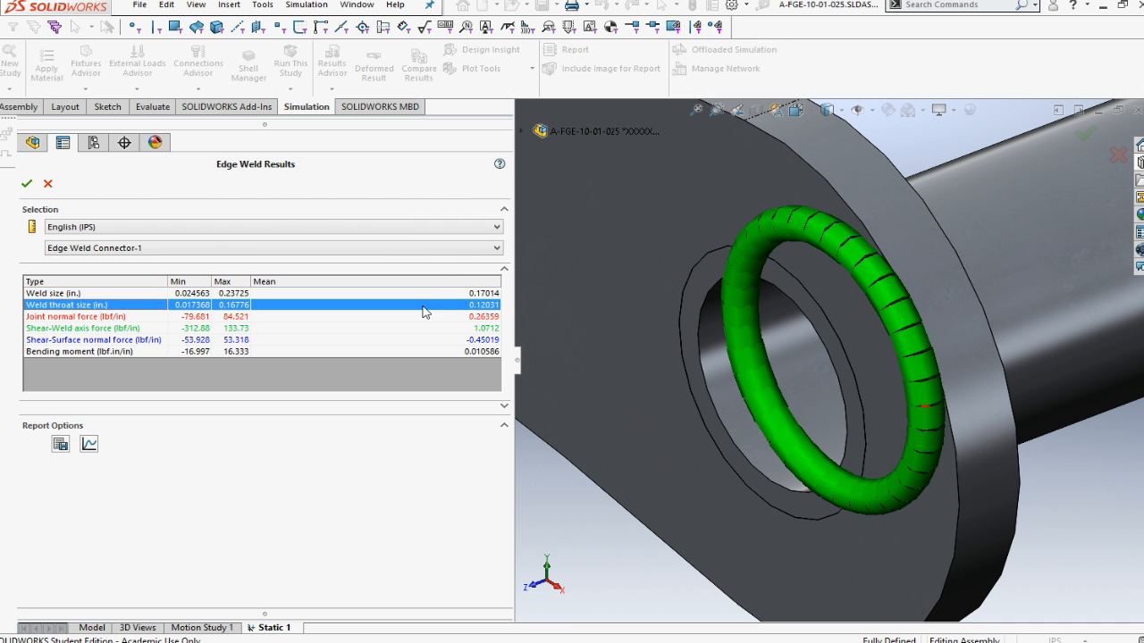
{"action": "mouse_move", "coordinate": [92, 322]}
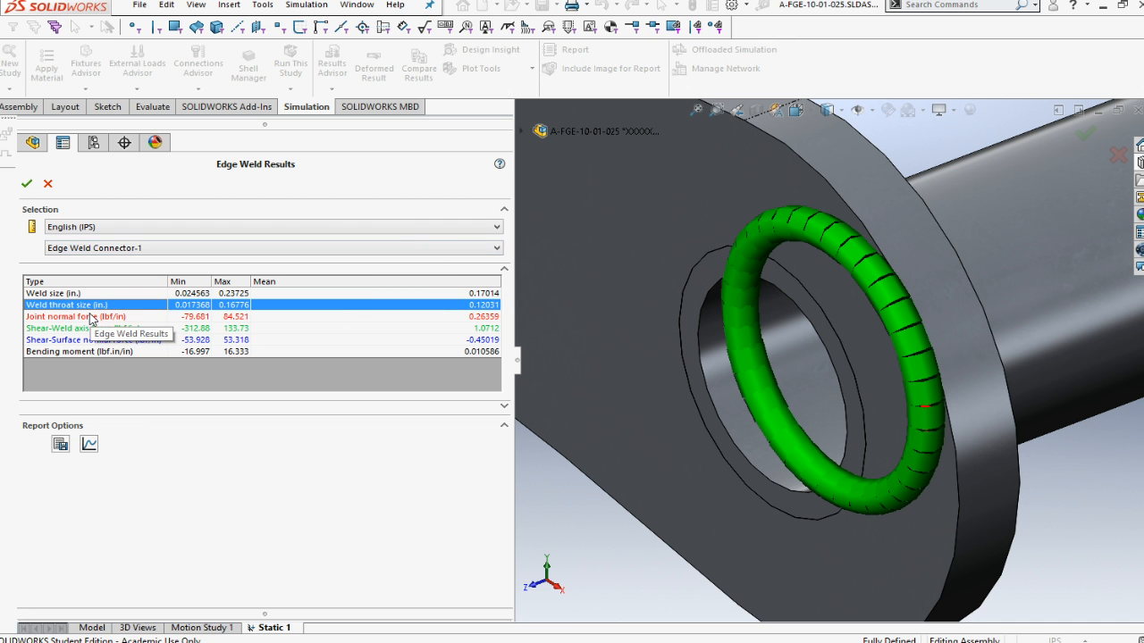
{"action": "left_click", "coordinate": [76, 317]}
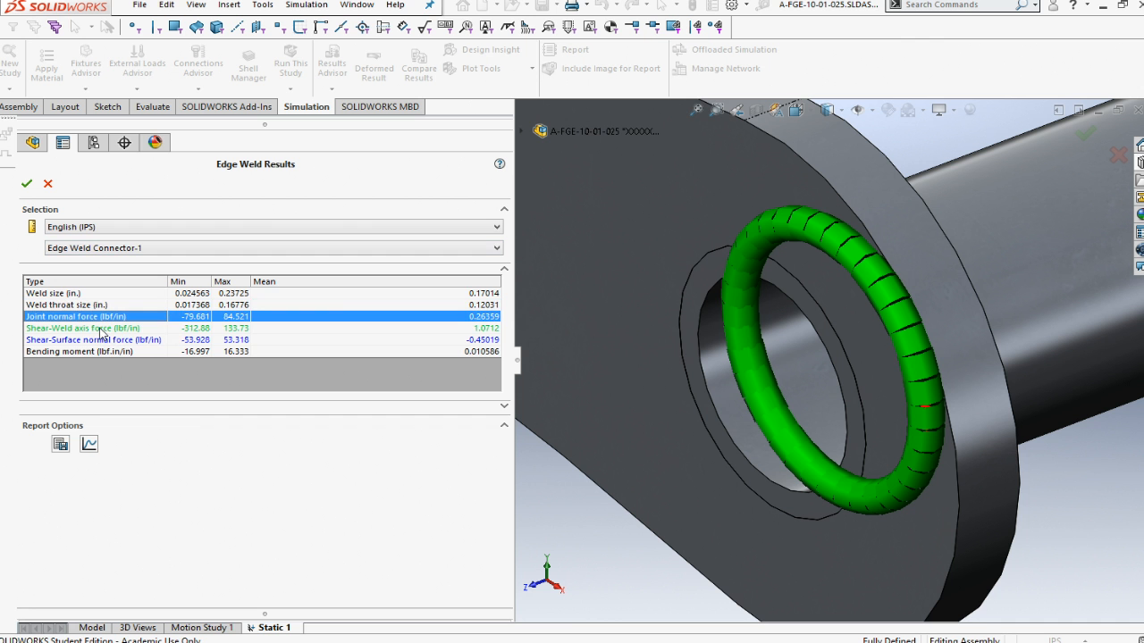
{"action": "left_click", "coordinate": [82, 328]}
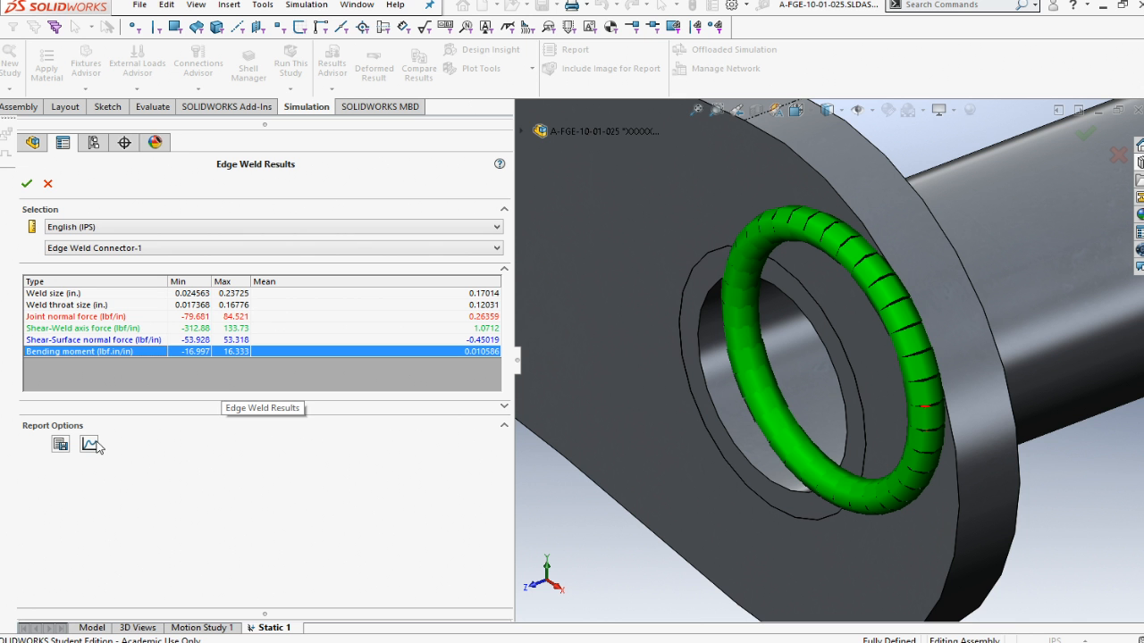
{"action": "left_click", "coordinate": [89, 444]}
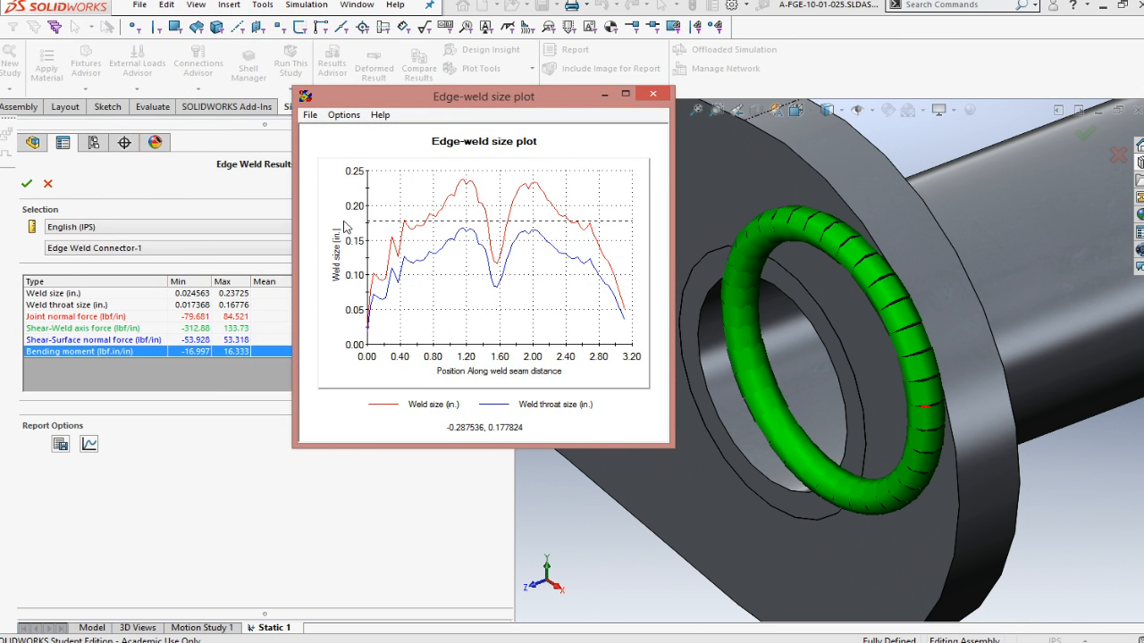
{"action": "mouse_move", "coordinate": [532, 380]}
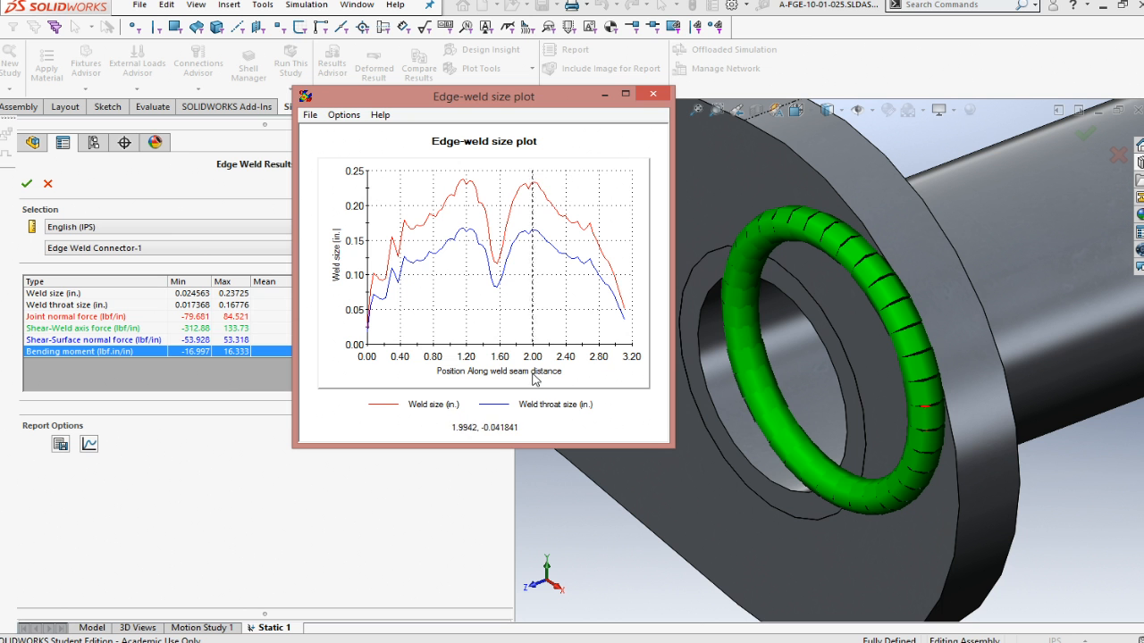
{"action": "mouse_move", "coordinate": [484, 322]}
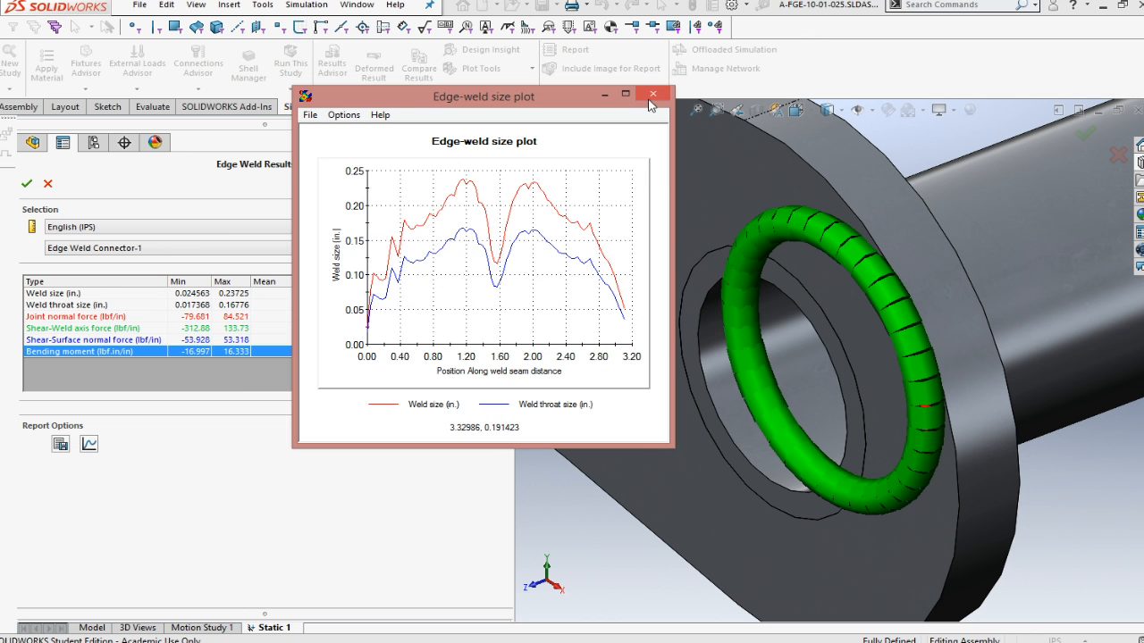
{"action": "left_click", "coordinate": [654, 95]}
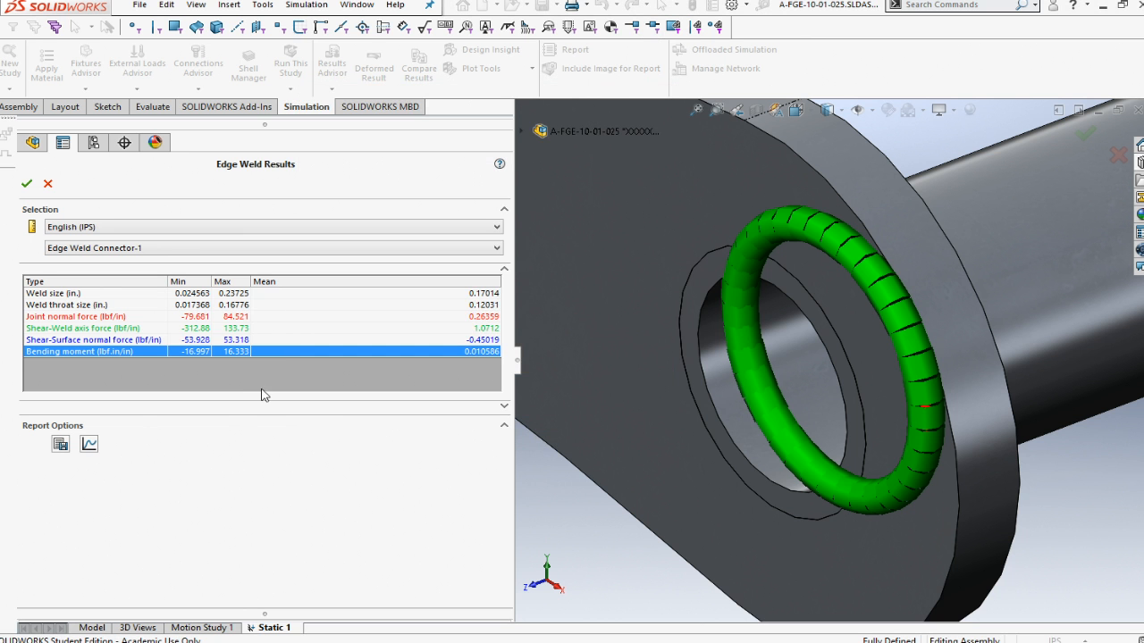
{"action": "mouse_move", "coordinate": [226, 337]}
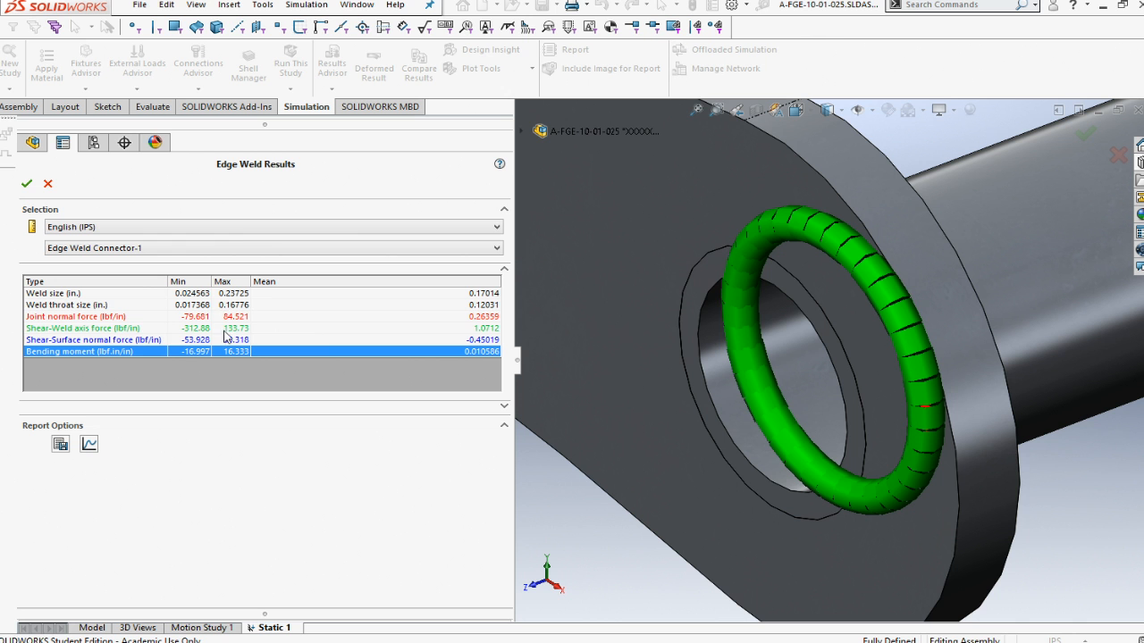